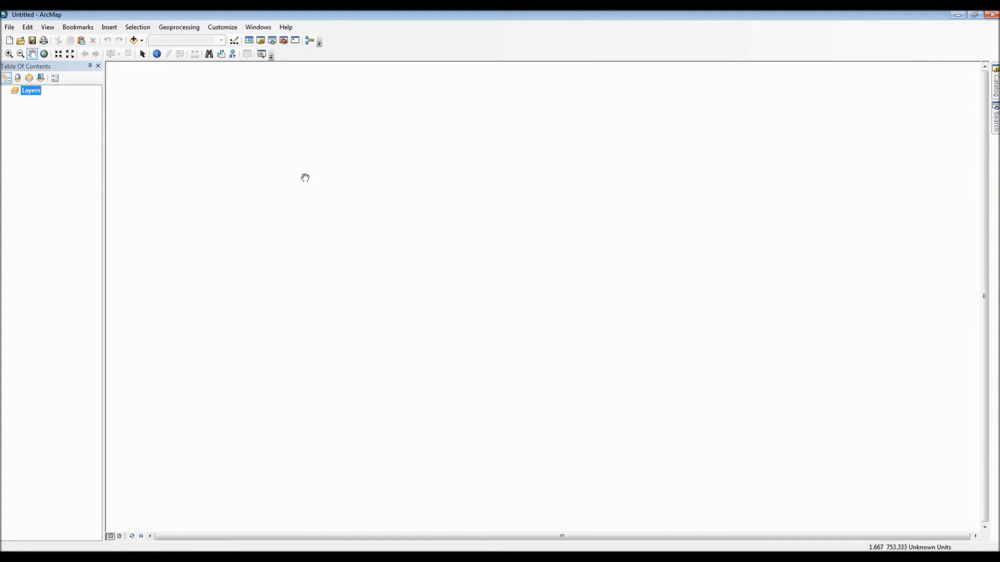
mouse_move(134, 40)
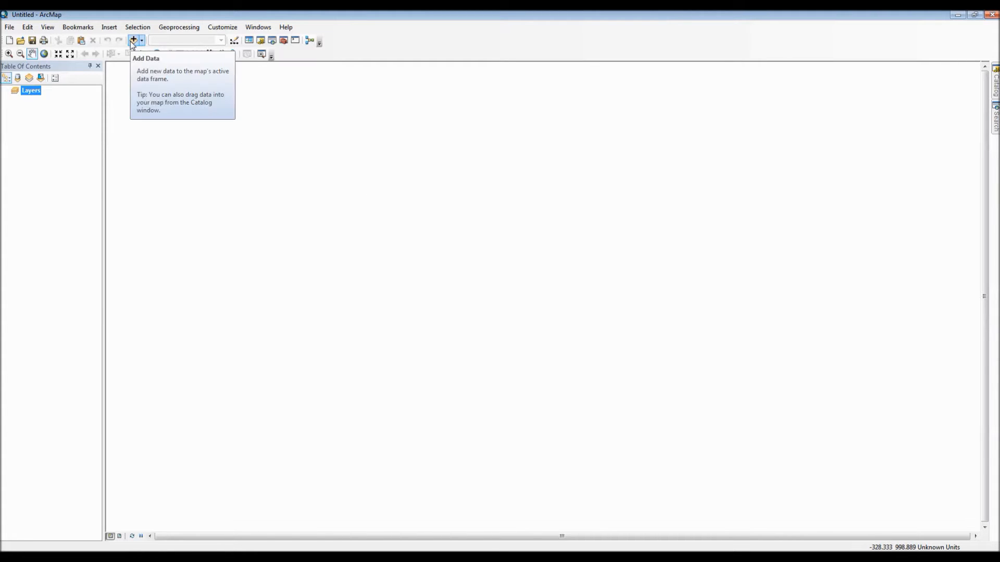
- Add the Florida_Albers.shp counties and biomed_waste_nov11.shp facility points to the map
click(134, 39)
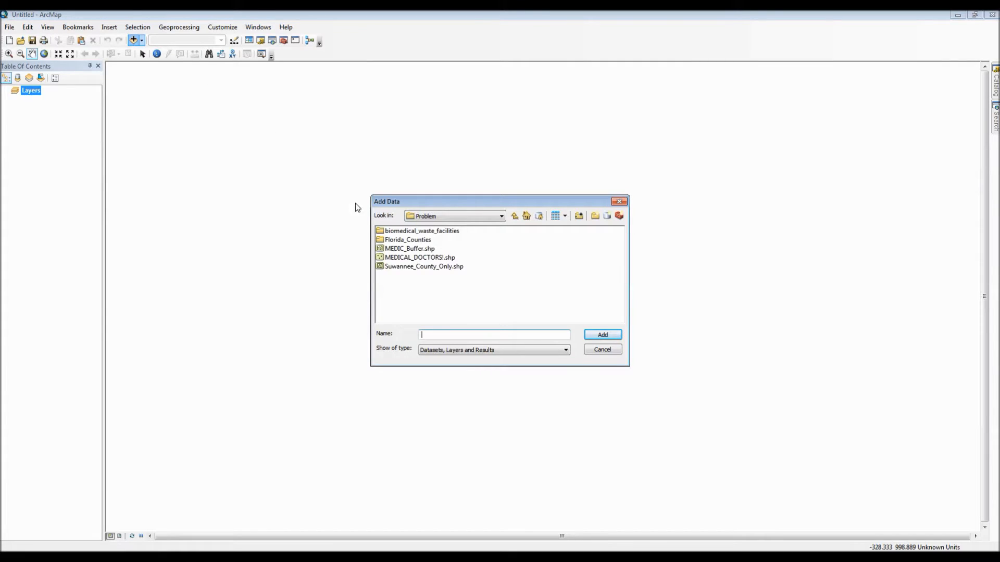
double_click(407, 240)
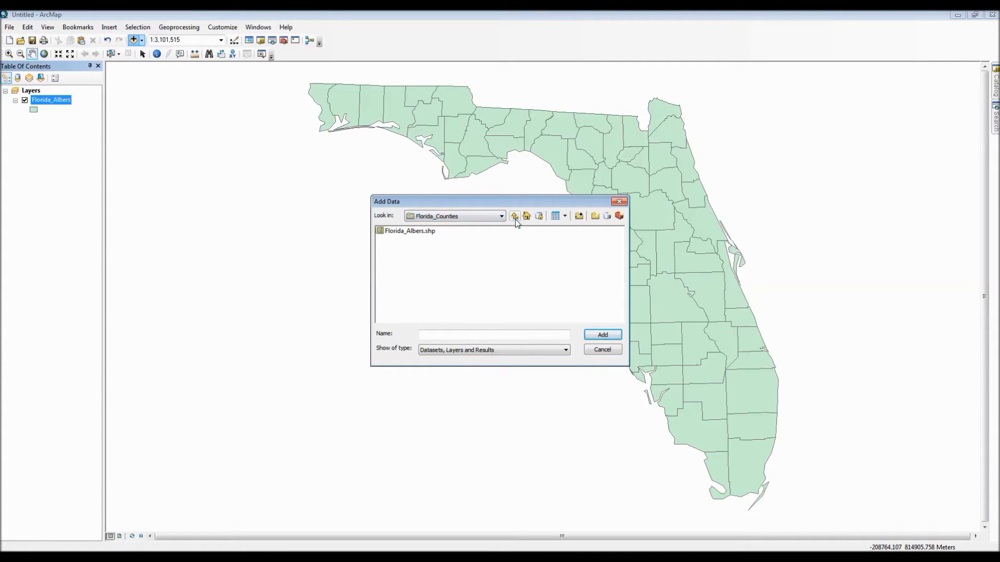
click(513, 216)
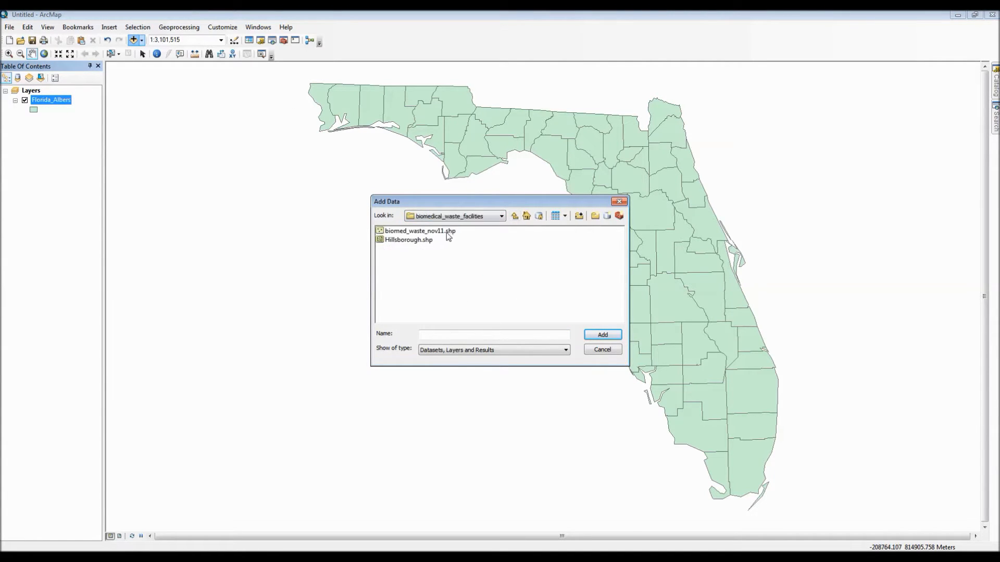
click(602, 335)
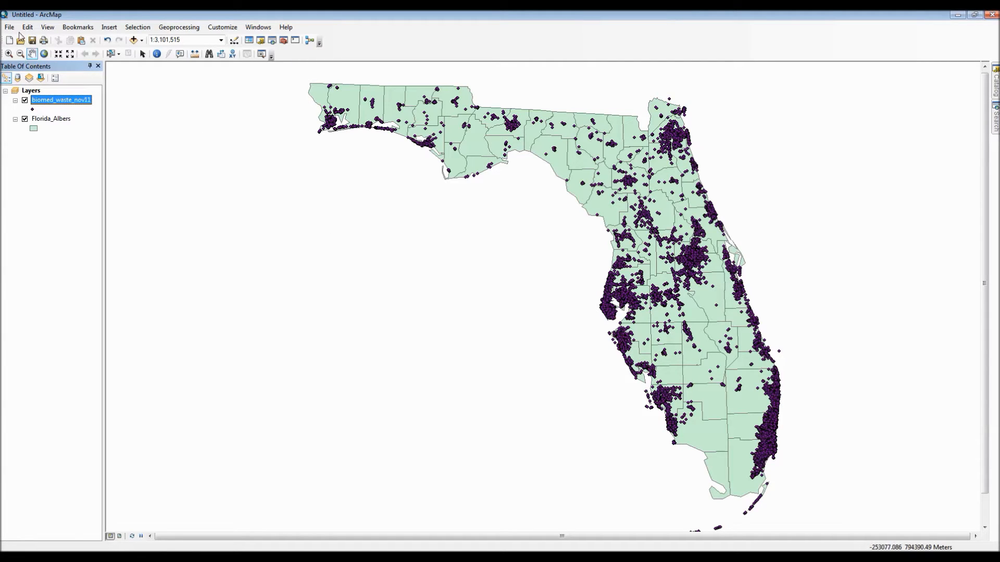
- Show a print preview of the Florida map on a portrait page from the File menu
click(9, 27)
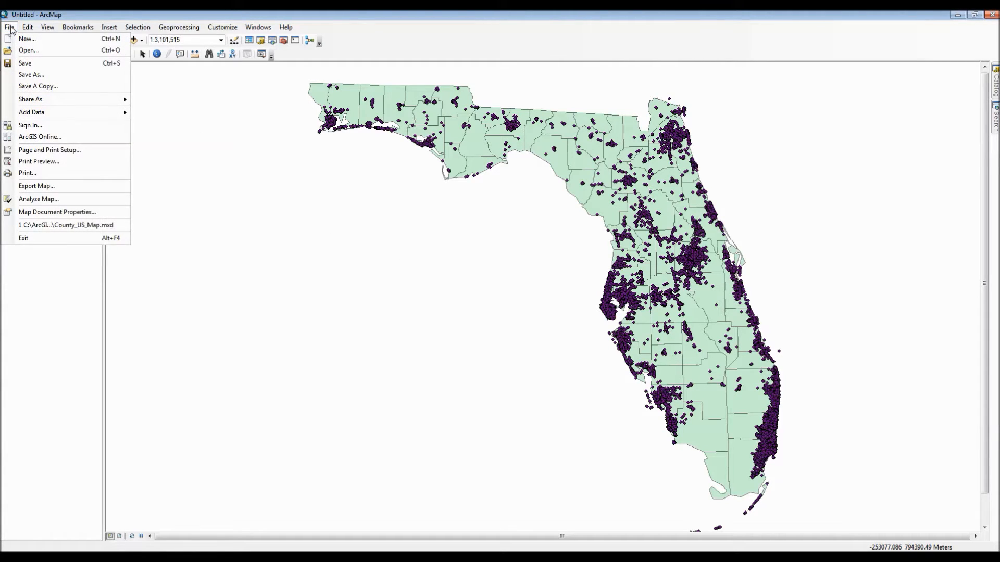
mouse_move(61, 164)
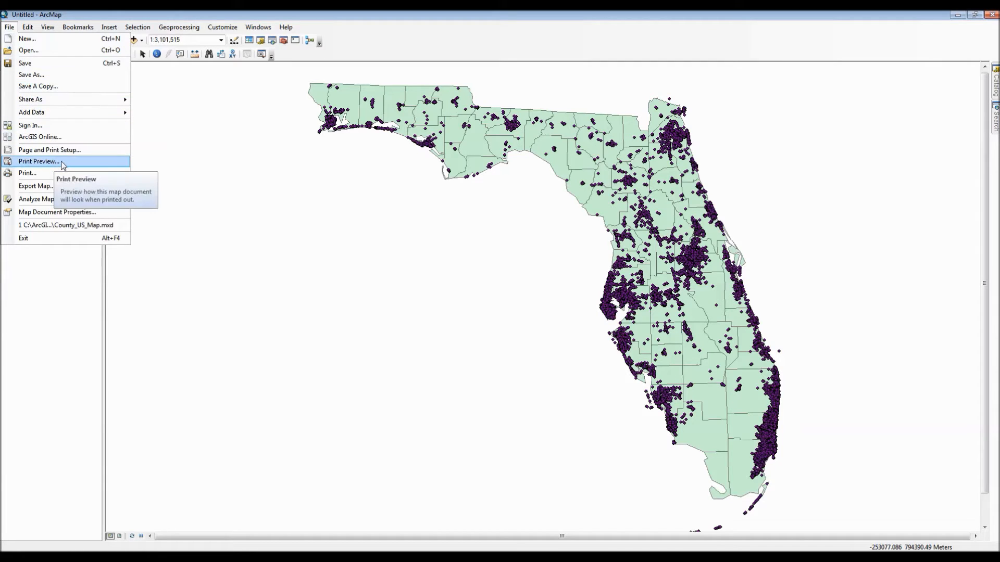
click(38, 160)
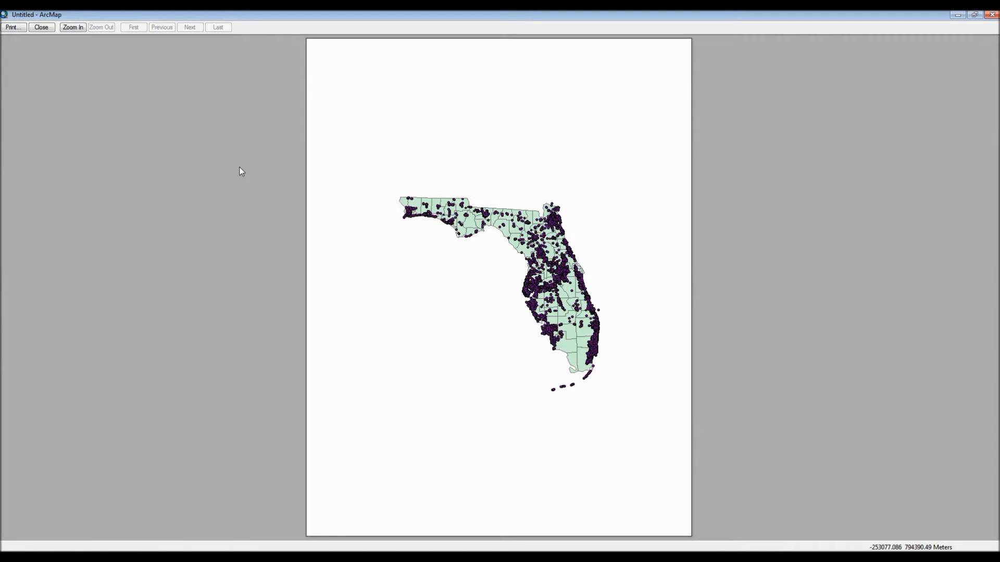
mouse_move(48, 34)
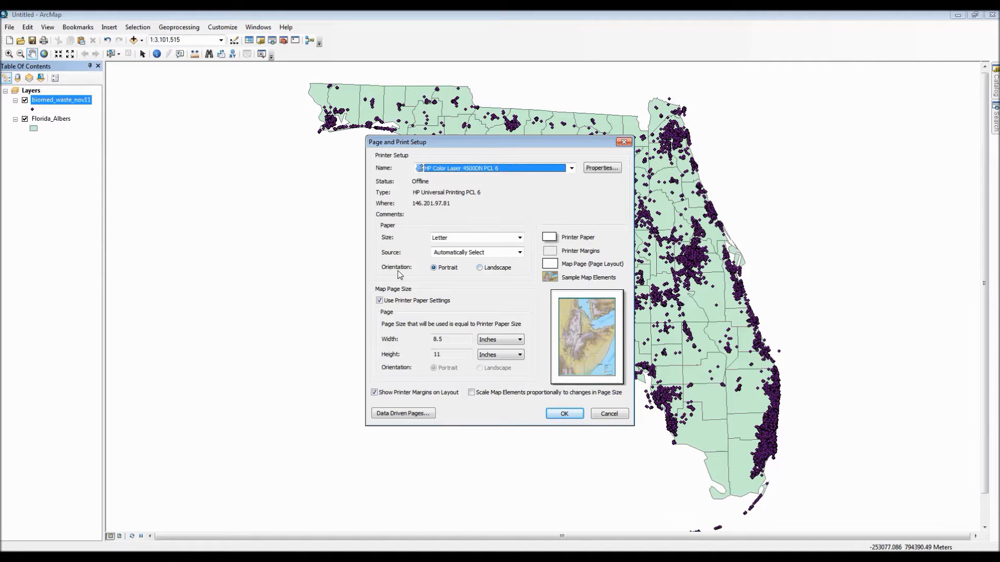
- Leave page setup unchanged, zoom to Florida's full extent, and review Print options without printing
click(479, 268)
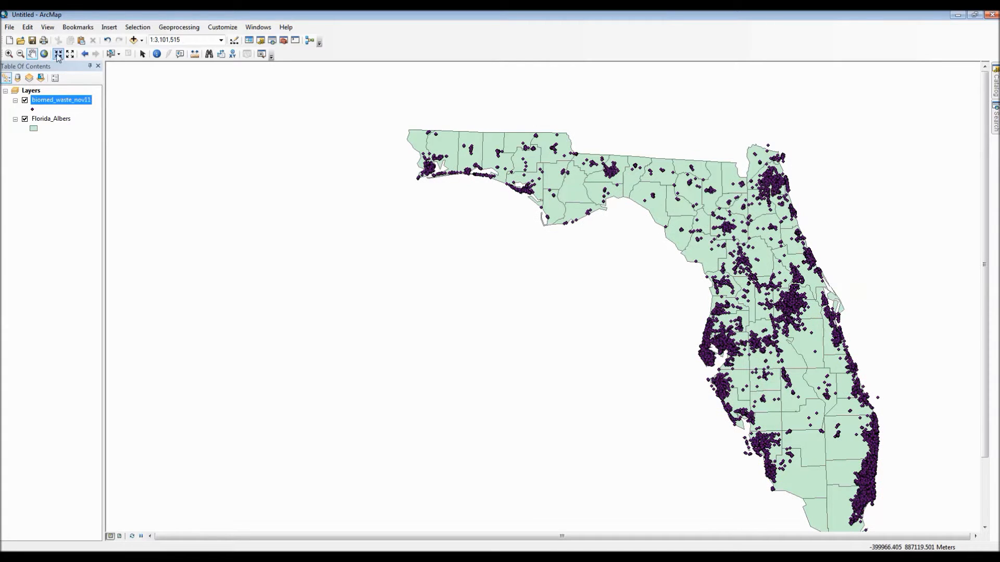
click(58, 54)
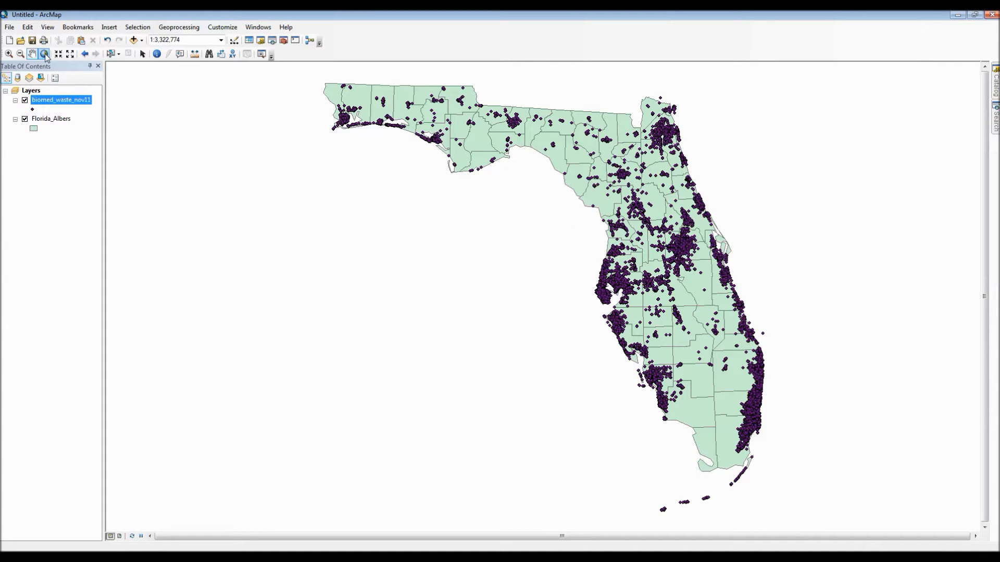
click(8, 27)
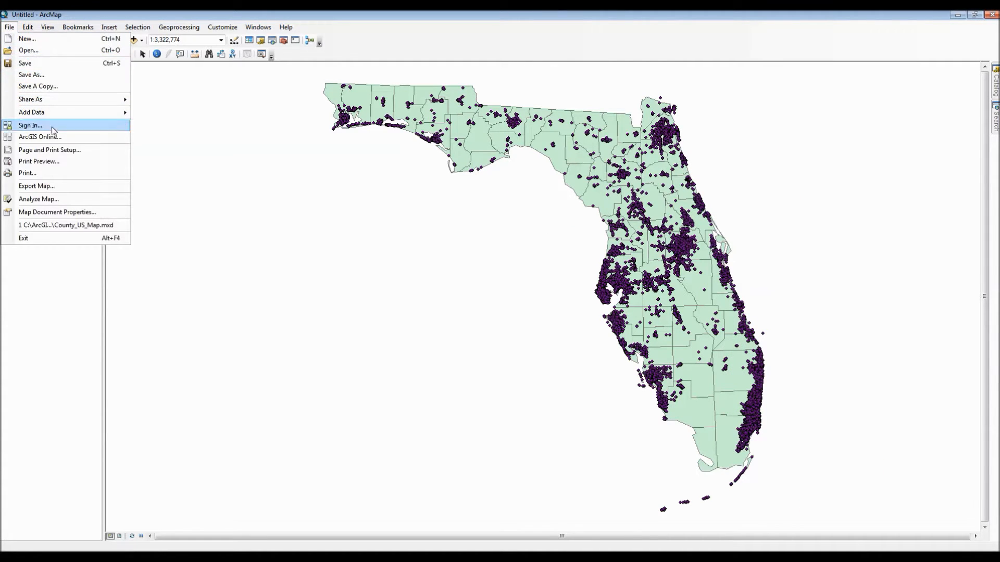
mouse_move(50, 175)
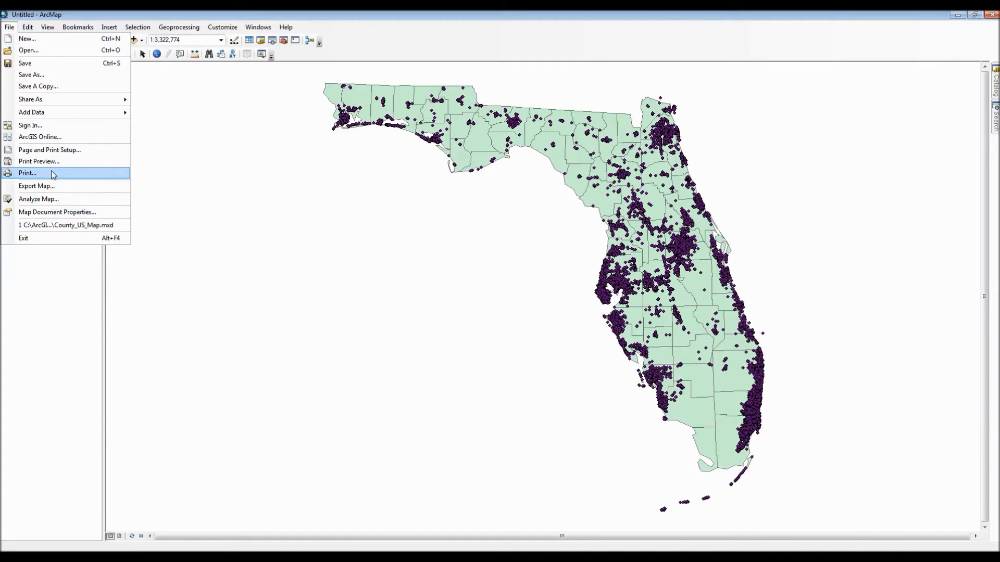
click(27, 173)
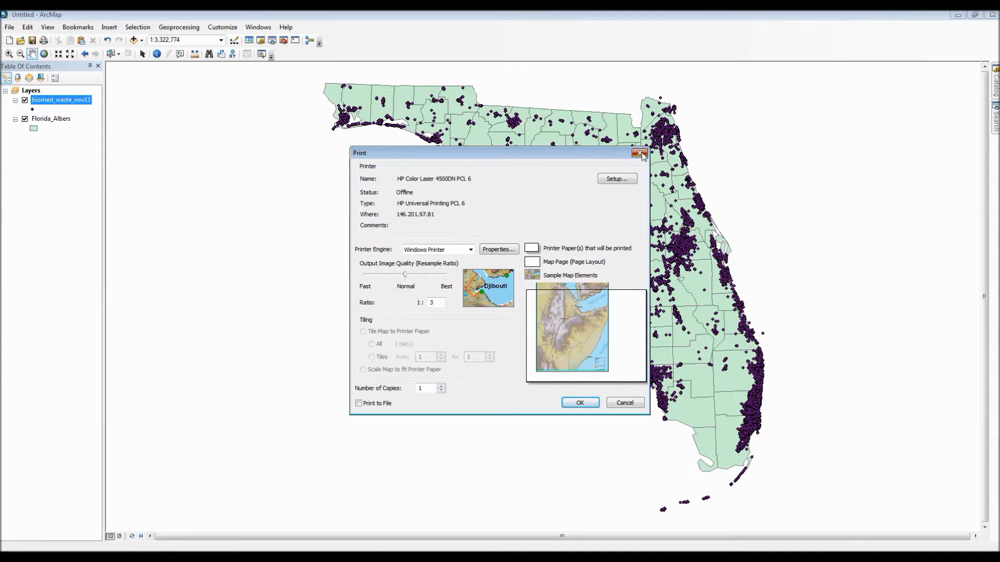
click(10, 27)
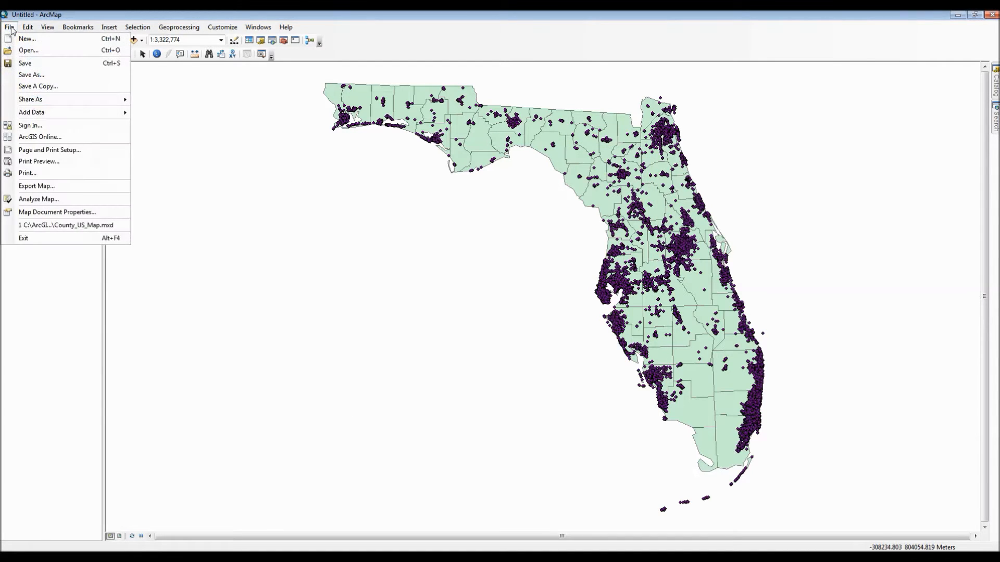
- Switch the map from data view to Layout View via the View menu
click(27, 27)
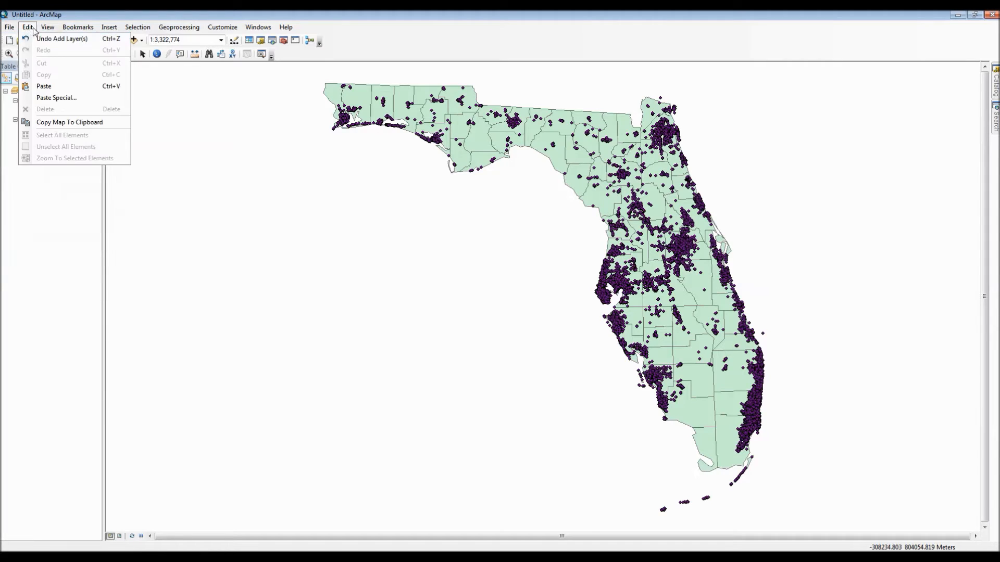
click(46, 28)
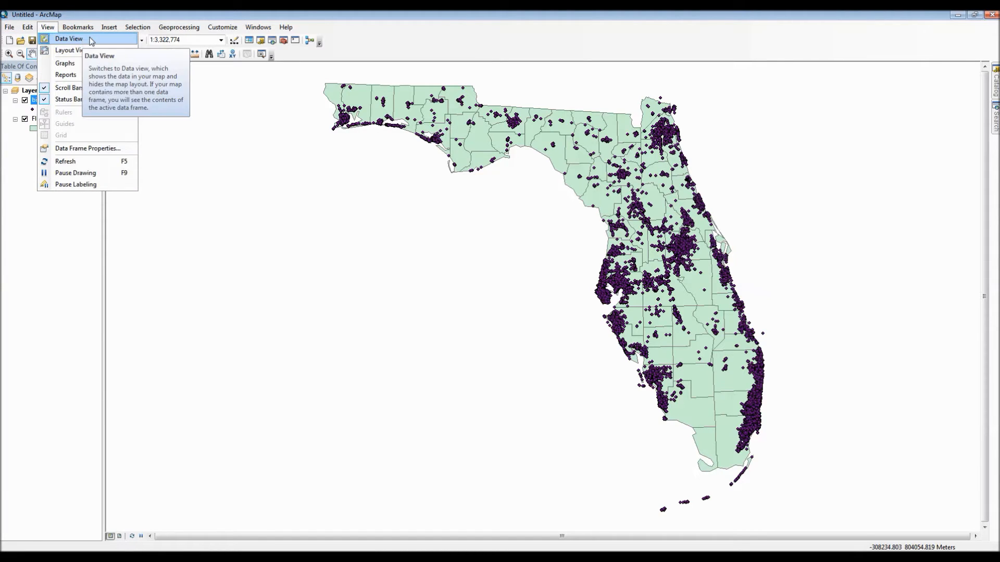
mouse_move(94, 39)
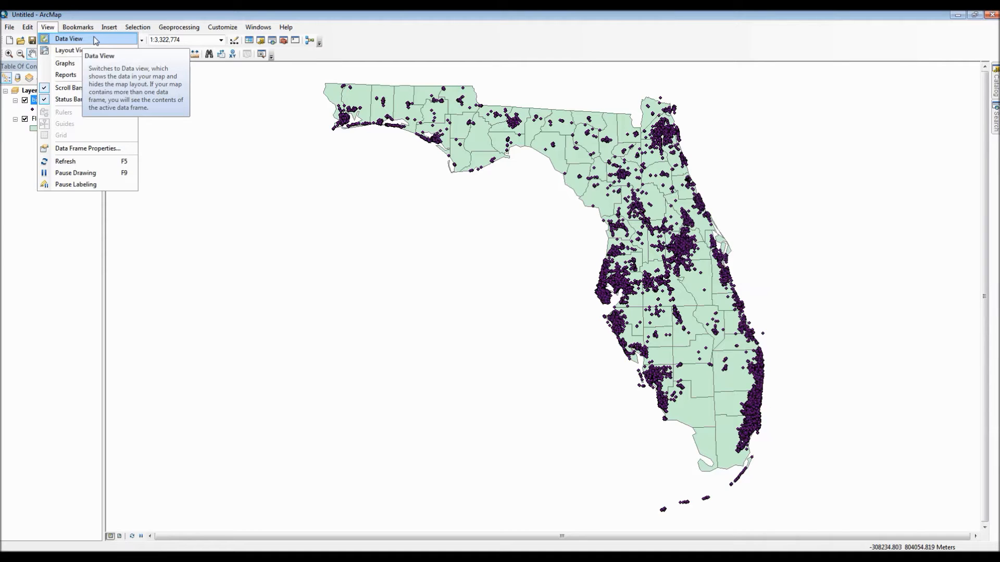
mouse_move(79, 50)
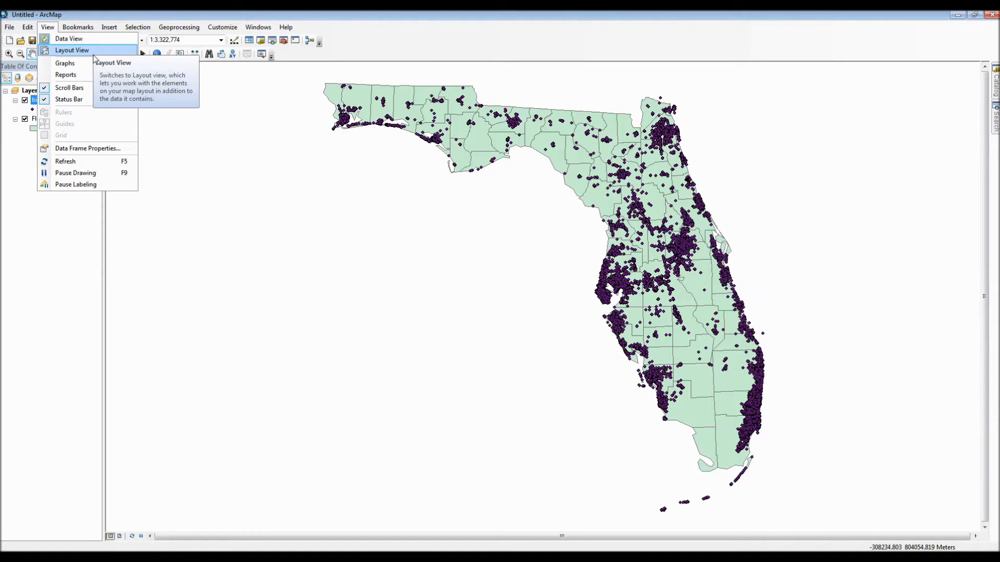
click(71, 50)
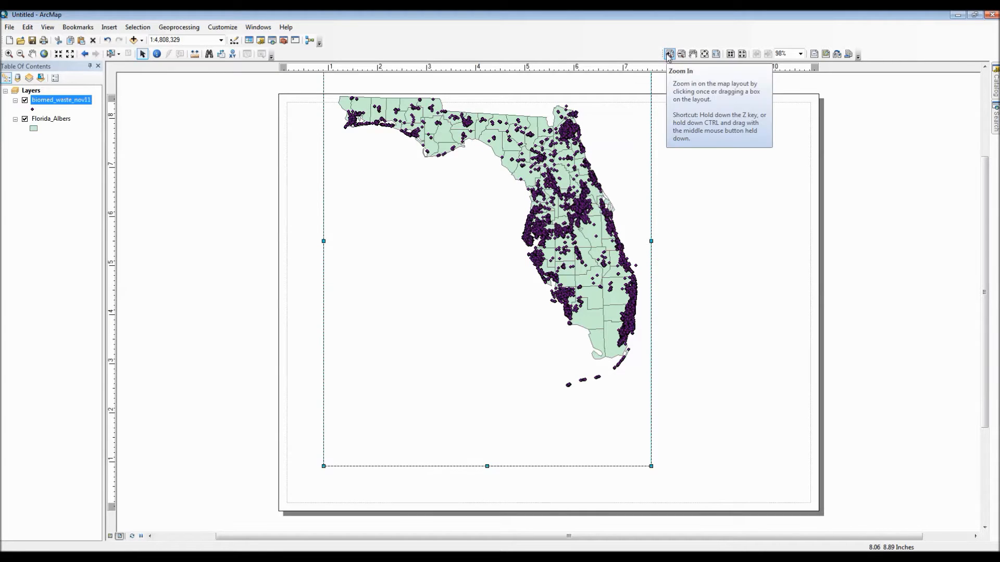
mouse_move(684, 54)
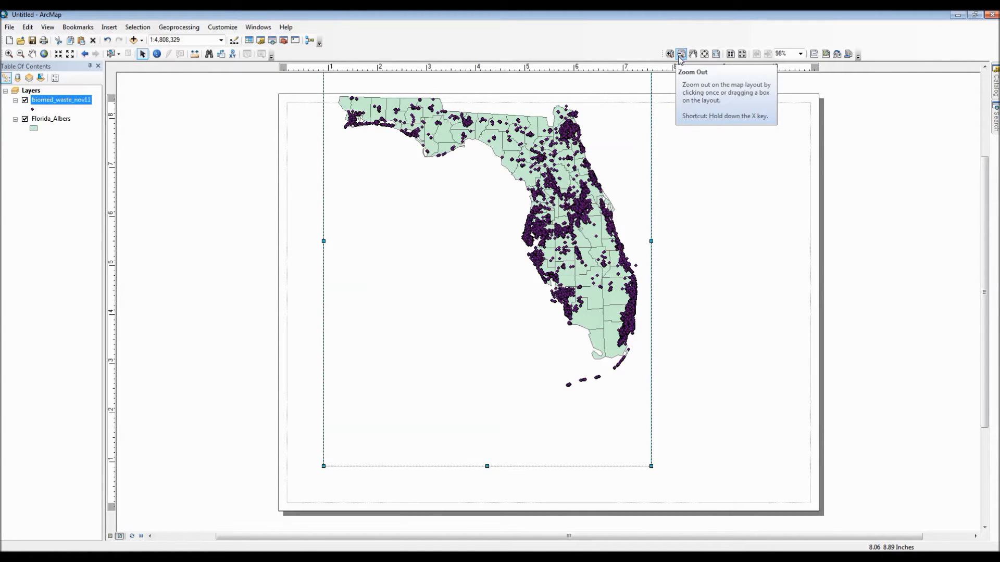
mouse_move(704, 54)
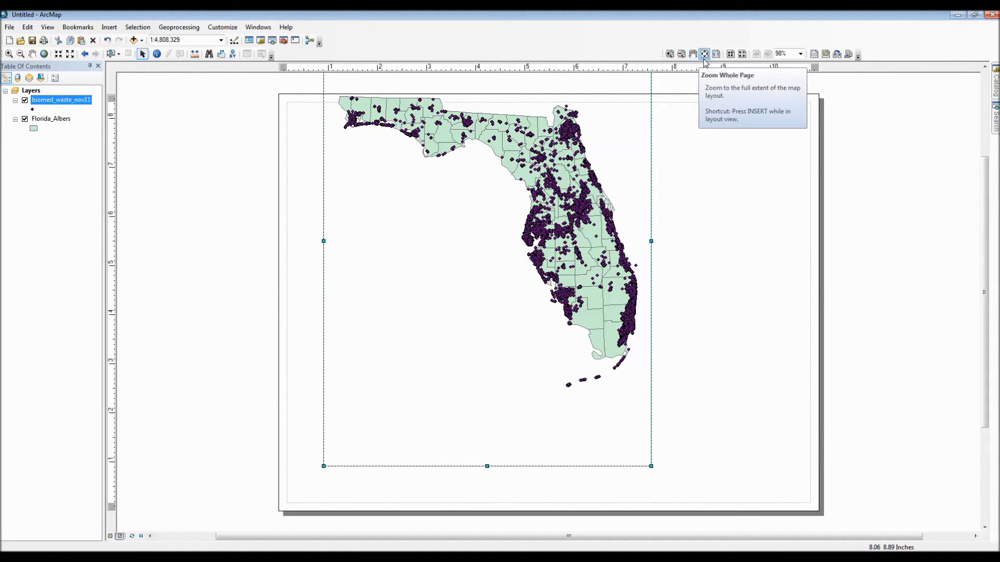
mouse_move(730, 54)
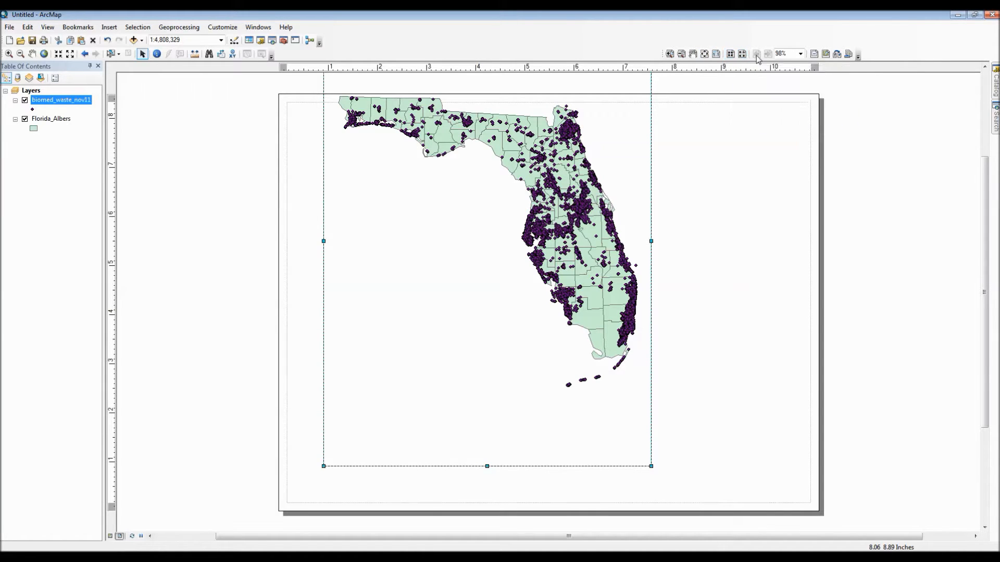
mouse_move(786, 55)
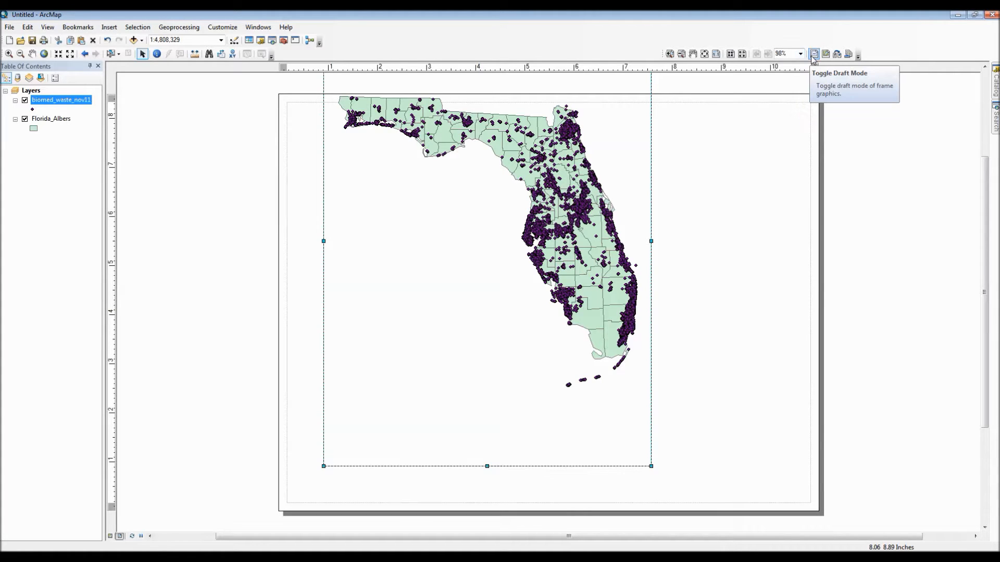
mouse_move(827, 53)
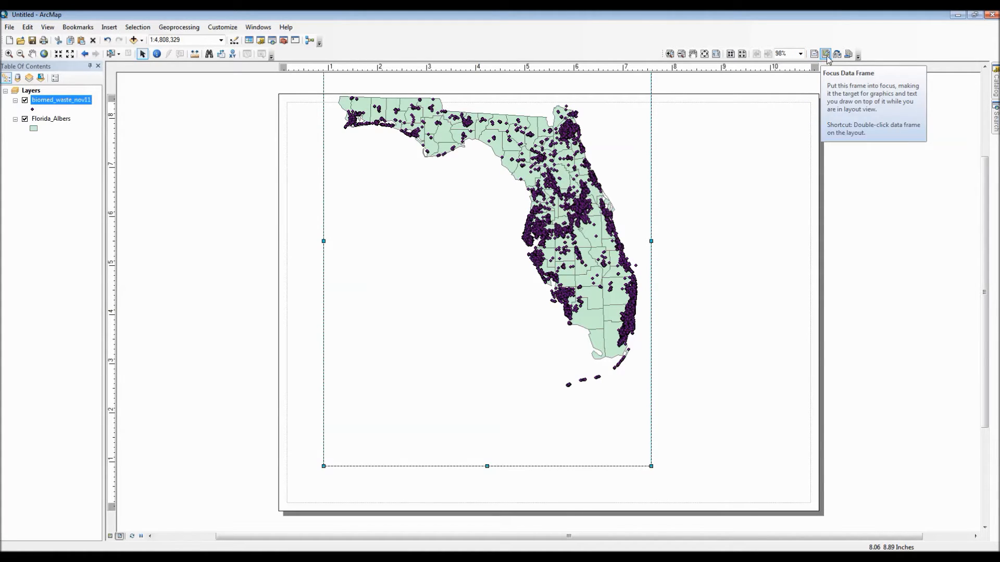
mouse_move(848, 54)
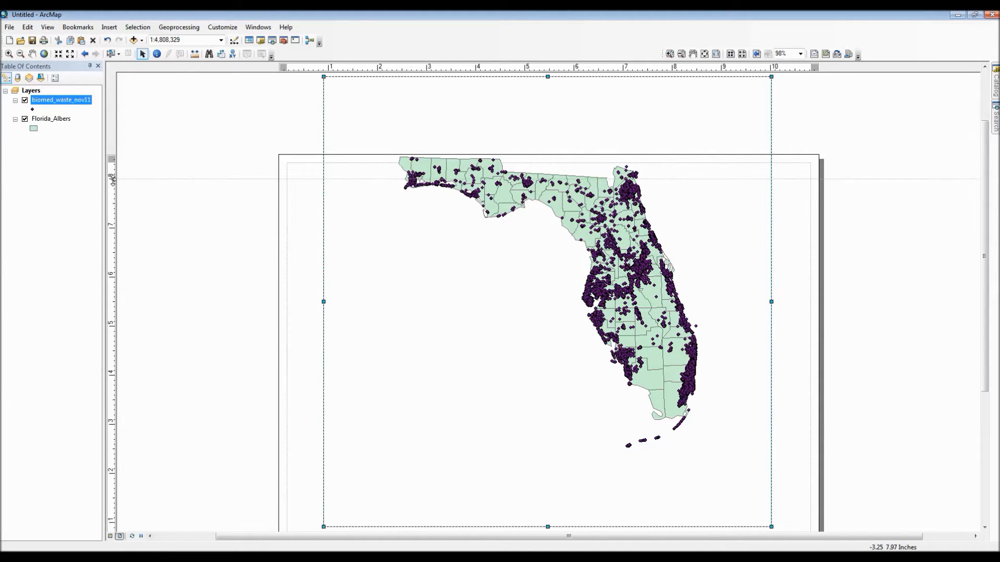
right_click(112, 182)
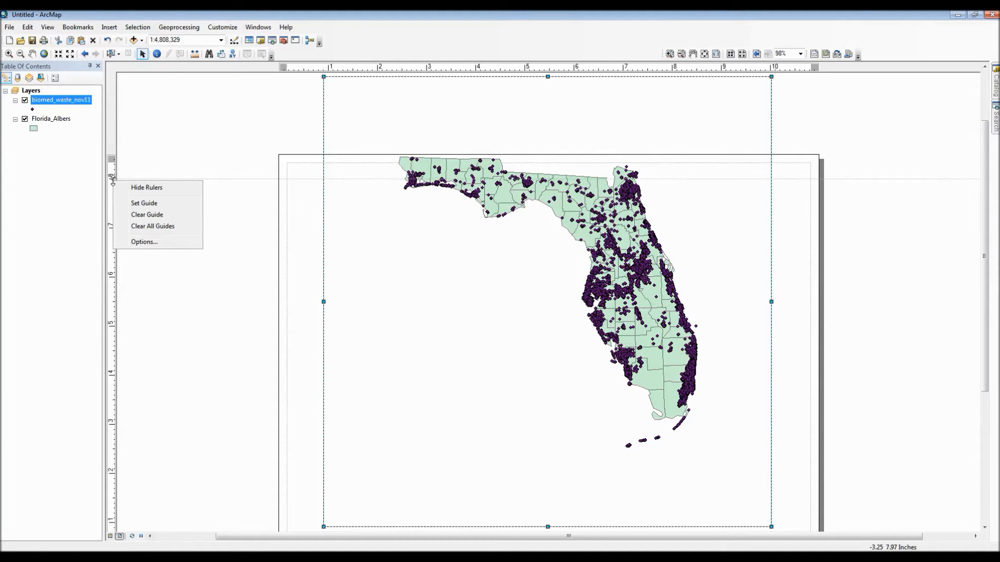
mouse_move(143, 203)
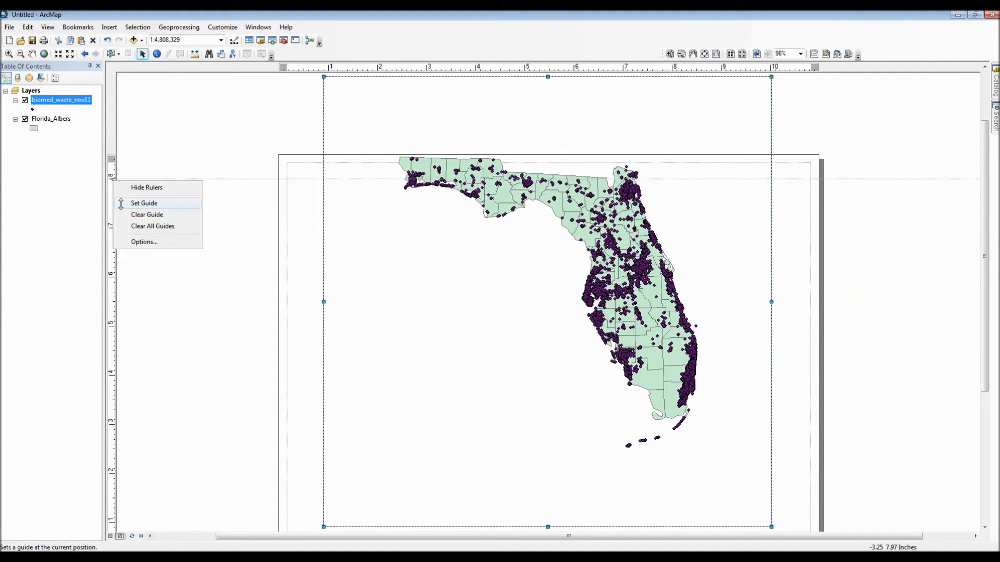
mouse_move(148, 214)
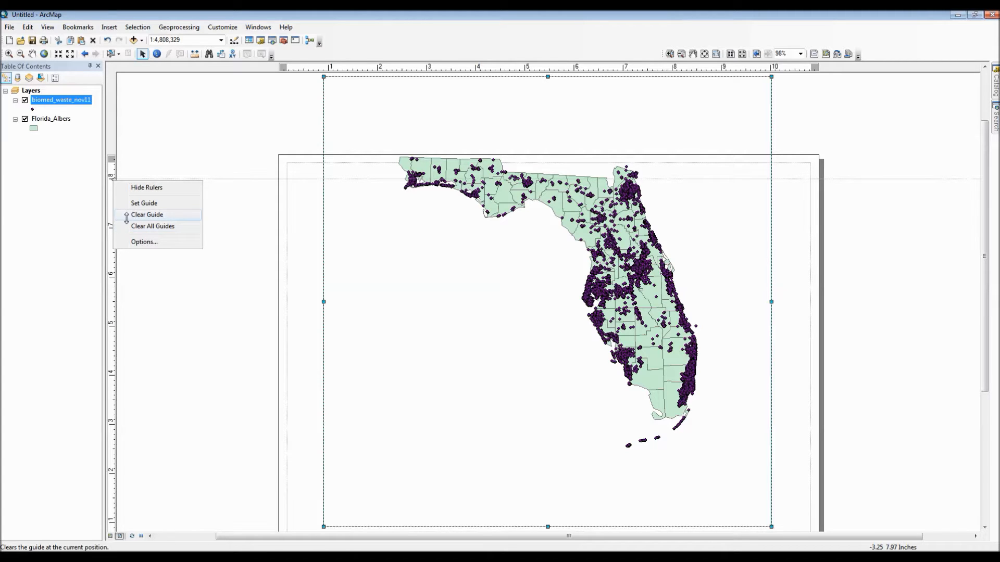
mouse_move(163, 291)
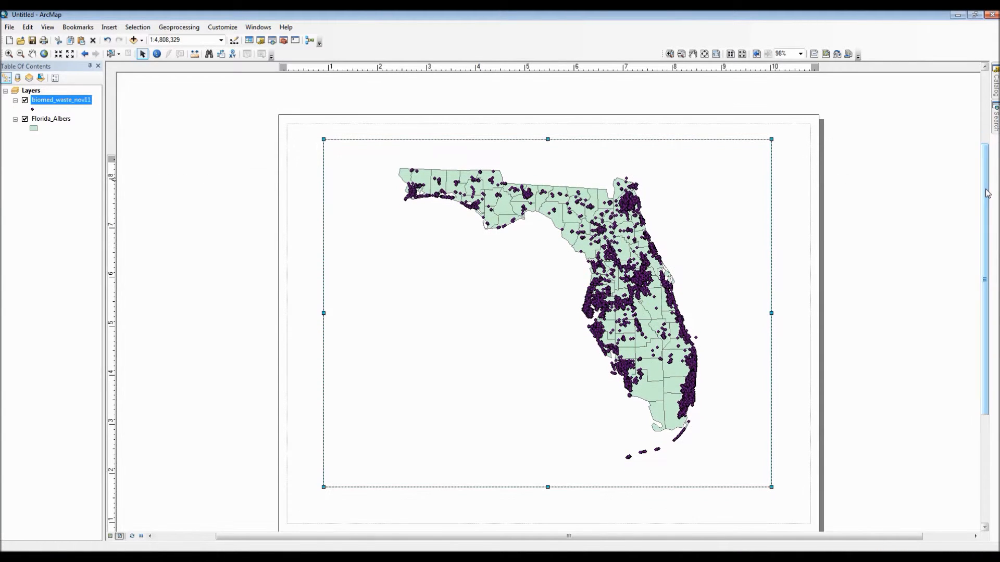
mouse_move(529, 254)
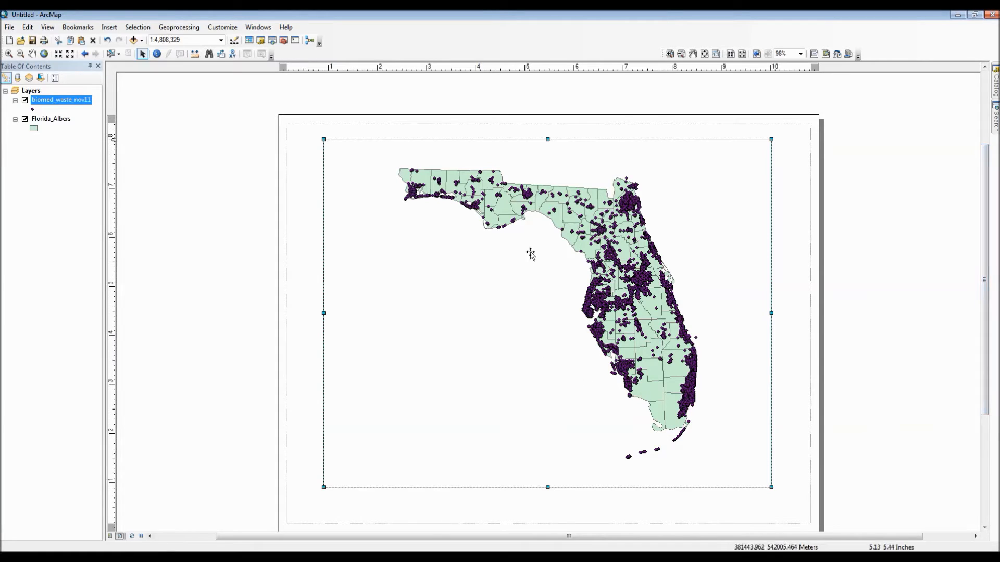
mouse_move(123, 509)
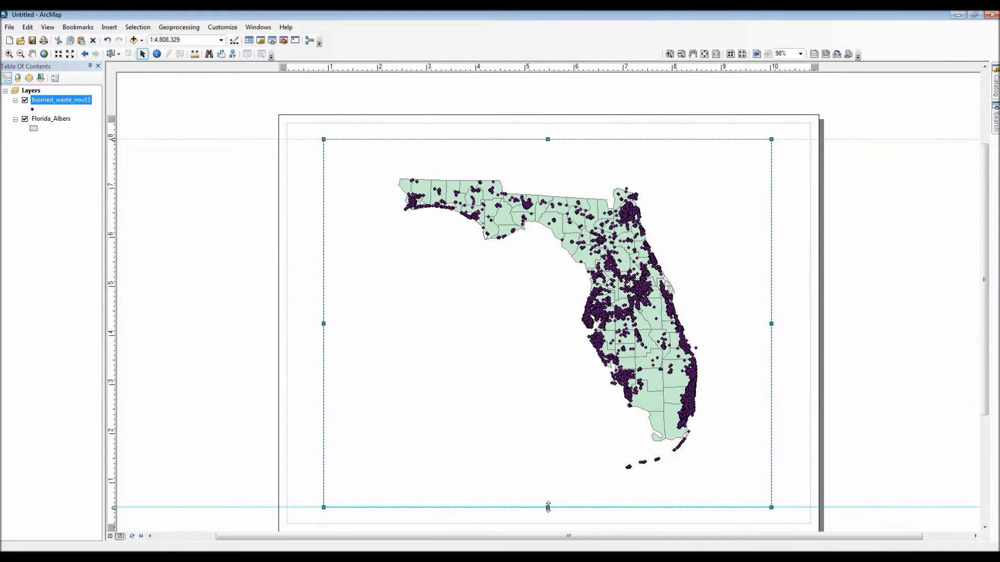
mouse_move(86, 286)
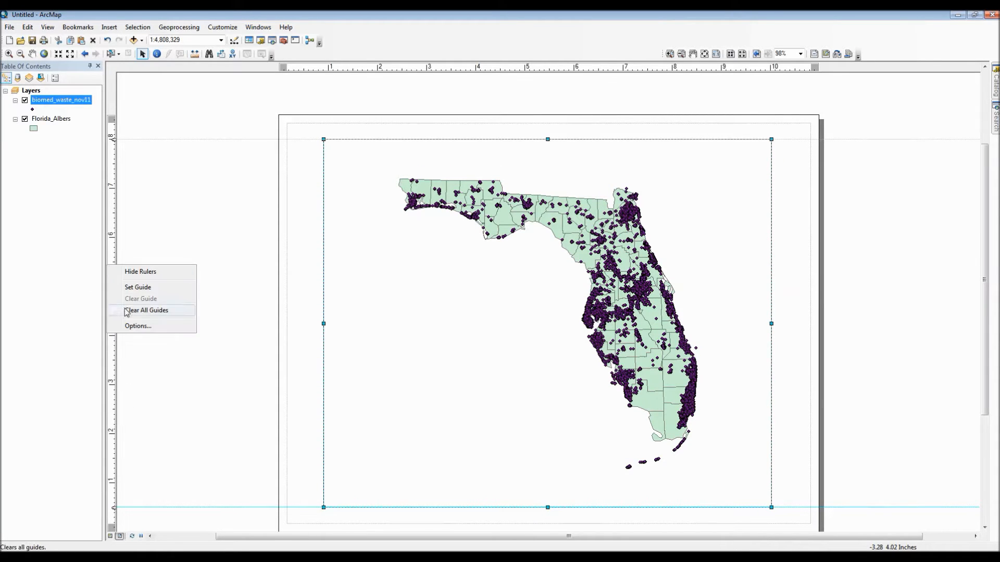
click(148, 310)
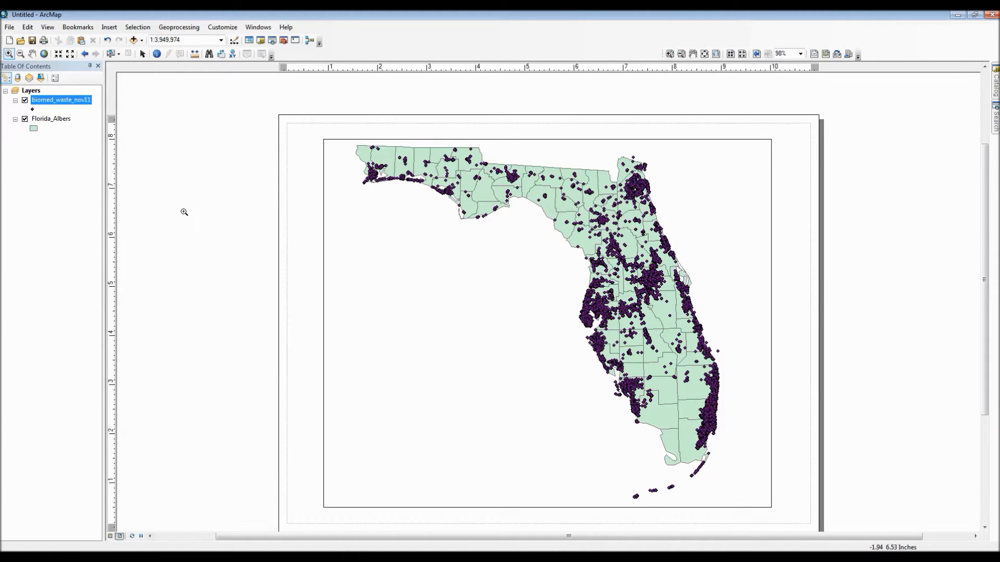
mouse_move(154, 131)
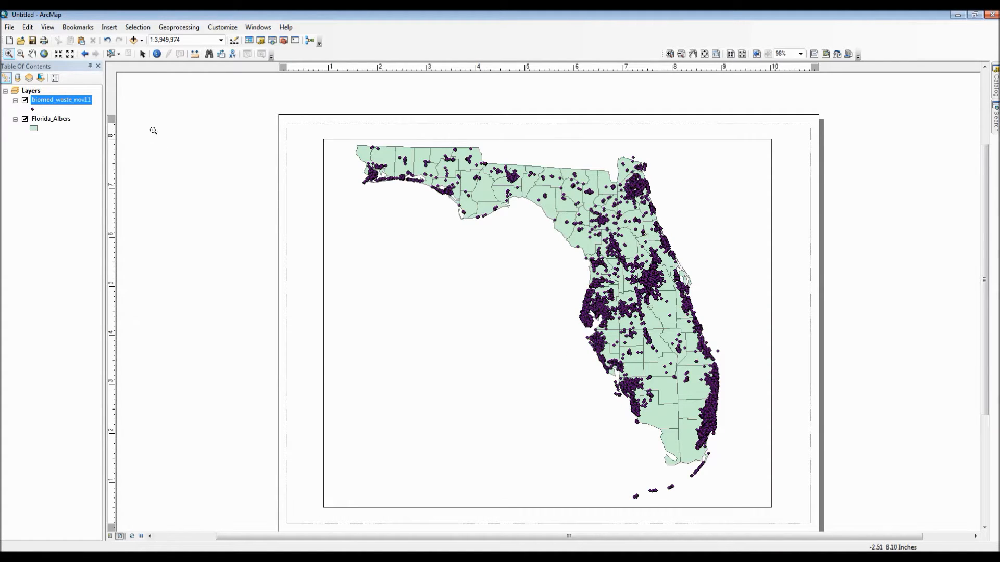
mouse_move(142, 55)
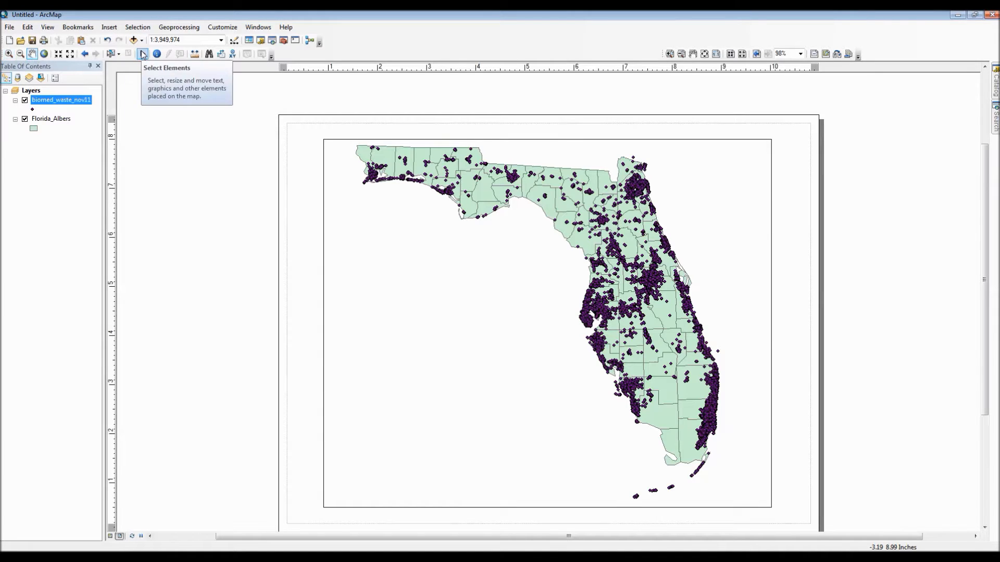
mouse_move(416, 273)
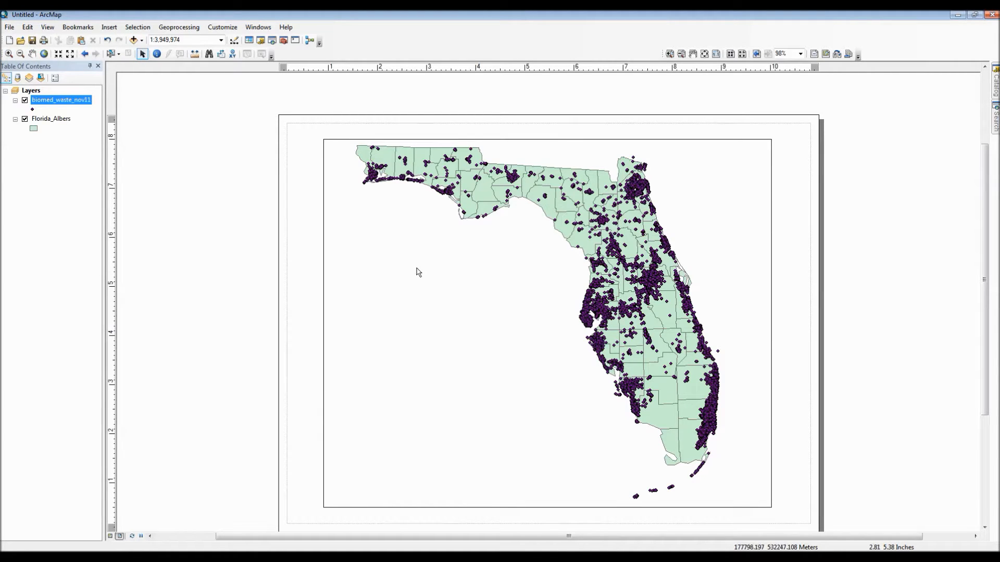
mouse_move(498, 298)
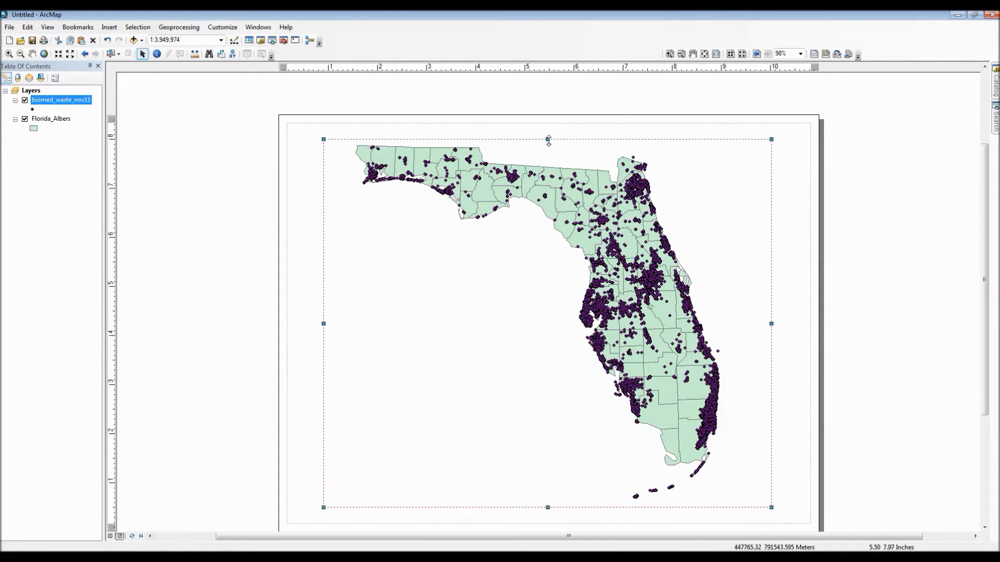
- Shorten the data frame from its top edge, adjust the zoom, and show the whole page
drag(547, 139, 547, 170)
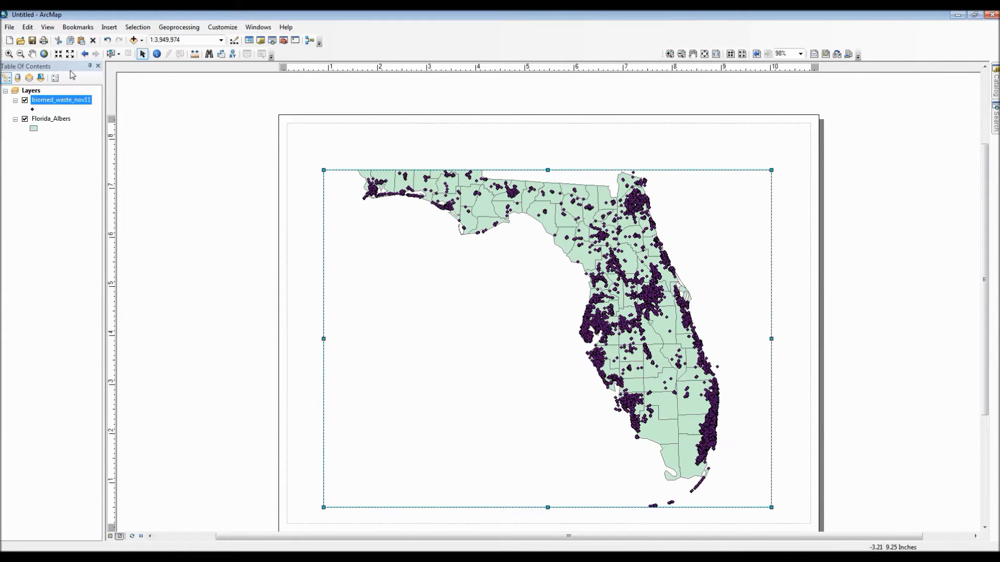
click(46, 54)
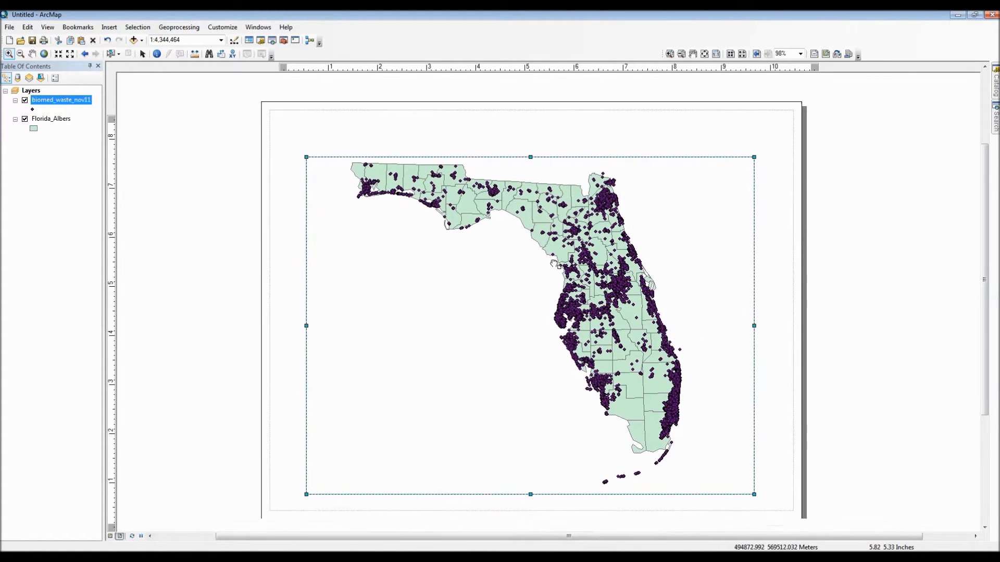
click(44, 54)
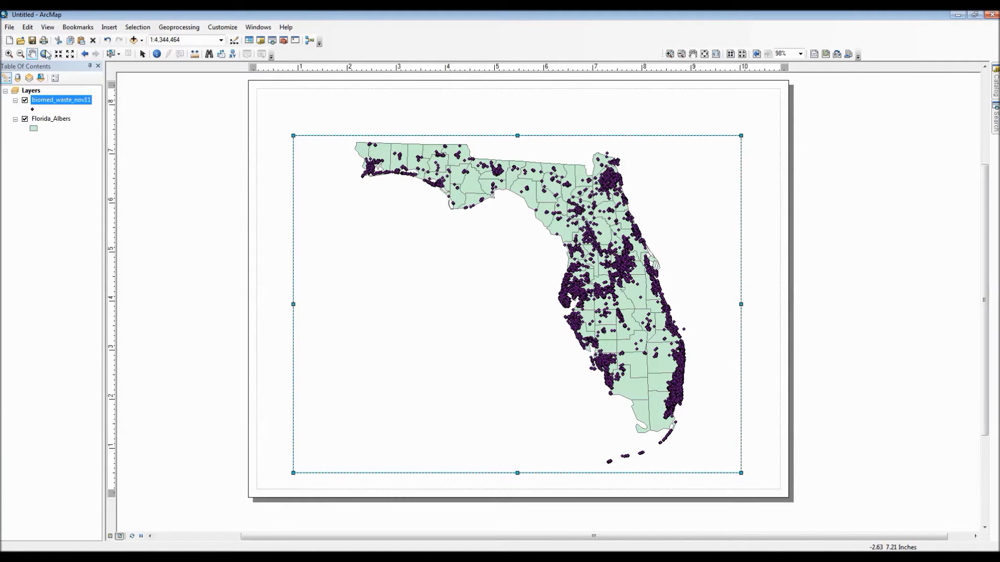
click(142, 54)
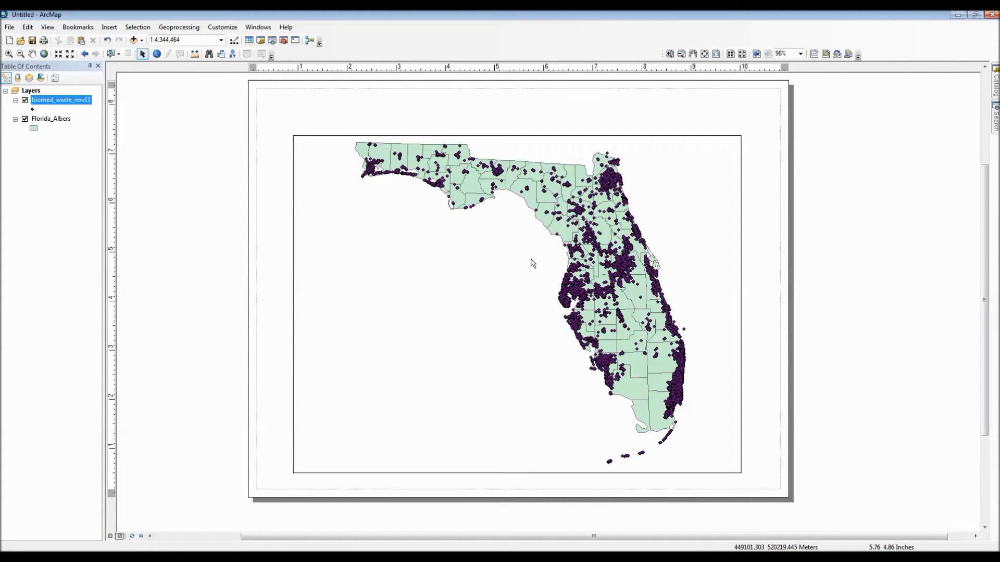
mouse_move(319, 142)
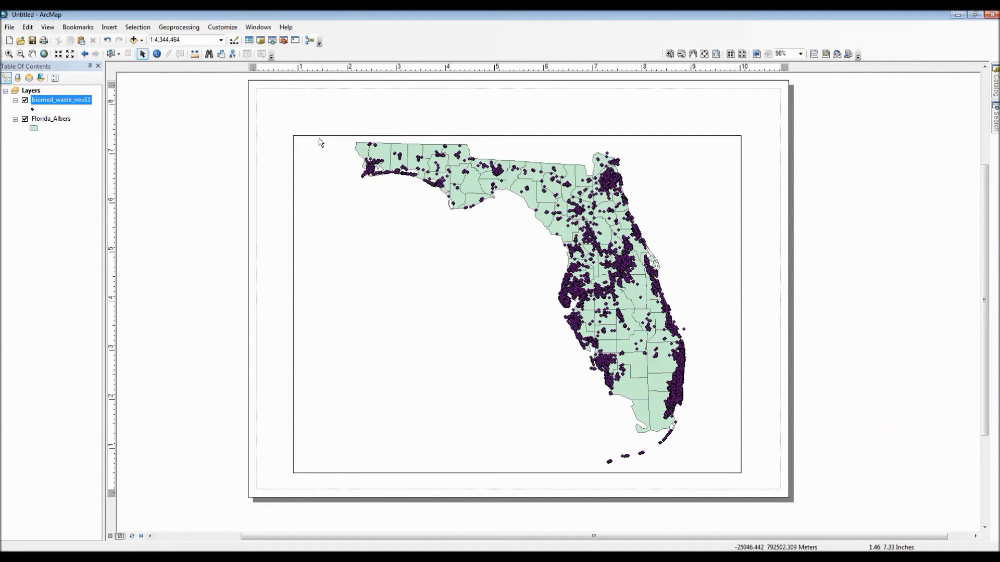
- Set the data frame's border to none in its Frame properties so Florida has no outline
right_click(321, 142)
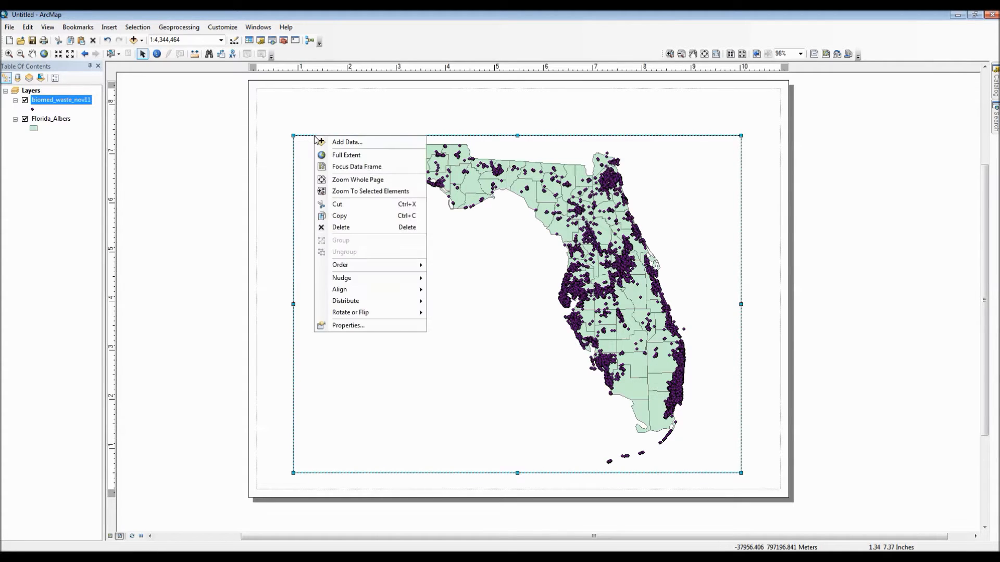
mouse_move(371, 328)
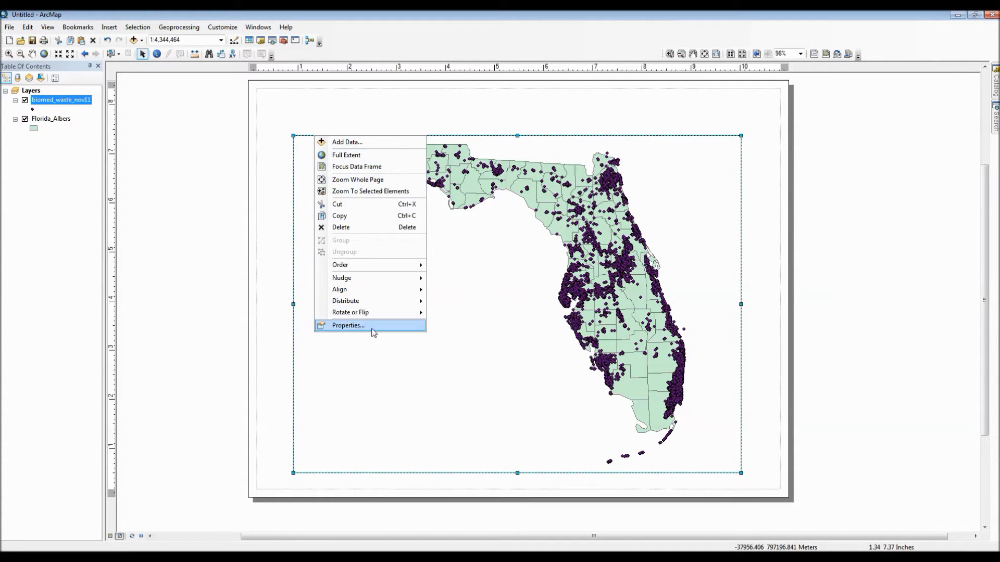
mouse_move(373, 330)
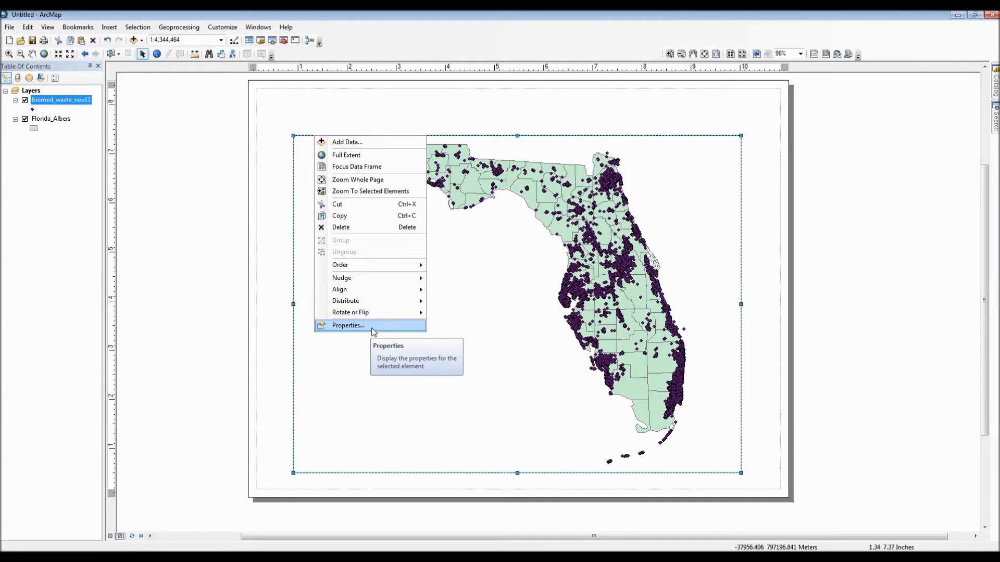
click(348, 325)
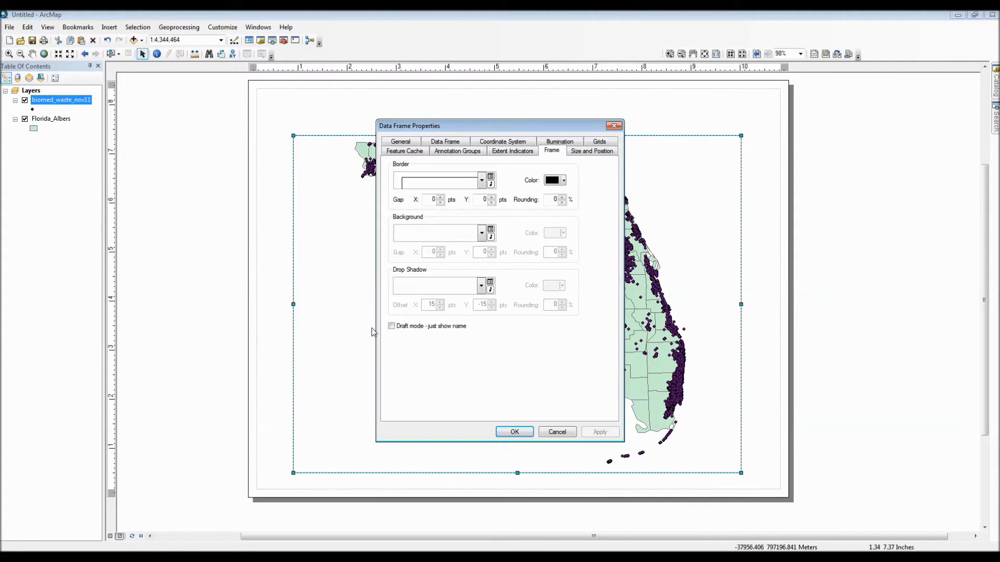
mouse_move(400, 134)
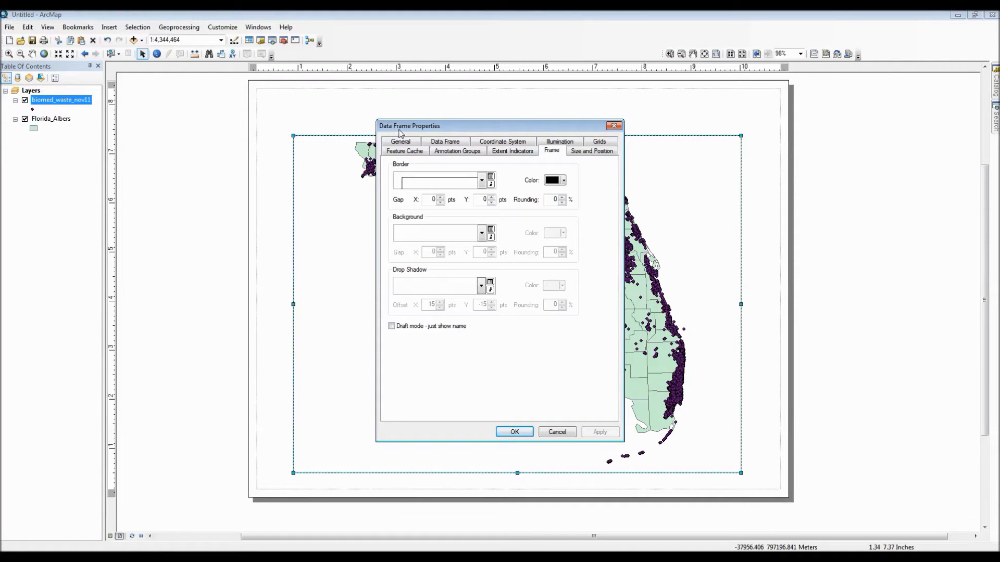
mouse_move(557, 162)
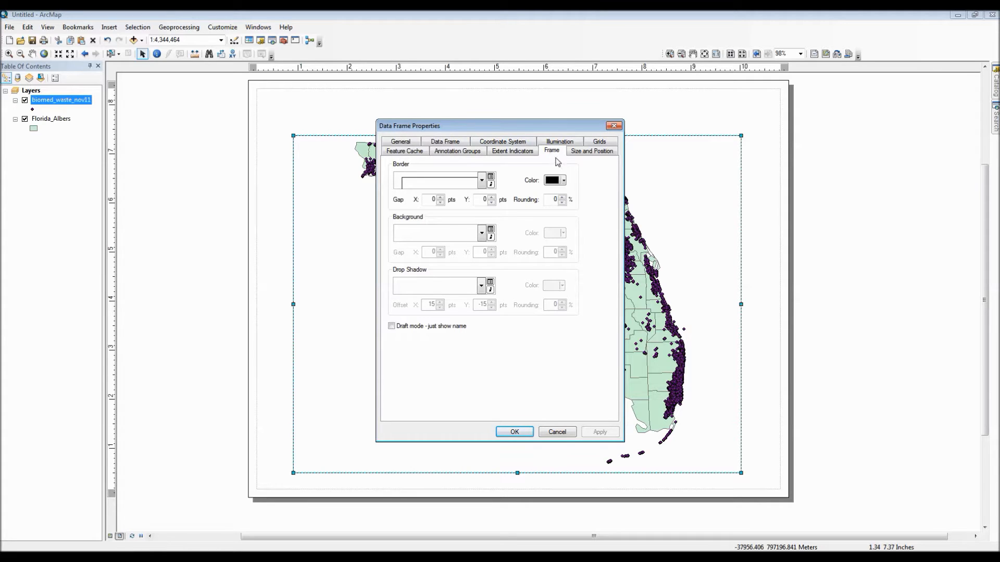
click(561, 180)
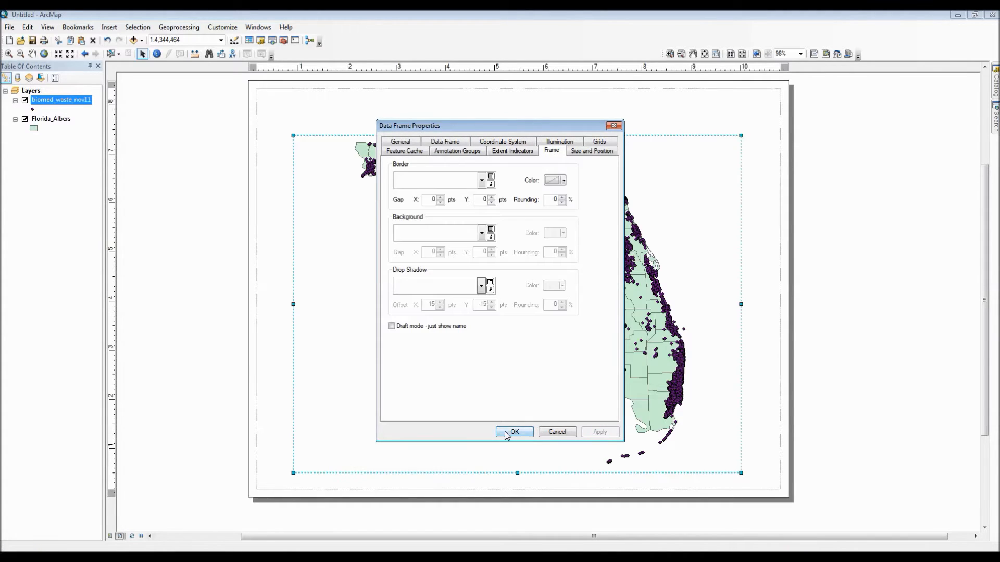
click(515, 432)
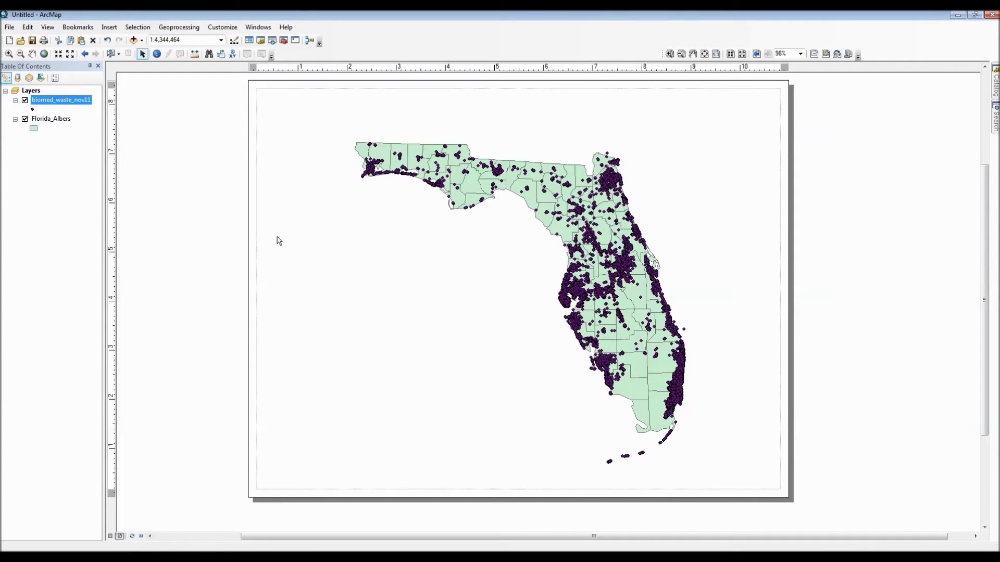
mouse_move(469, 285)
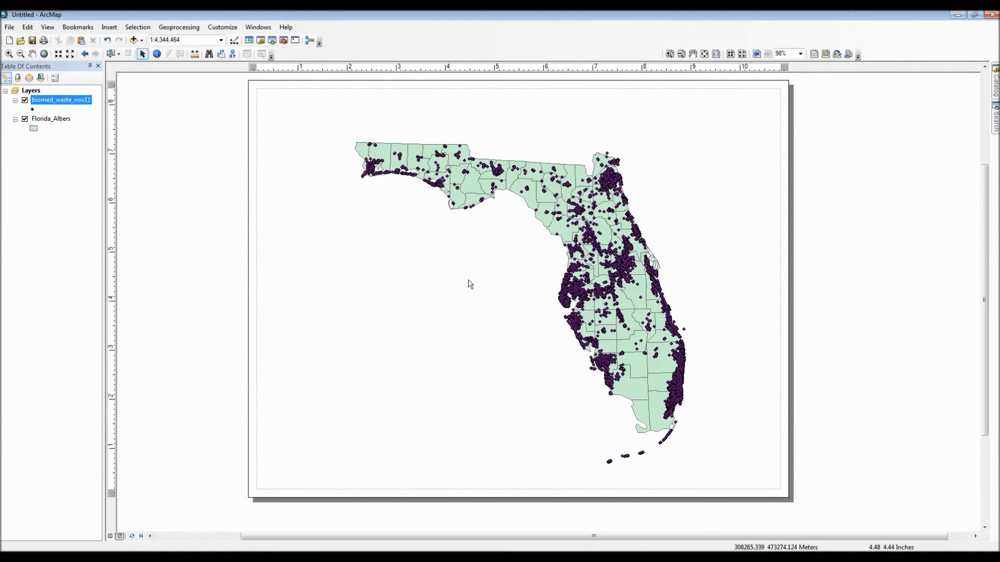
- Bring up Export Map, move it off the map, and set the resolution to 96 dpi
click(9, 27)
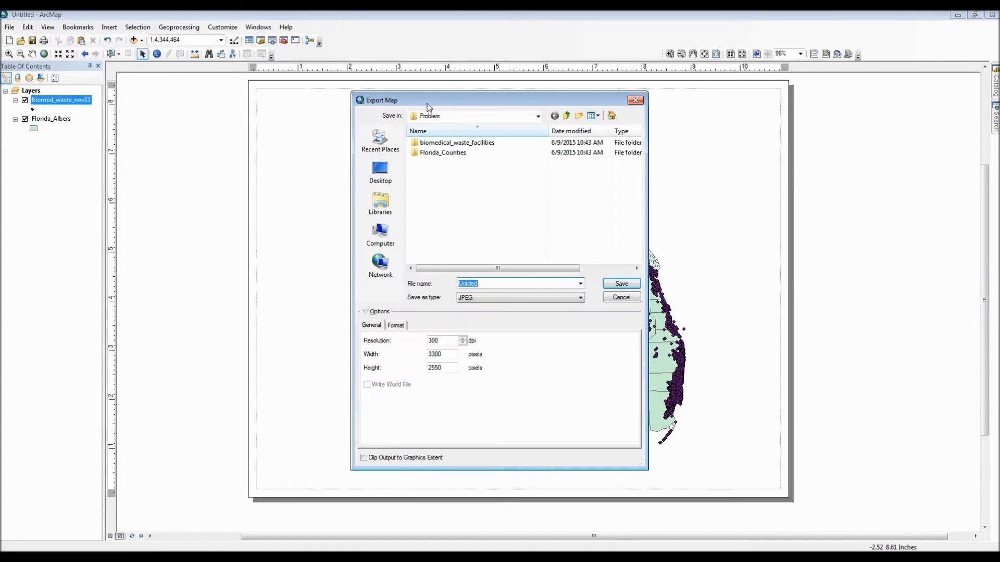
drag(427, 100, 107, 153)
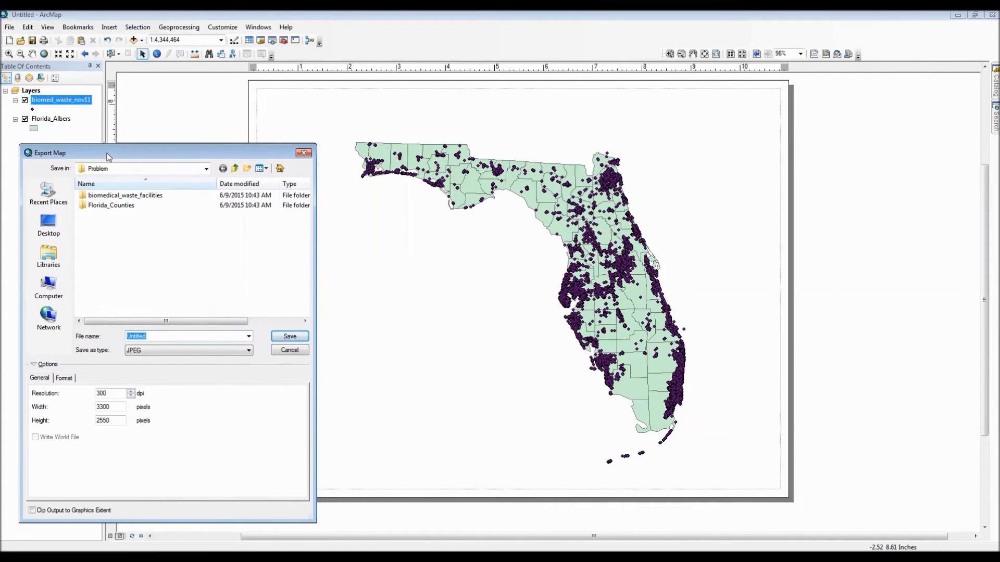
drag(108, 157, 122, 151)
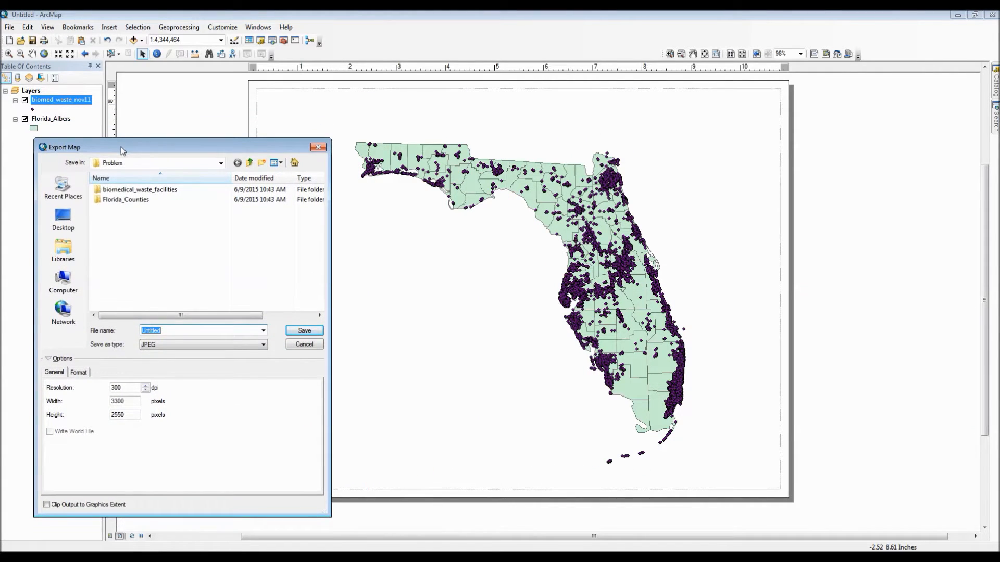
mouse_move(192, 271)
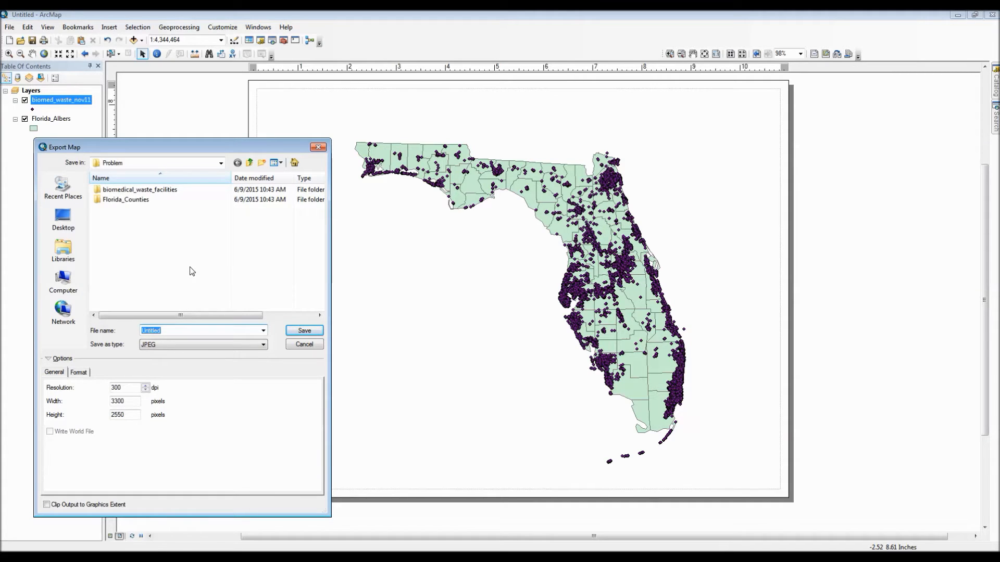
mouse_move(187, 302)
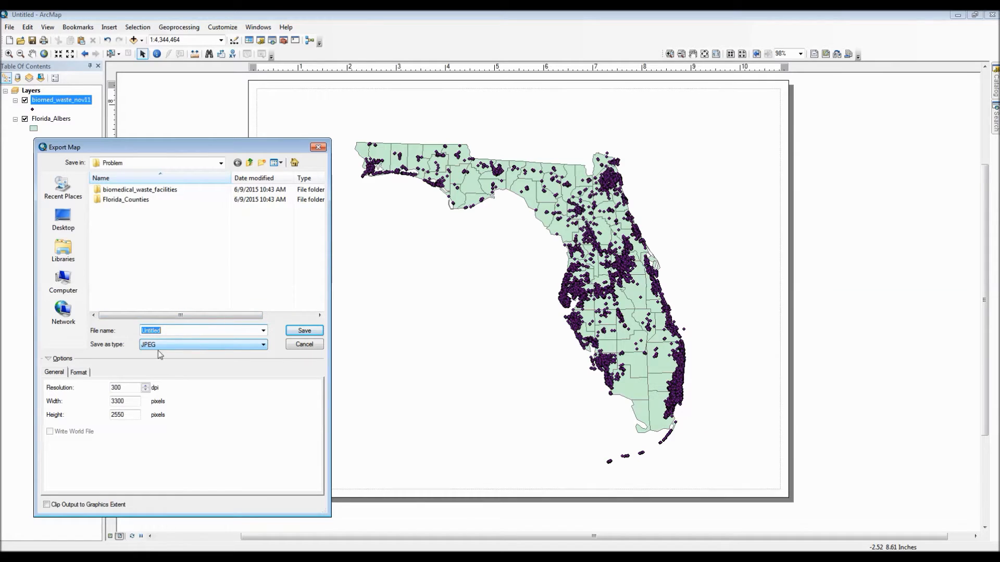
click(122, 388)
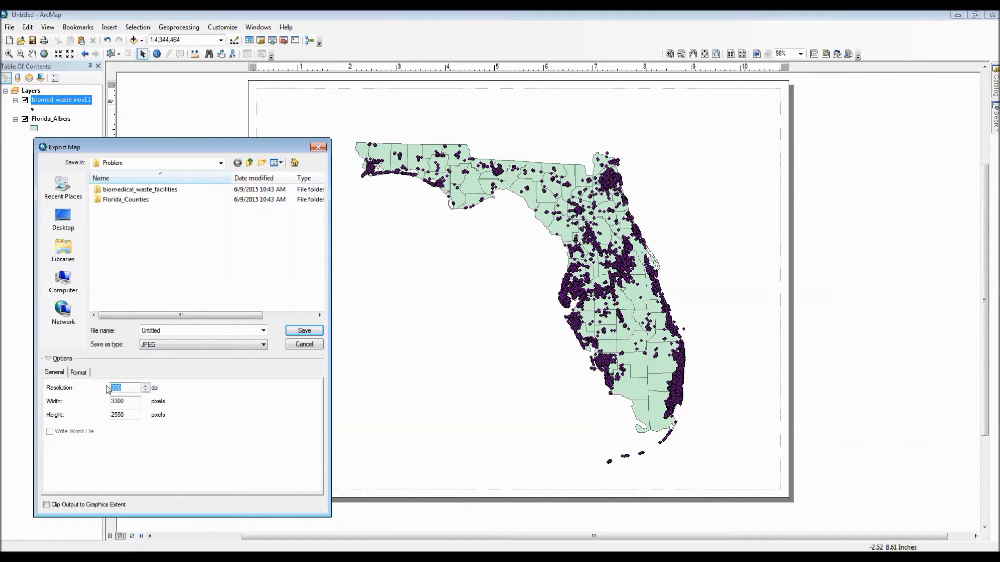
text(96)
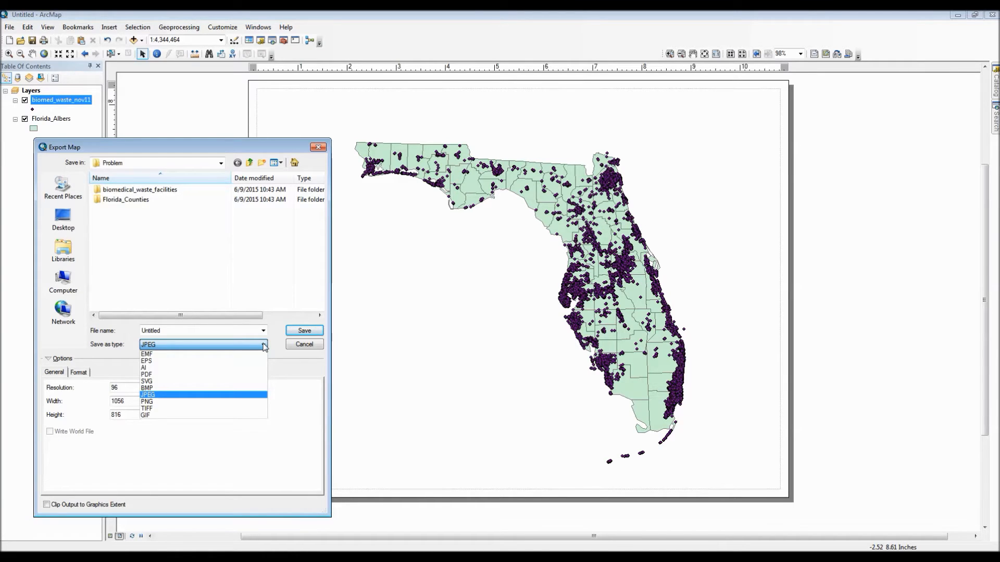
mouse_move(257, 368)
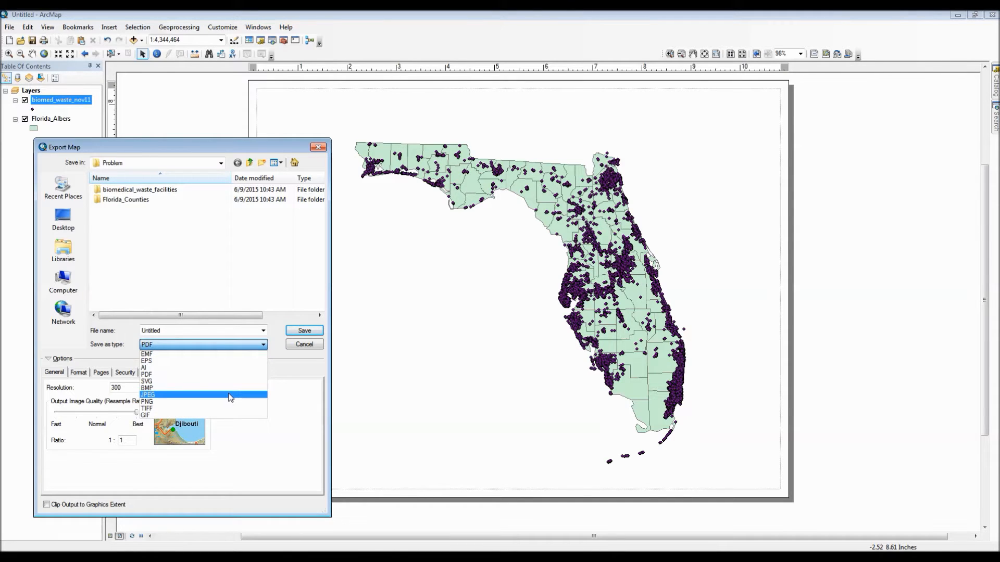
- Try JPEG, PNG and TIFF as the export format, then settle on PDF
click(148, 394)
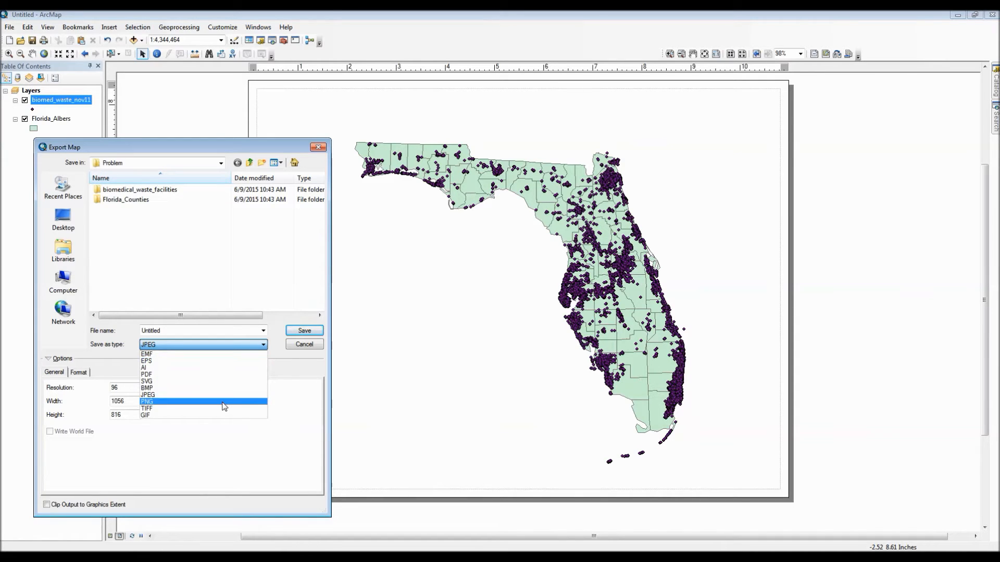
click(148, 402)
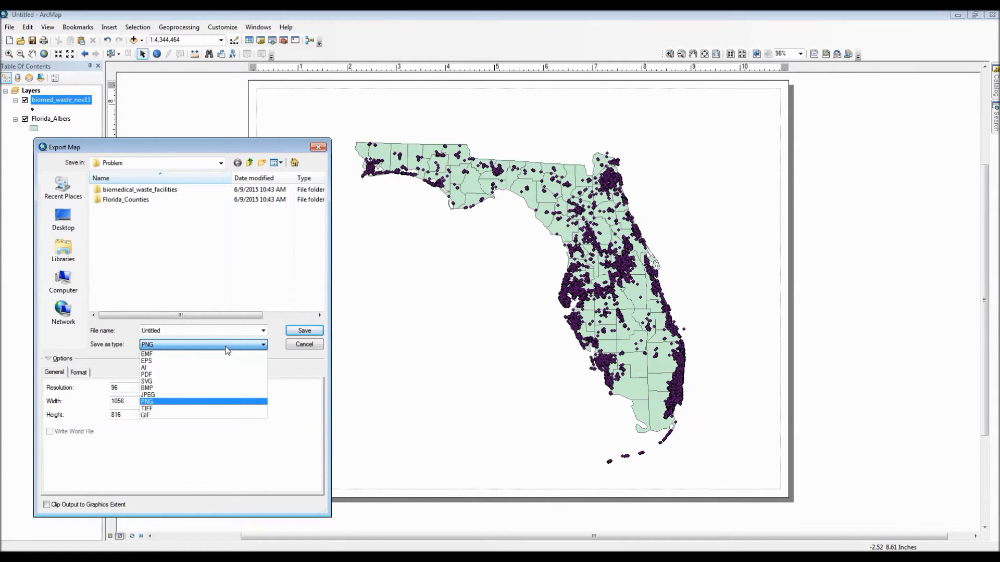
click(147, 408)
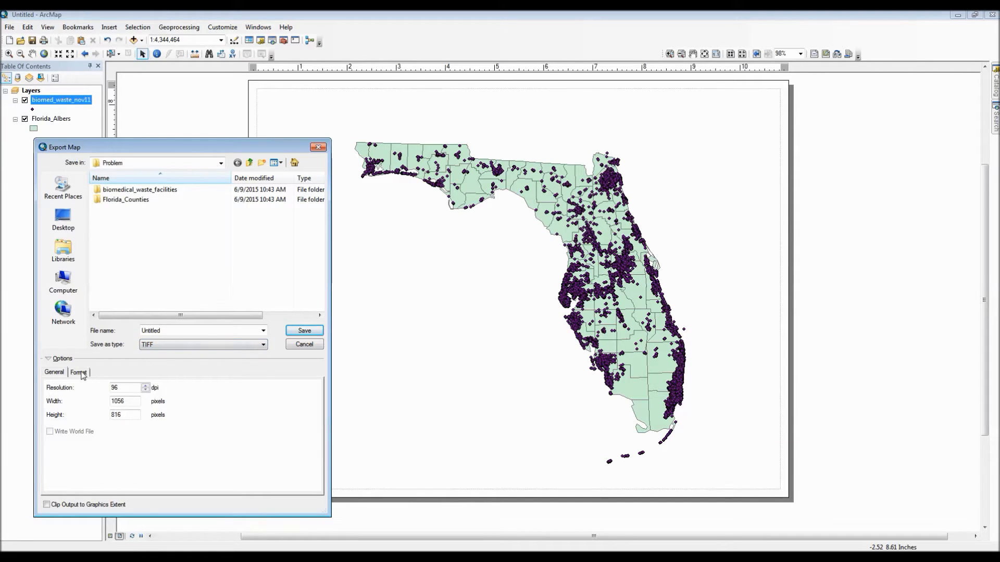
click(78, 371)
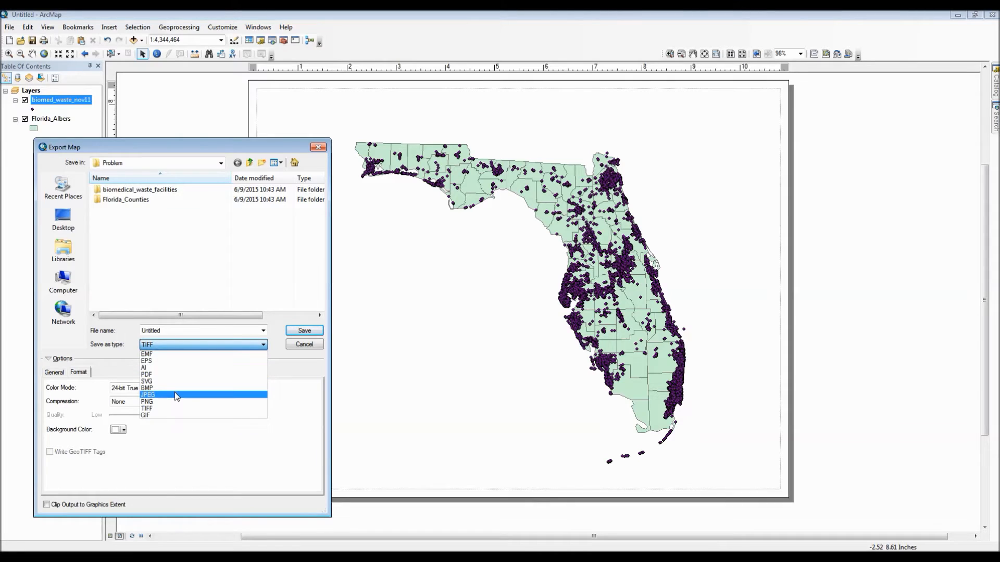
click(147, 395)
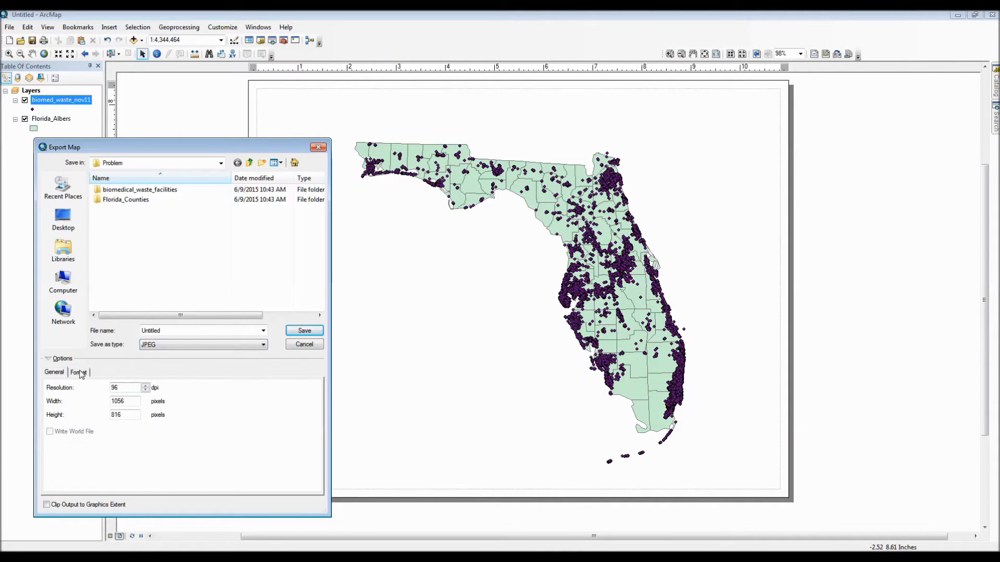
click(79, 372)
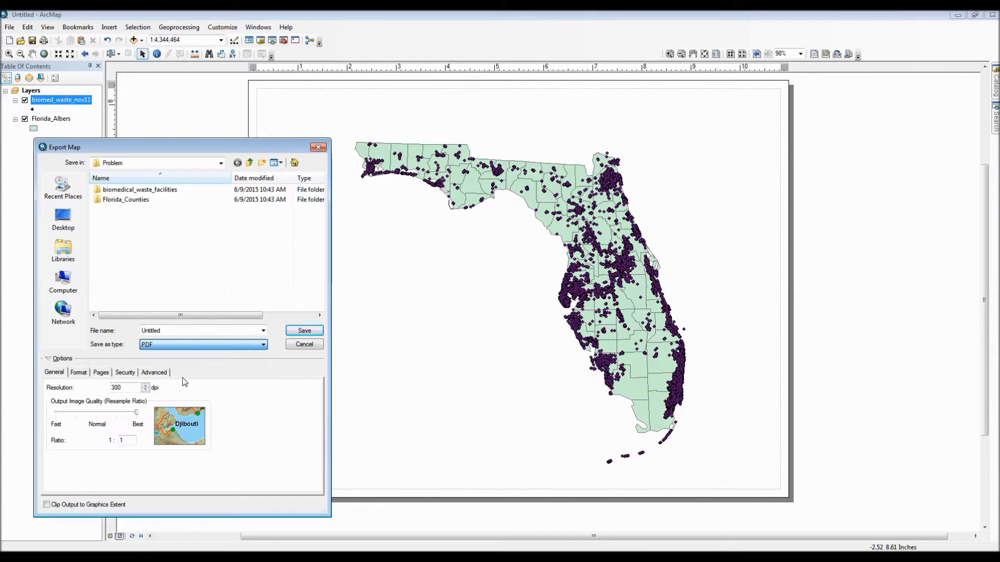
- Review the PDF Format, Pages, Security and Advanced option tabs, returning to General
click(78, 372)
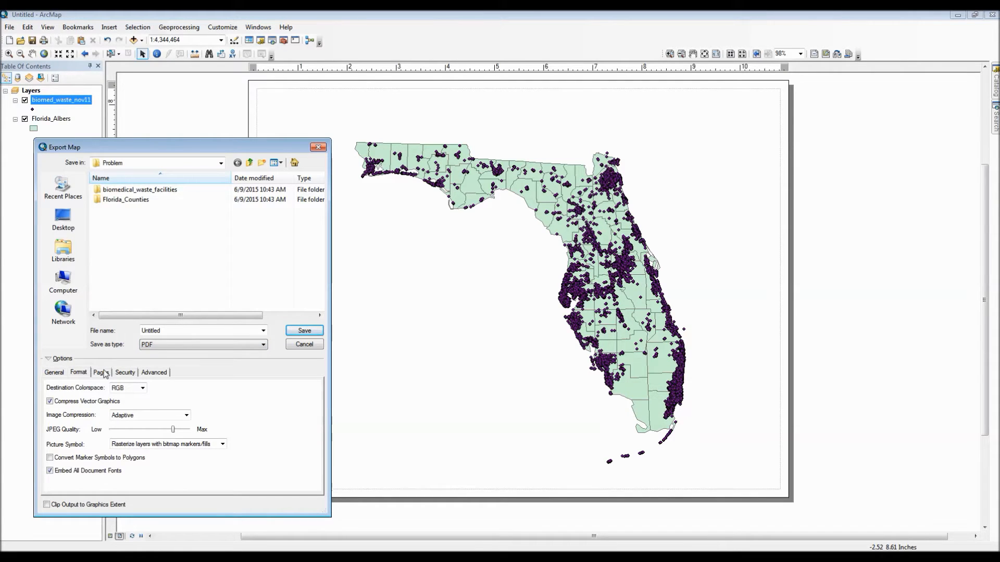
click(100, 372)
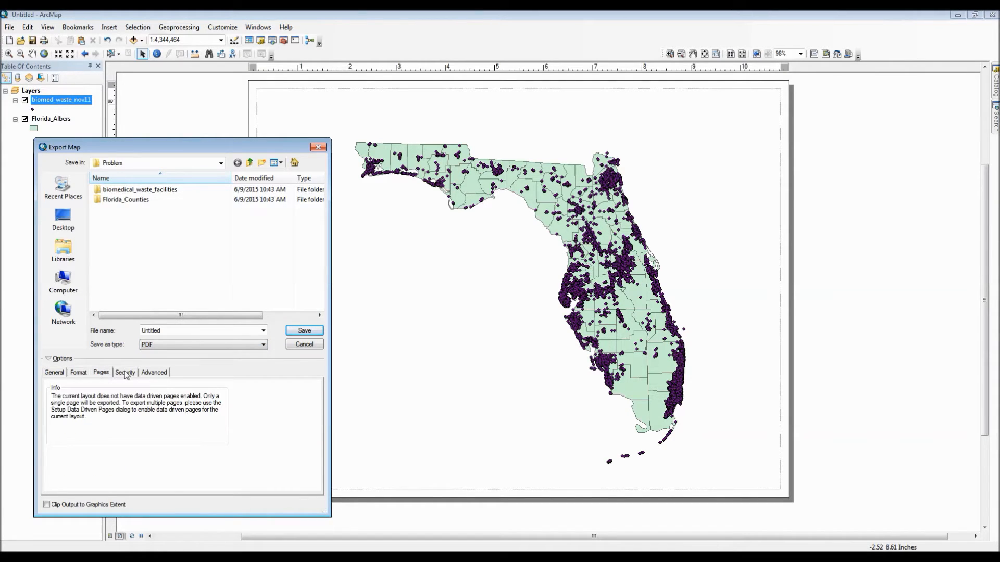
click(125, 372)
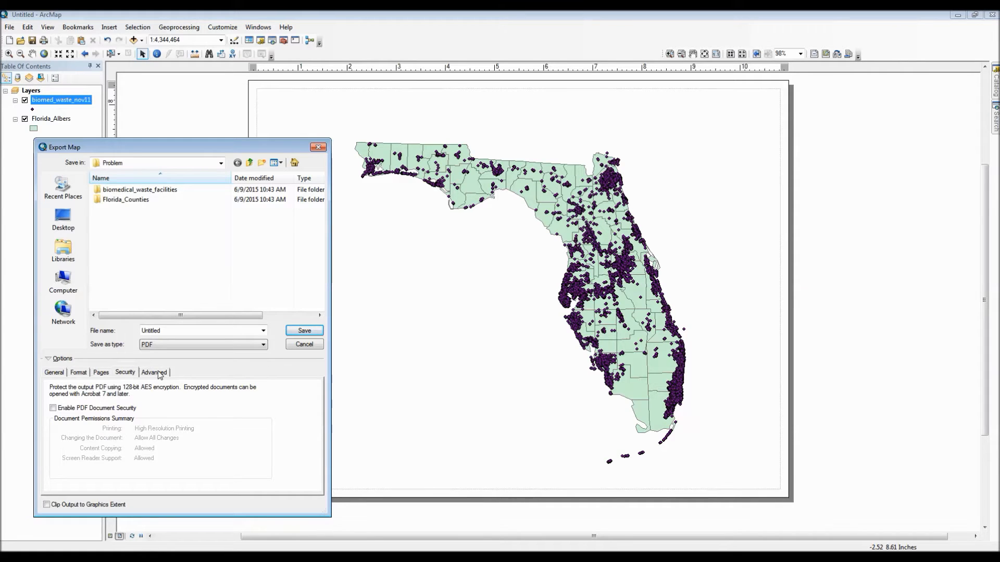
click(154, 372)
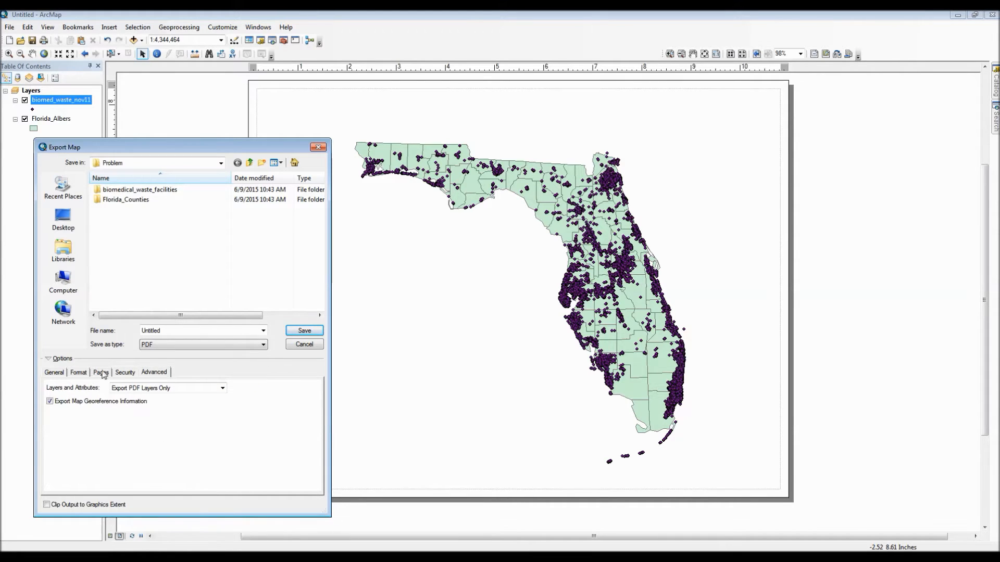
click(55, 372)
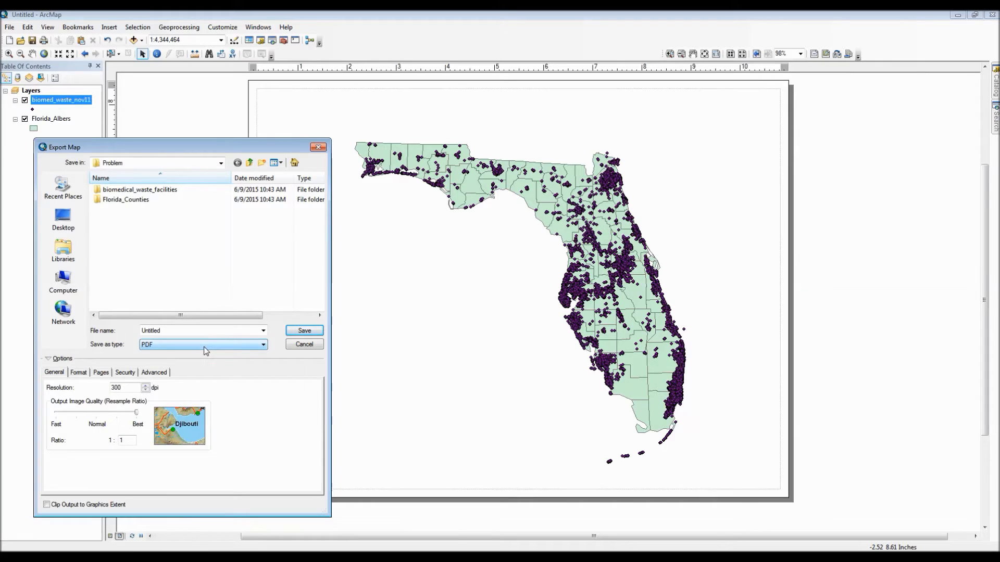
- Export the map as a PDF named Biomedical_waste_facilities into the Problem folder
click(198, 332)
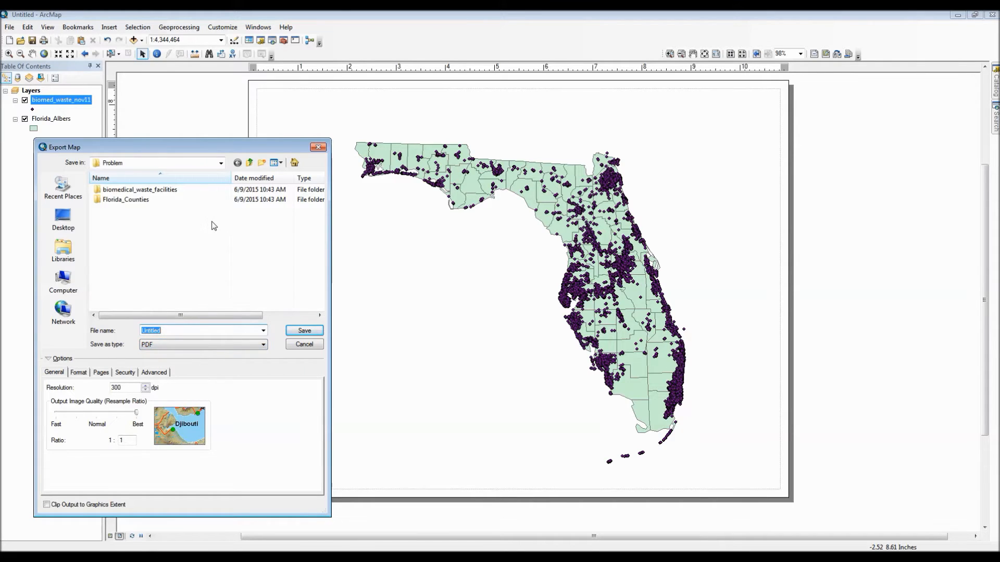
text(Bi)
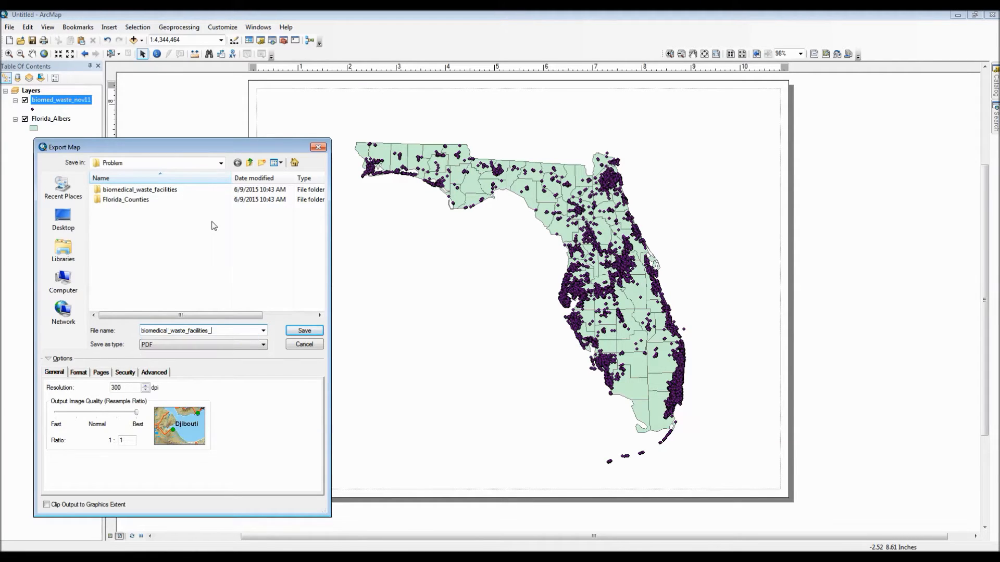
key(Backspace)
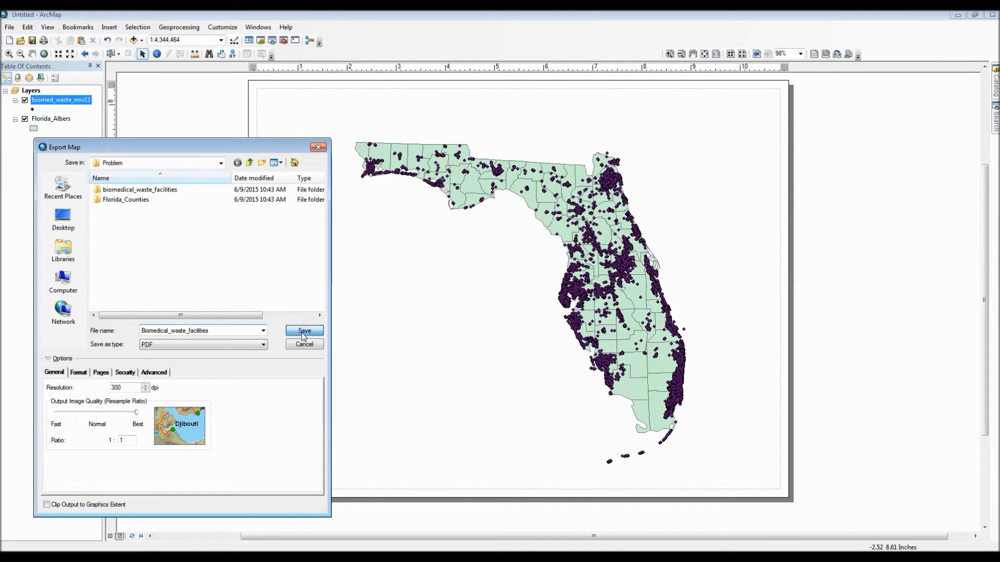
click(305, 331)
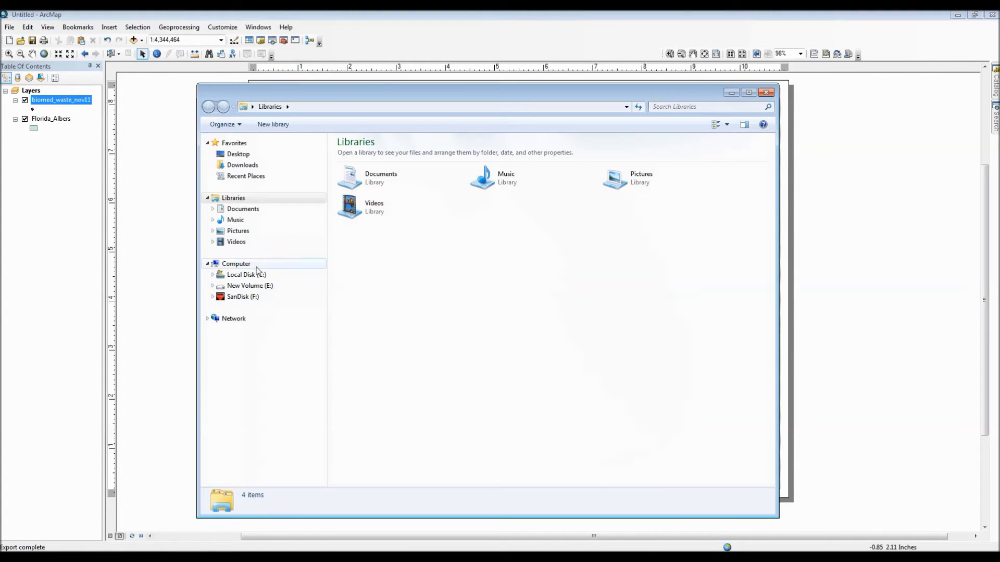
- Browse C: > ArcGIS Assignments > Problem and open Biomedical_waste_facilities.pdf in Adobe Reader
double_click(246, 275)
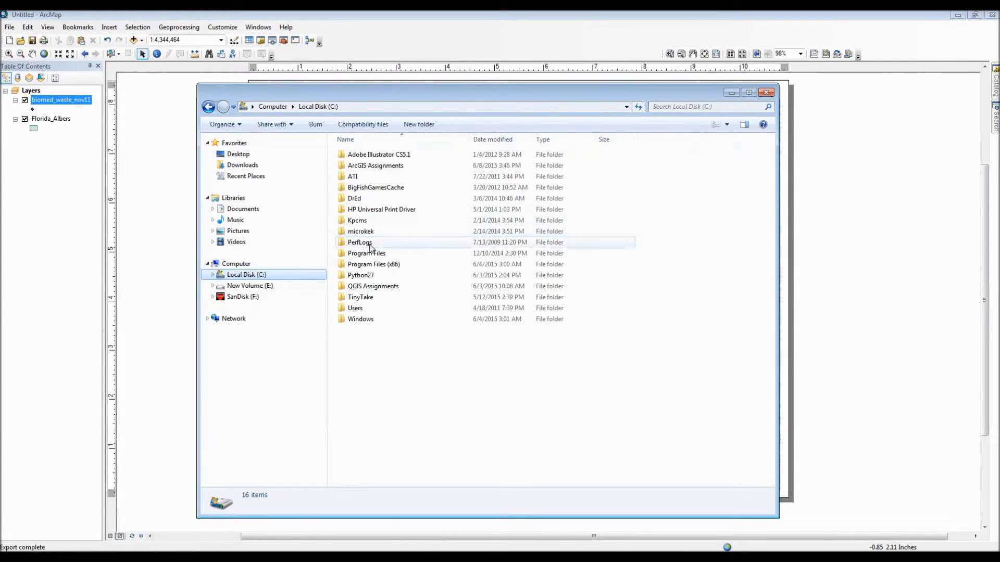
double_click(371, 165)
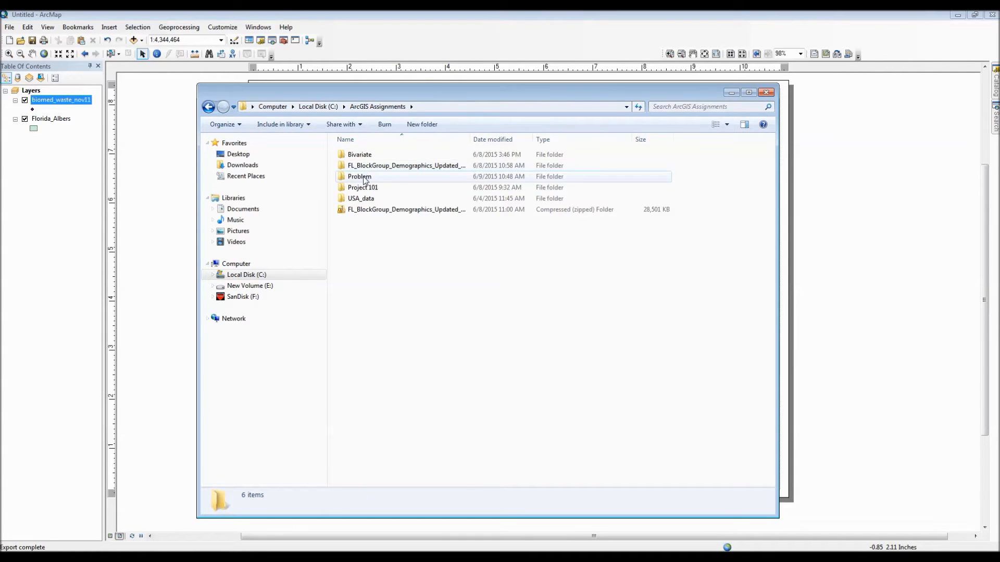
double_click(358, 176)
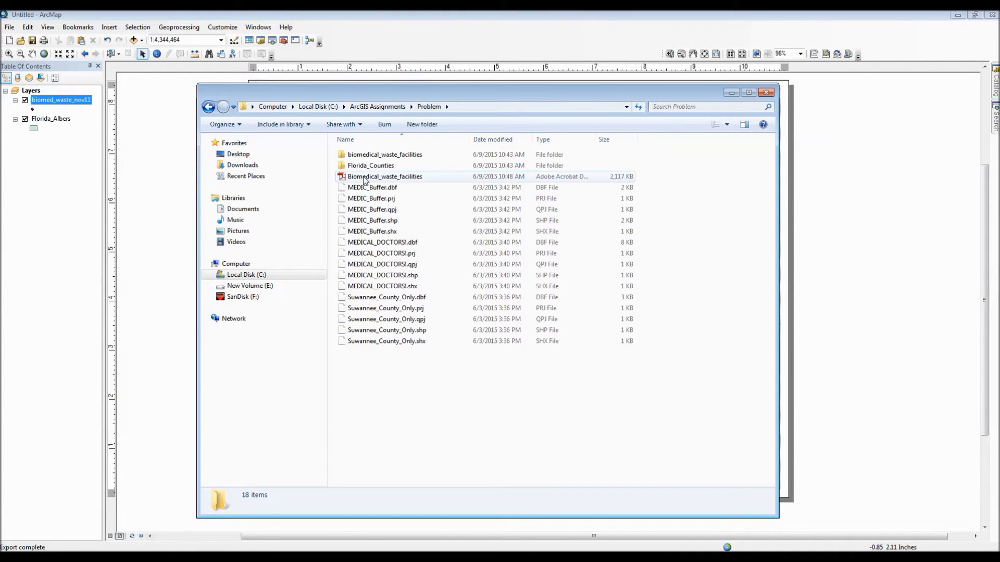
mouse_move(444, 180)
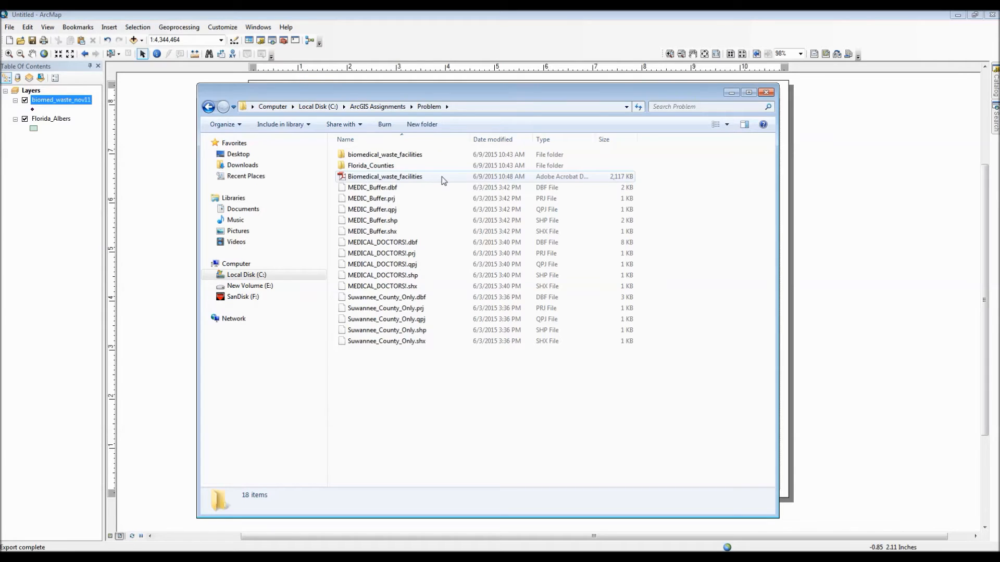
click(385, 176)
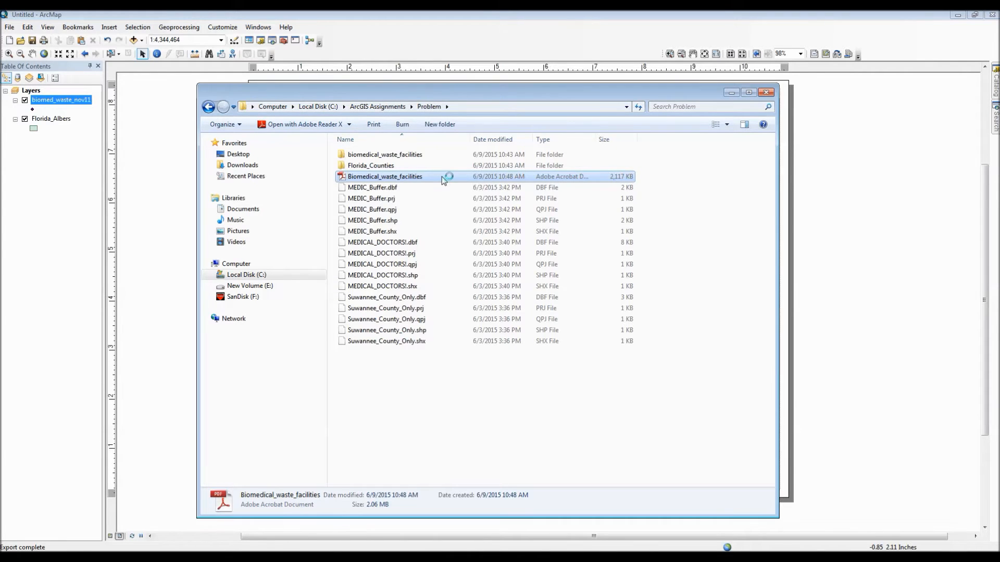
double_click(386, 176)
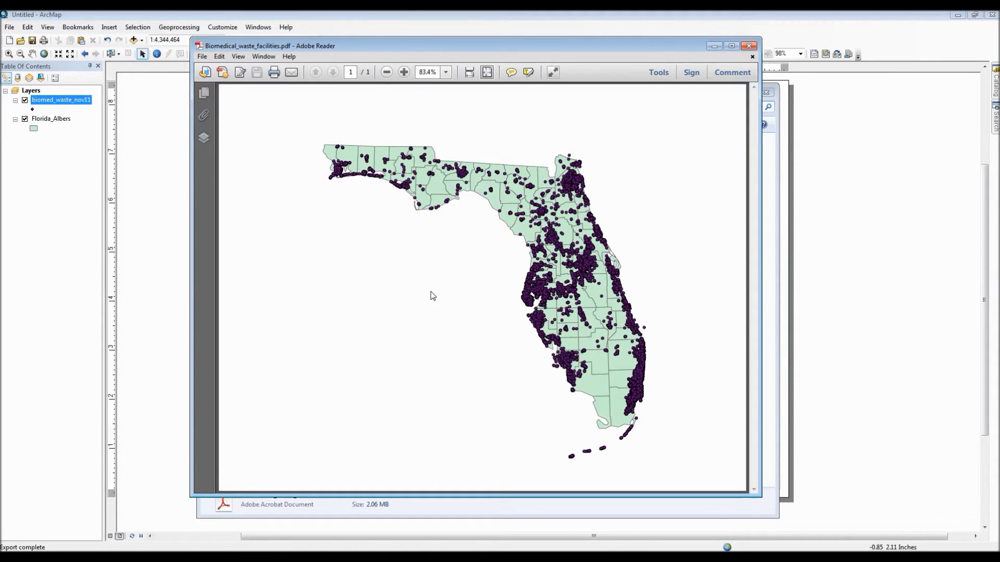
mouse_move(740, 54)
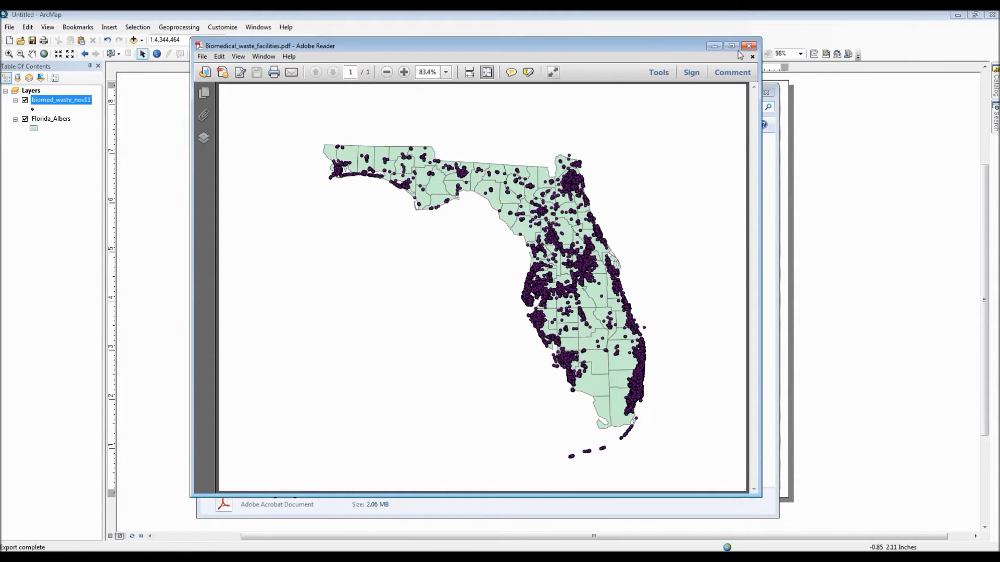
- Close the PDF viewer and export a 96 dpi JPEG named Biomed_Waste_Facil to the Problem folder
click(750, 46)
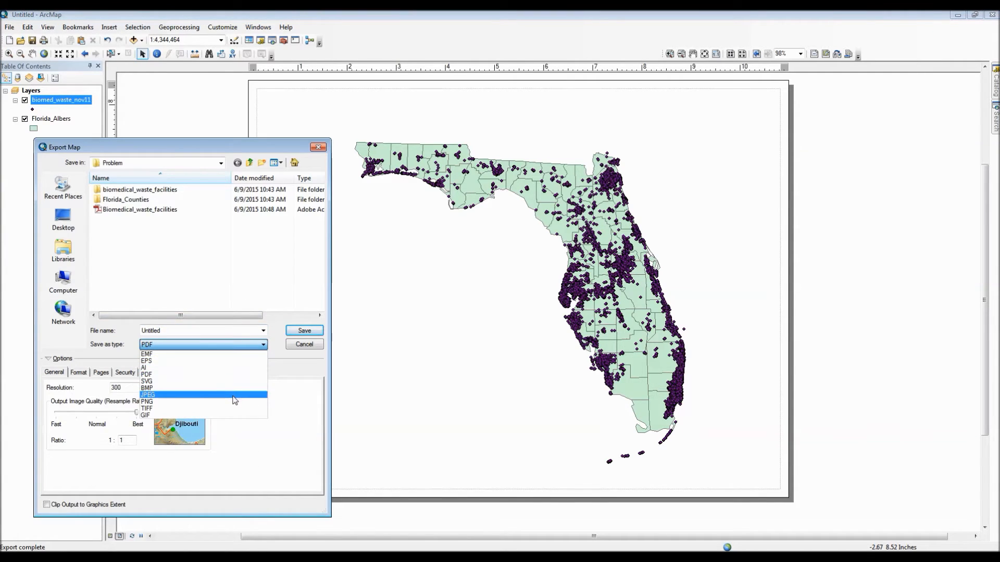
click(148, 394)
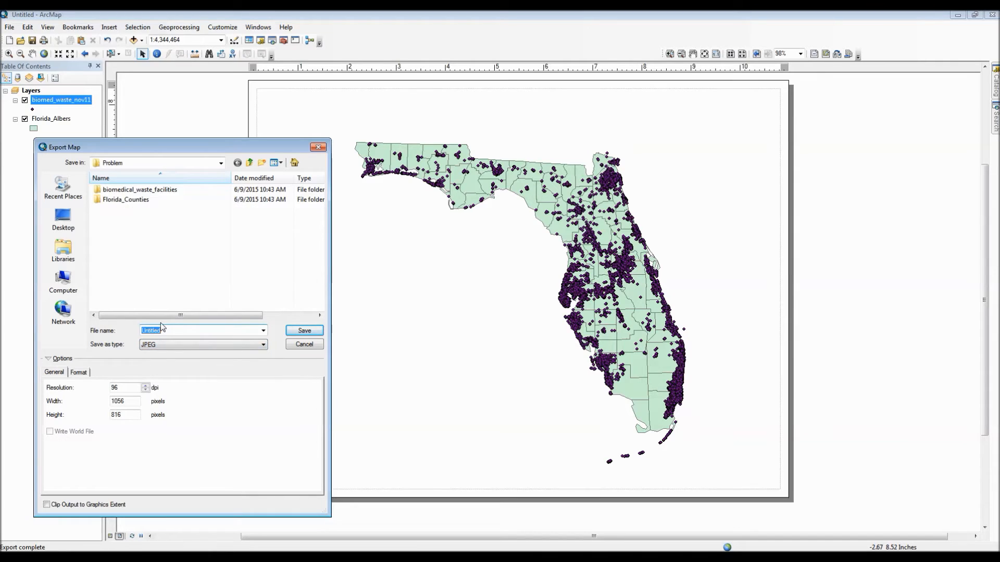
text(Biomed)
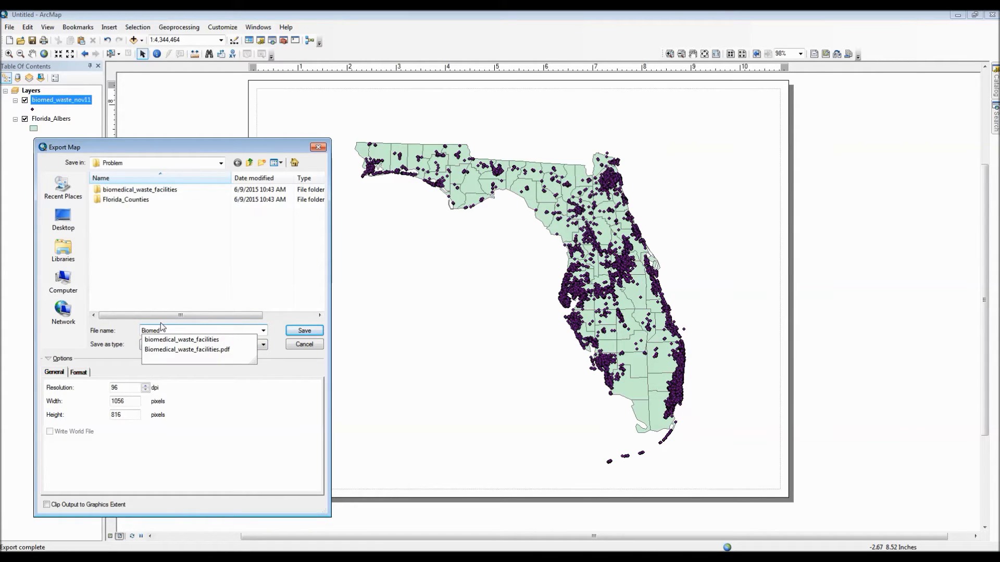
text(Biomed_Waste_F)
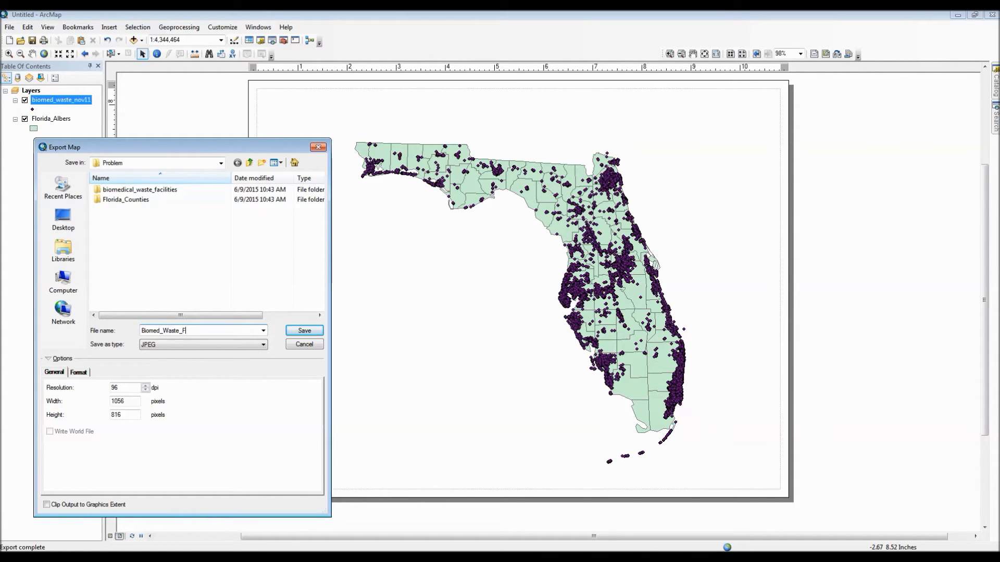
text(acil)
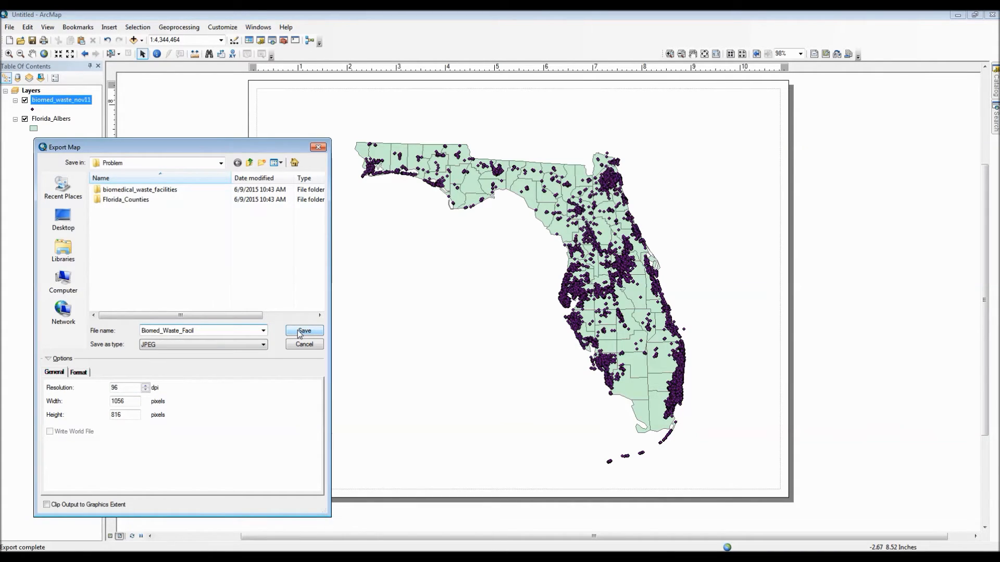
click(304, 331)
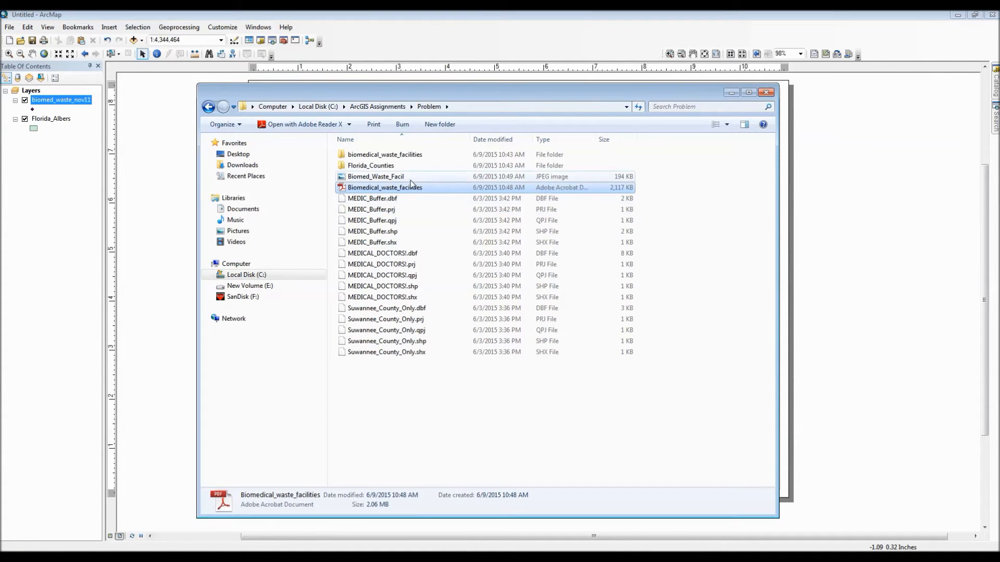
- Preview the exported Biomed_Waste_Facil.jpg in the photo viewer, then close it
double_click(376, 176)
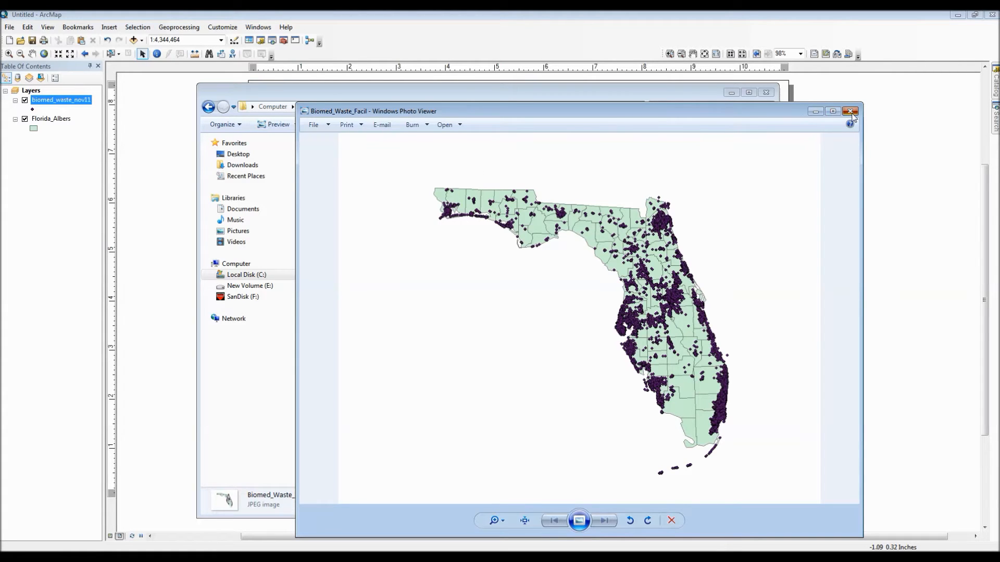
click(850, 111)
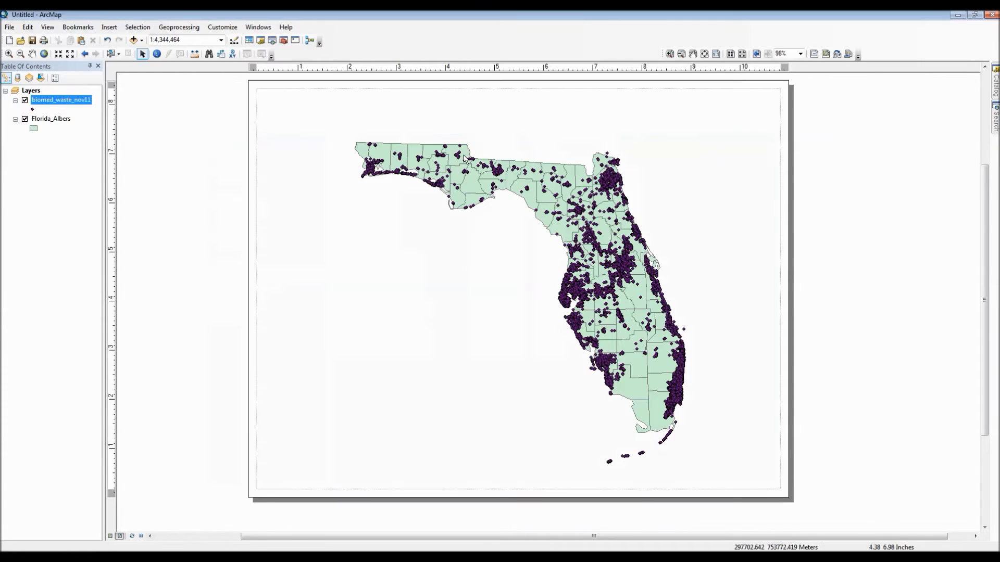
- Give the data frame a thin black border line in Data Frame Properties
click(465, 188)
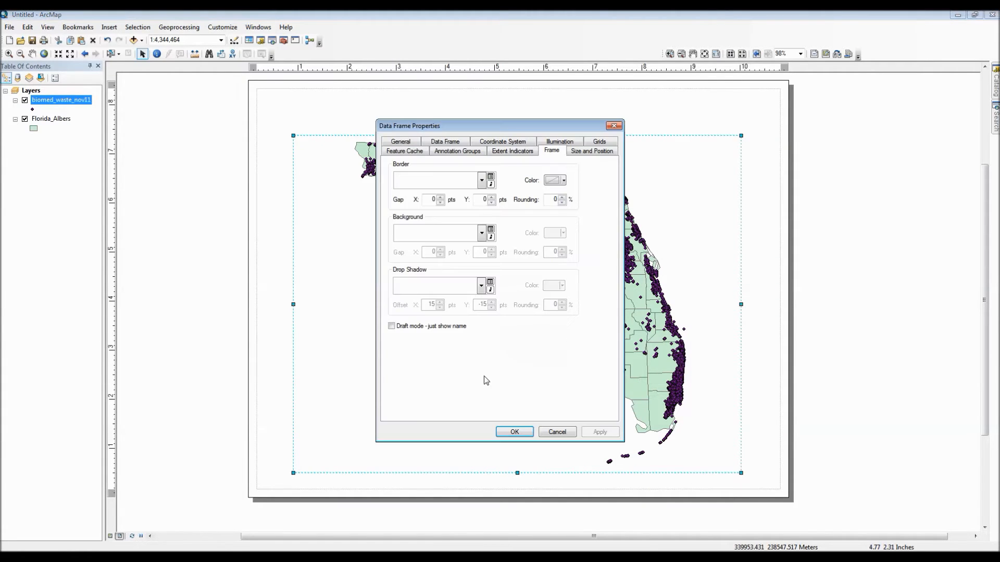
click(563, 180)
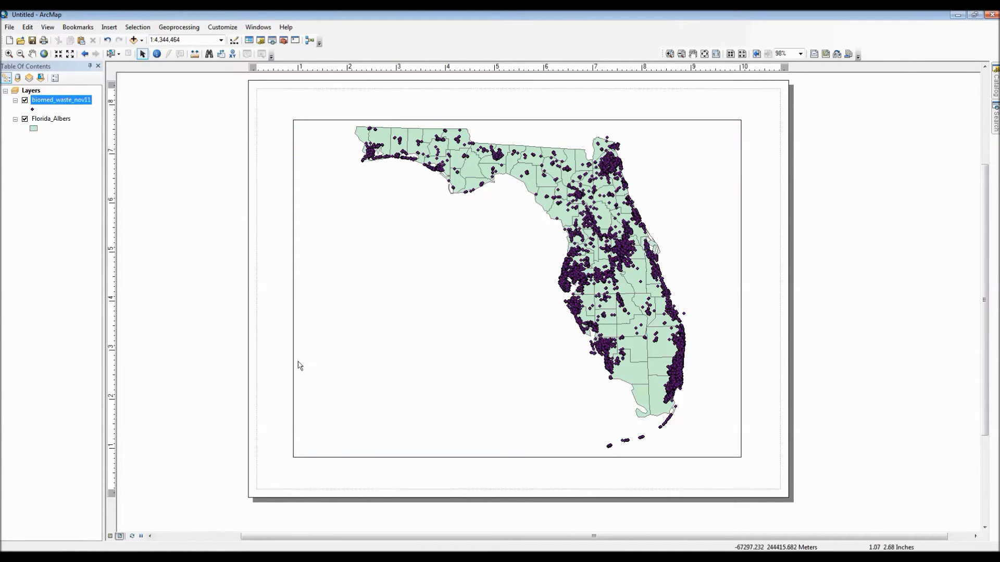
- Show the Insert menu of layout elements (Title, Legend, Scale Bar, Neatline)
click(109, 27)
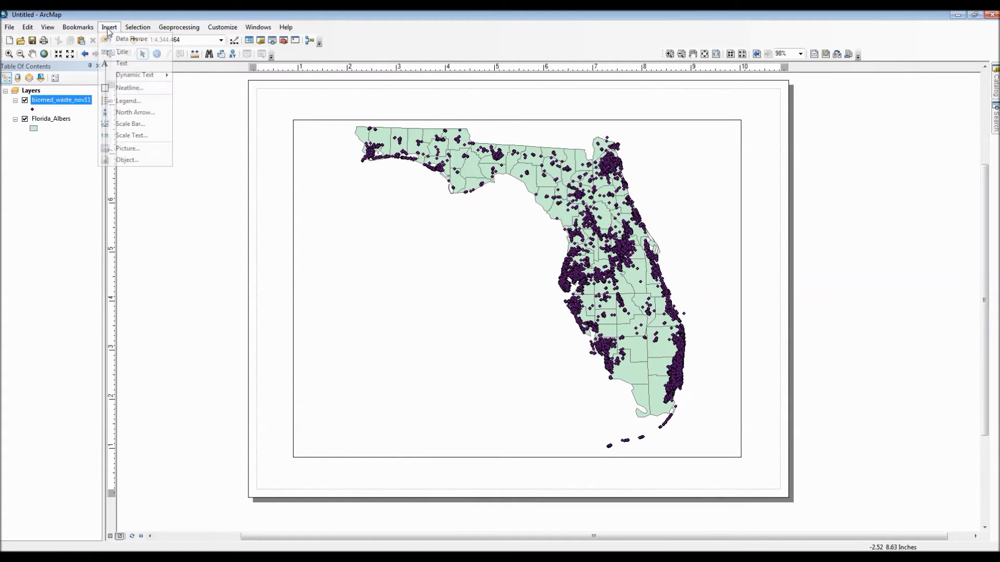
mouse_move(122, 52)
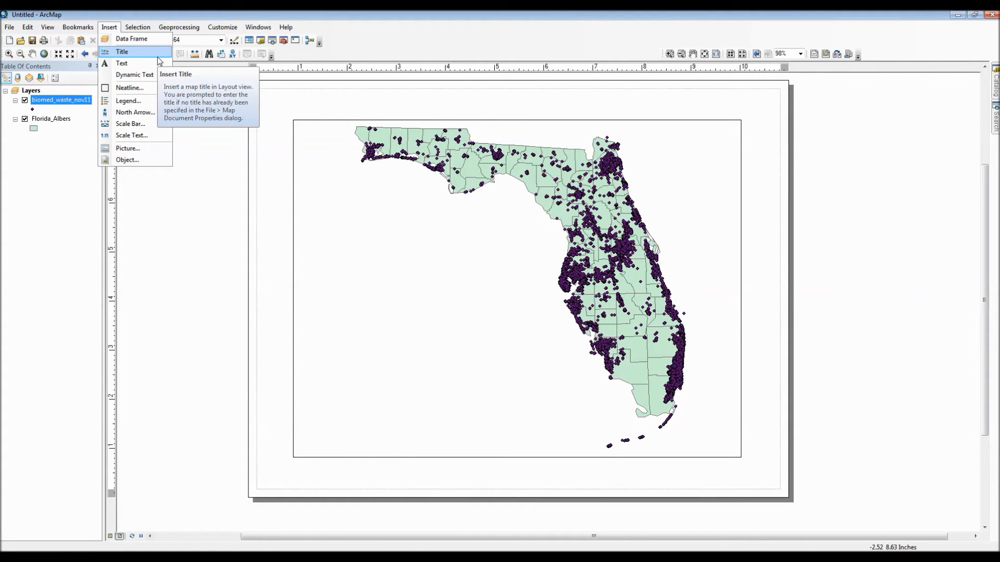
mouse_move(121, 63)
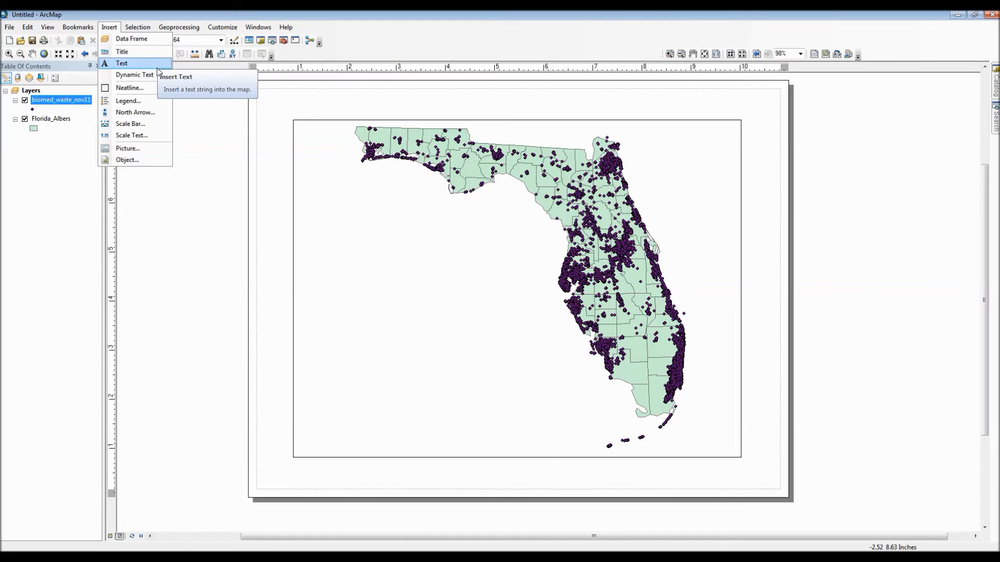
mouse_move(133, 75)
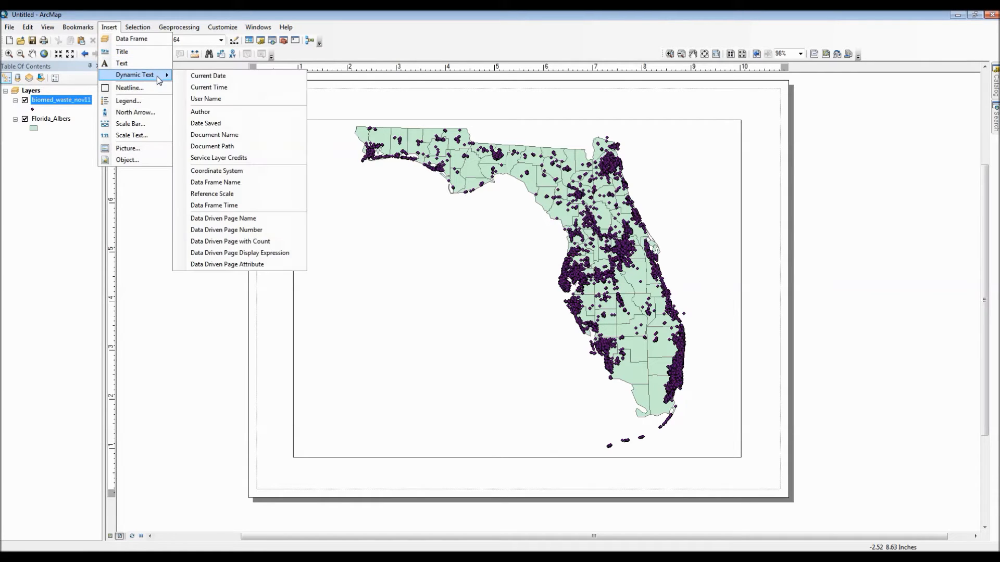
mouse_move(156, 91)
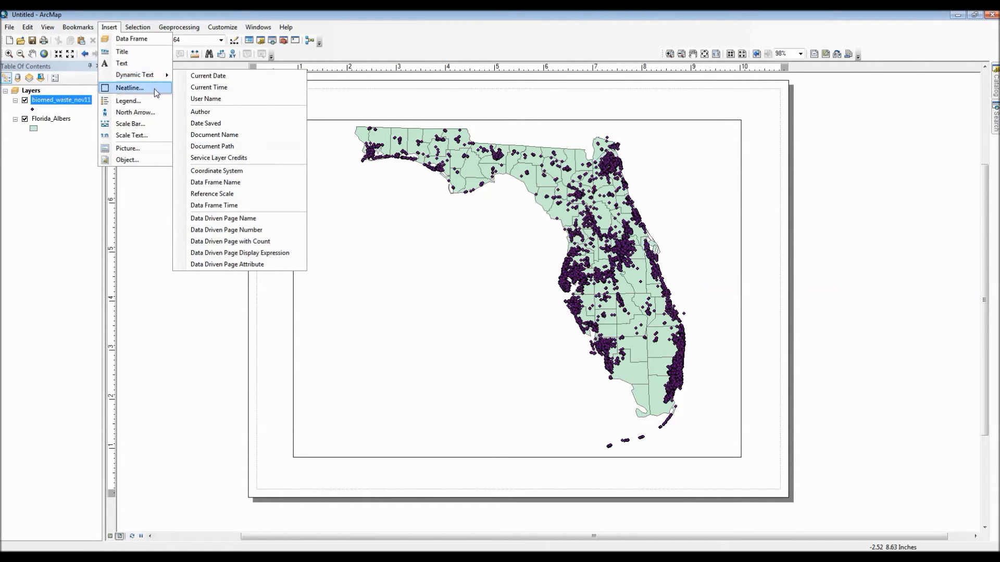
mouse_move(155, 92)
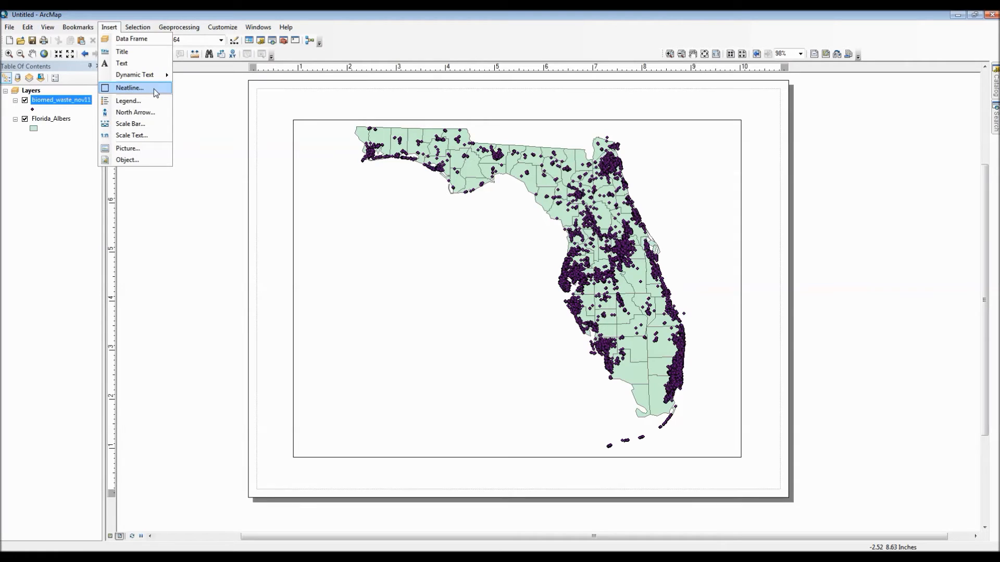
mouse_move(129, 101)
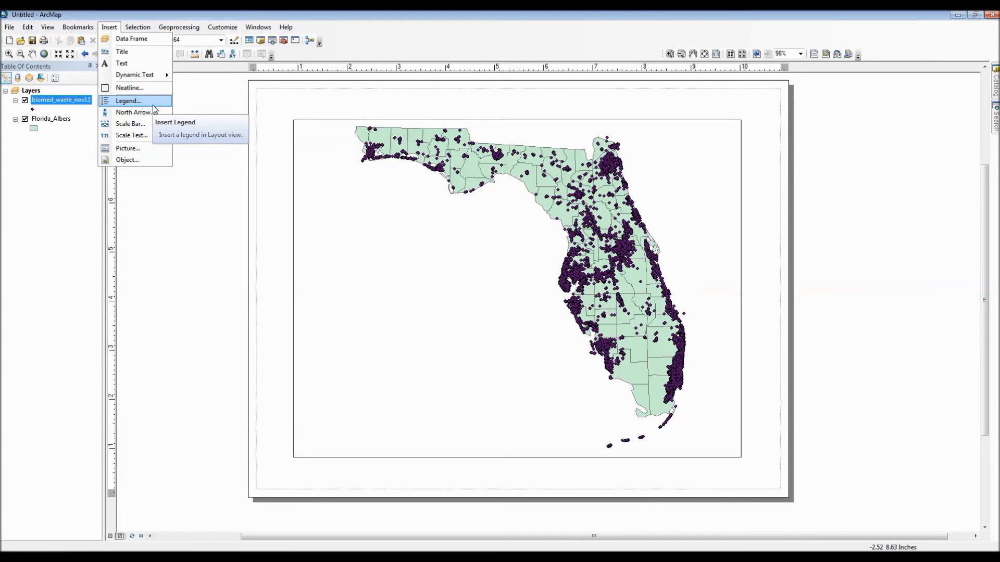
mouse_move(137, 112)
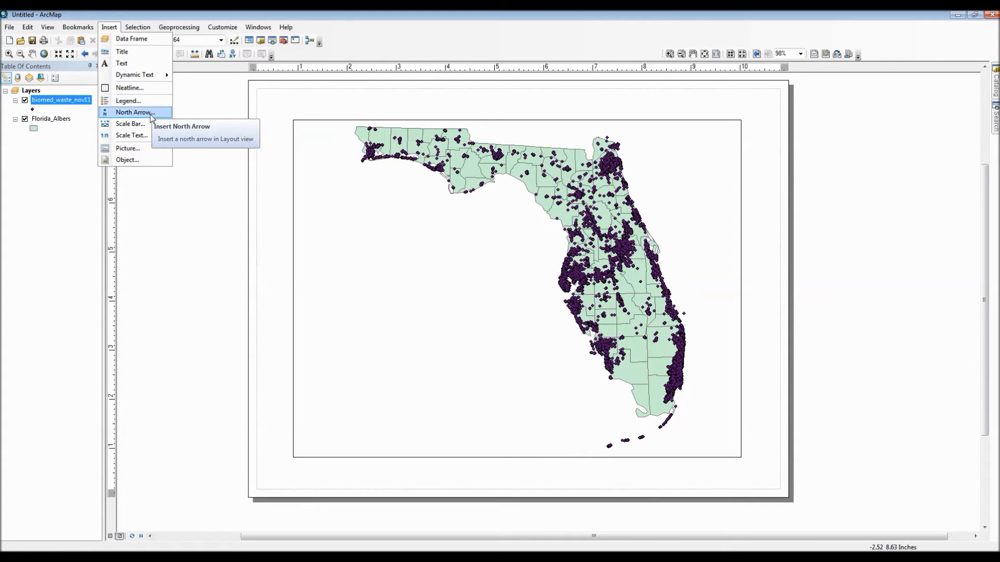
mouse_move(132, 136)
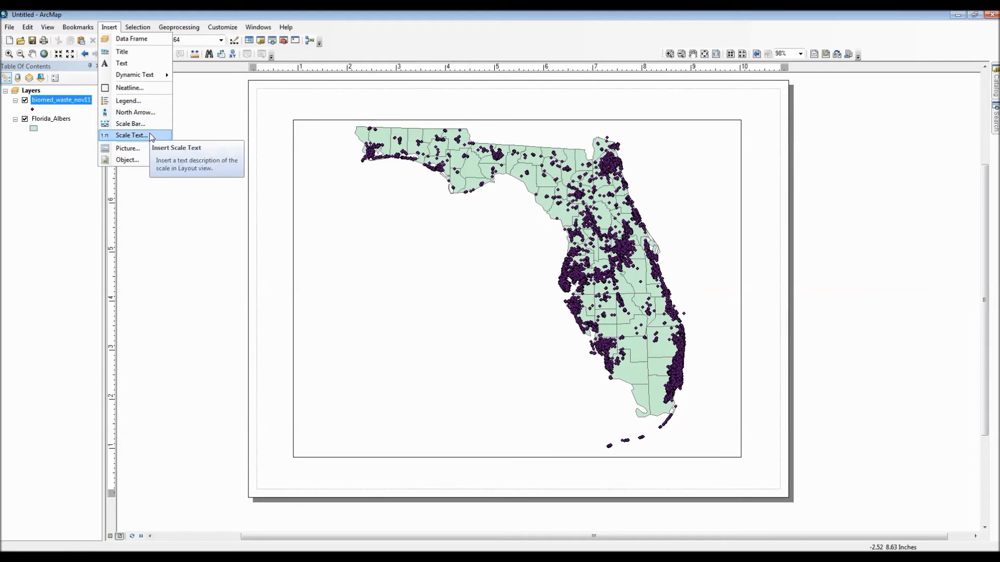
mouse_move(150, 171)
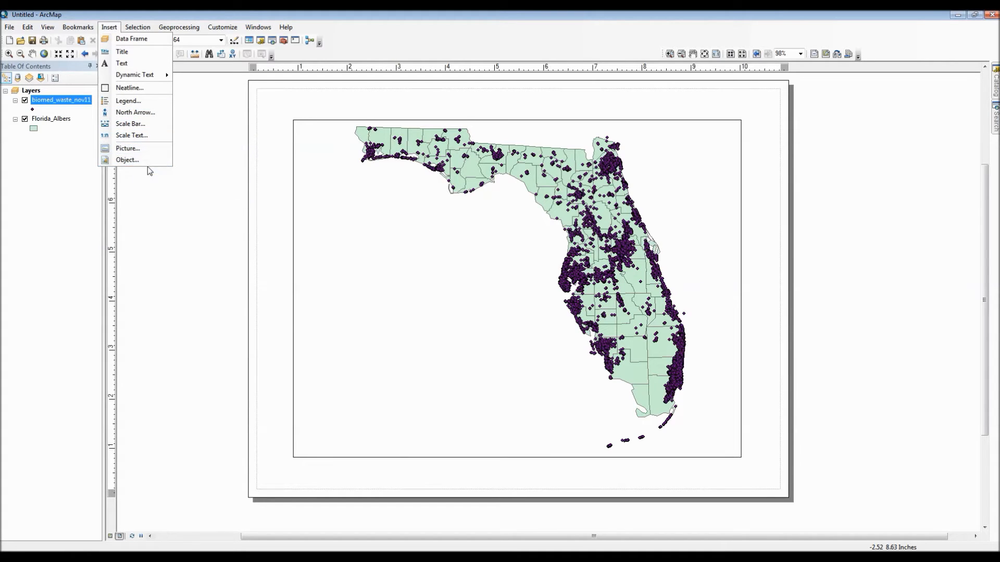
- Add the map title 'Biomedical Waste Facilities Located in Florida'
click(123, 52)
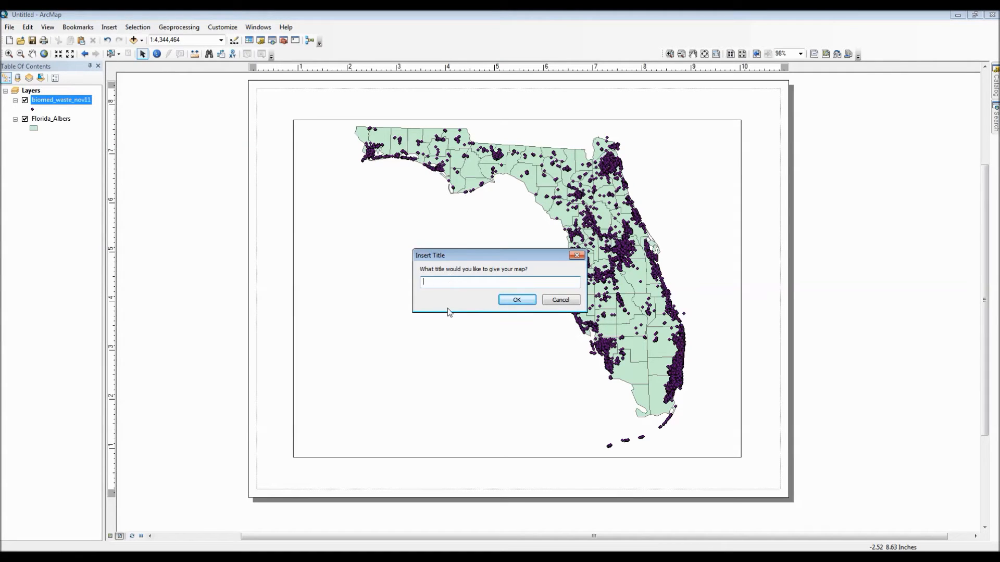
text(Bio)
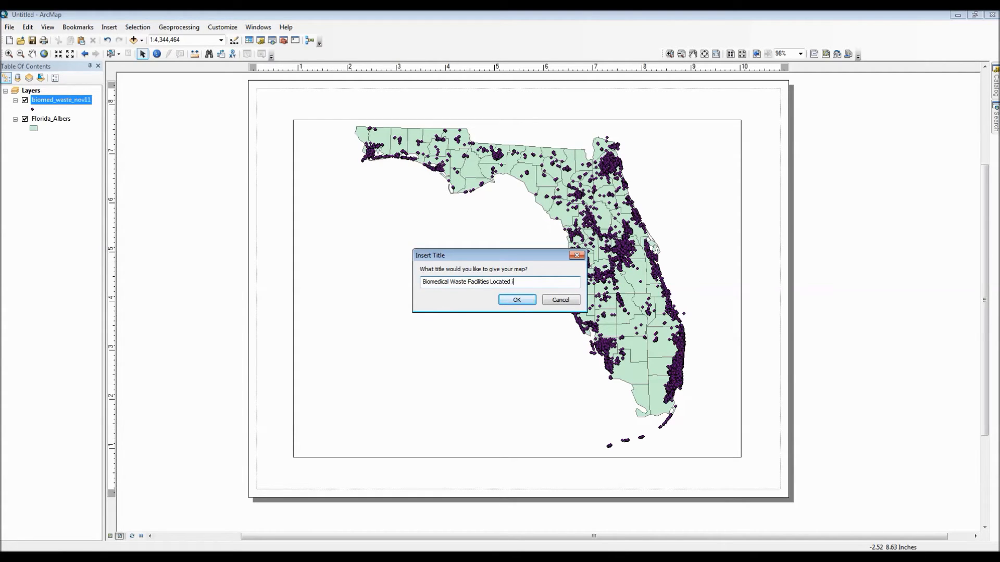
text(in Florida)
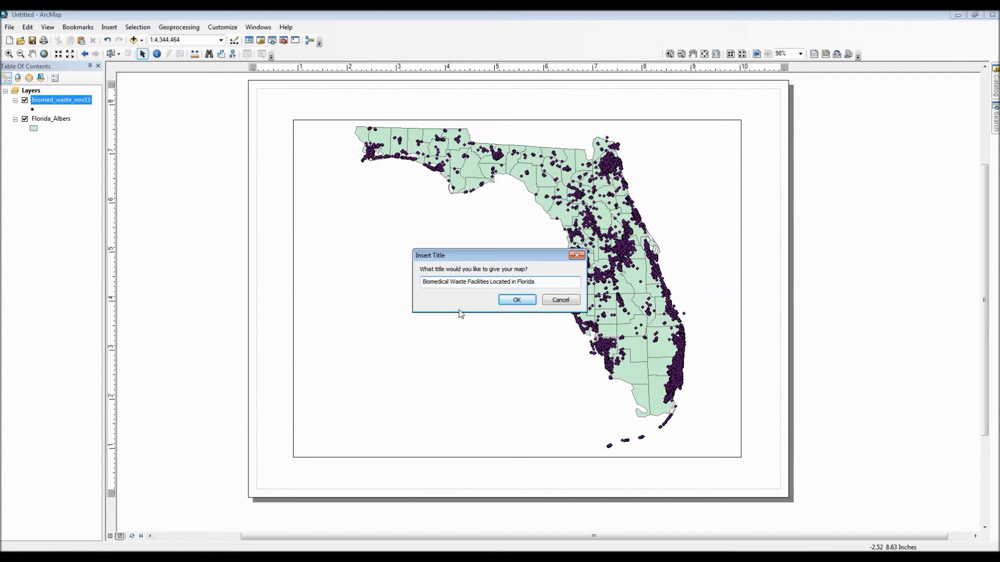
click(517, 300)
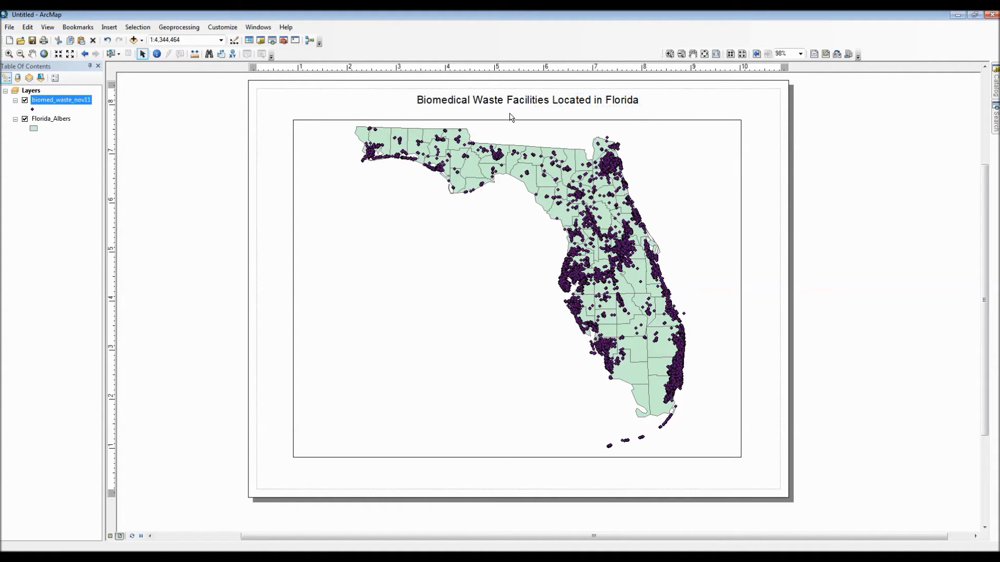
click(109, 27)
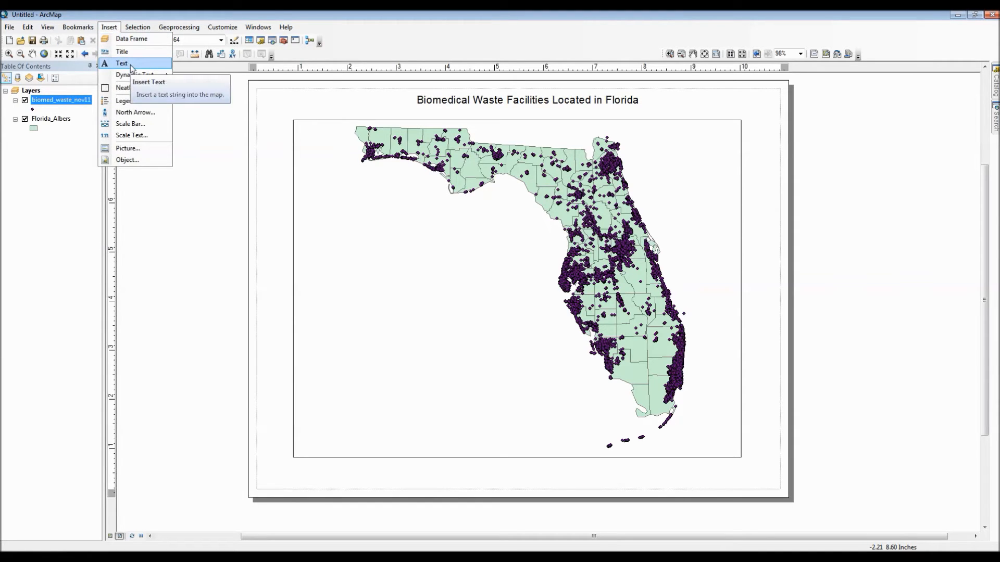
mouse_move(135, 113)
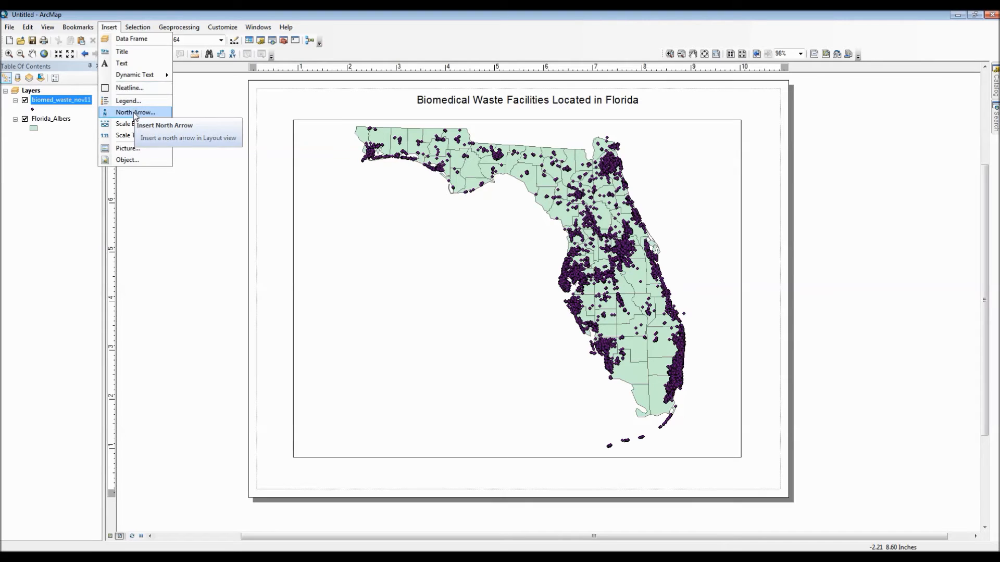
click(134, 113)
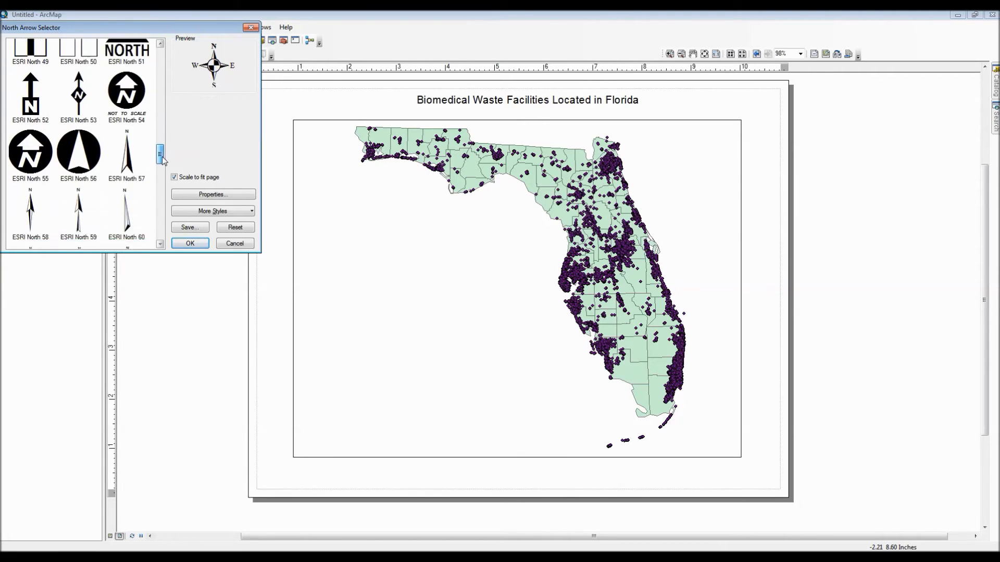
drag(160, 157, 161, 195)
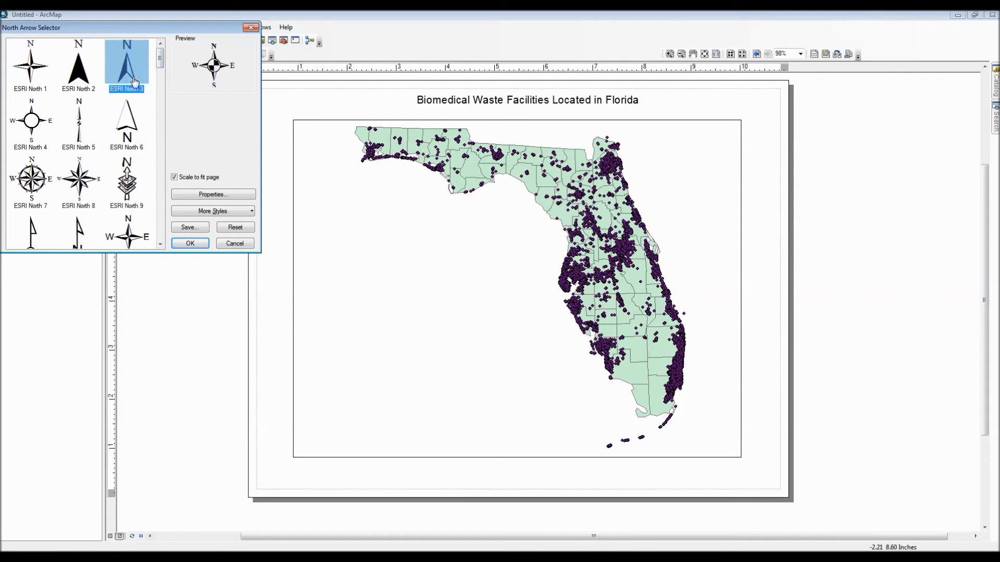
click(190, 243)
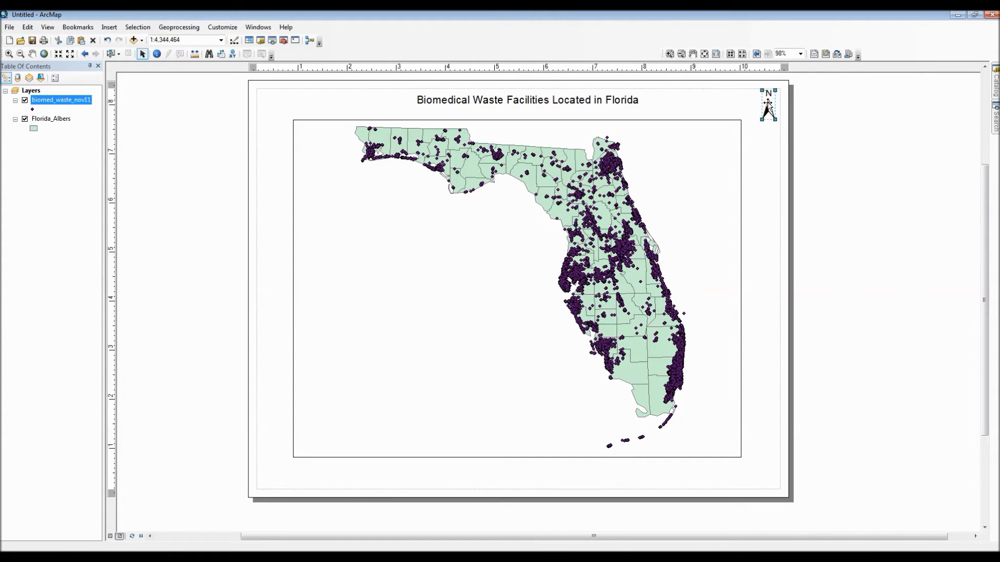
click(769, 110)
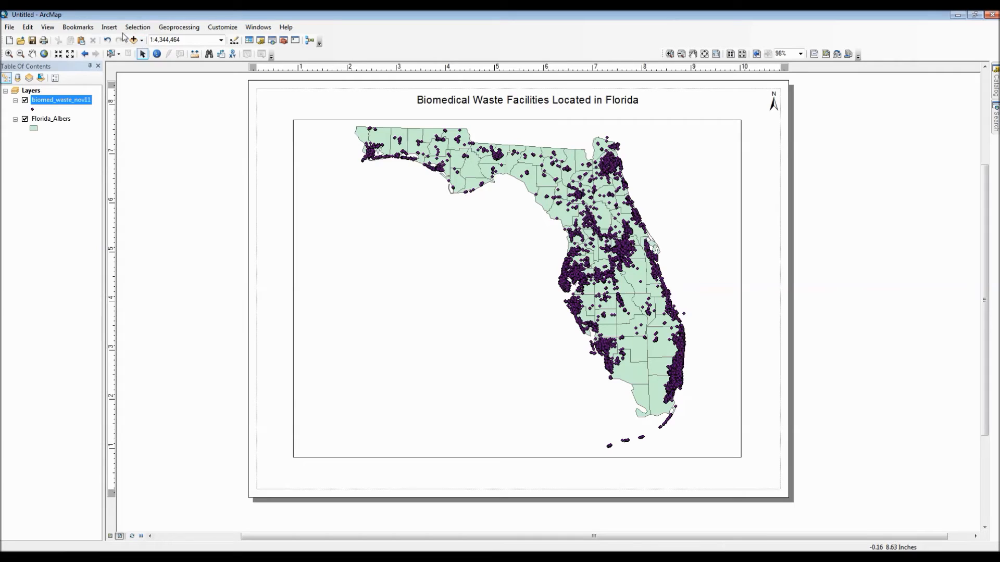
- Start a legend for both layers and retitle it 'Key'
click(109, 27)
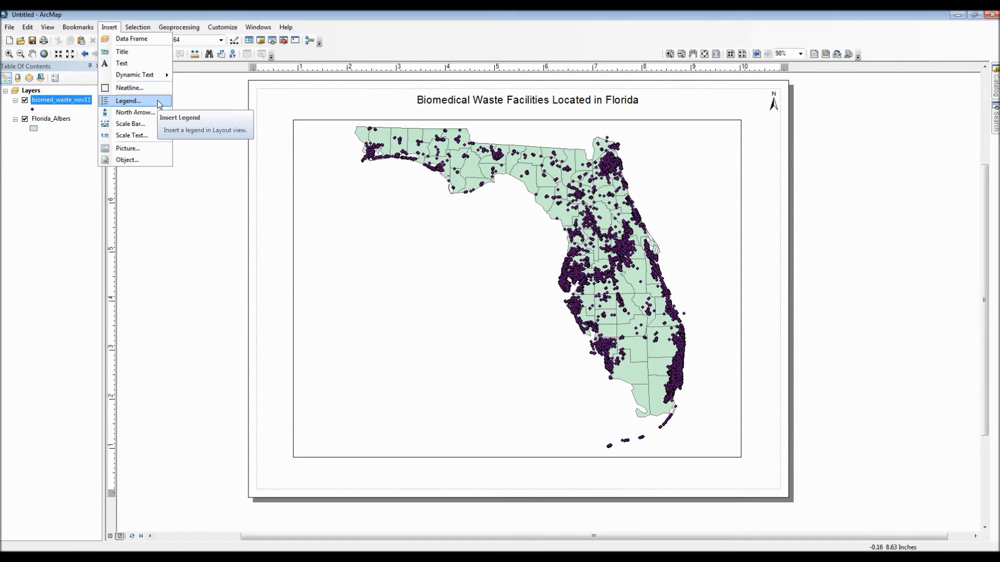
click(129, 101)
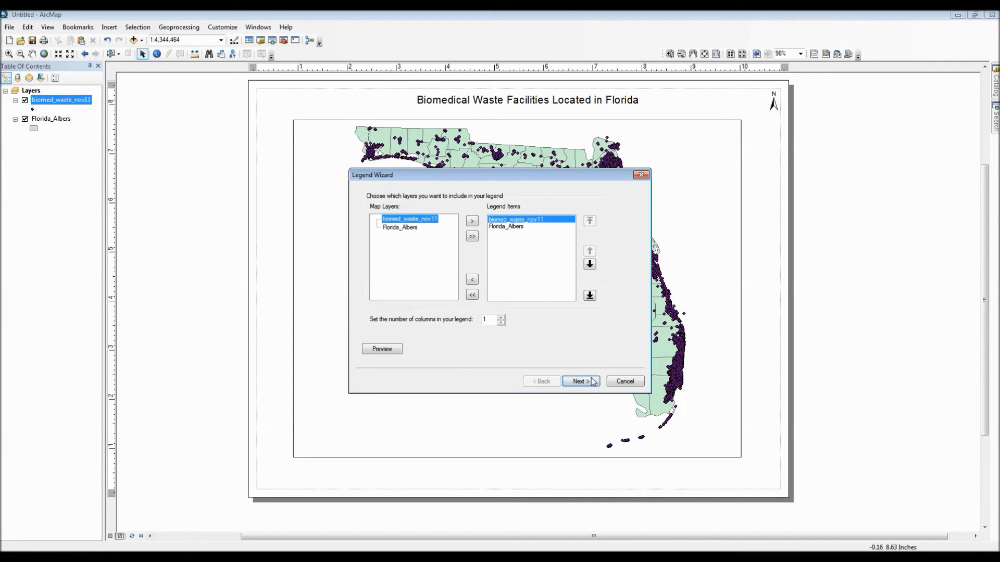
click(581, 381)
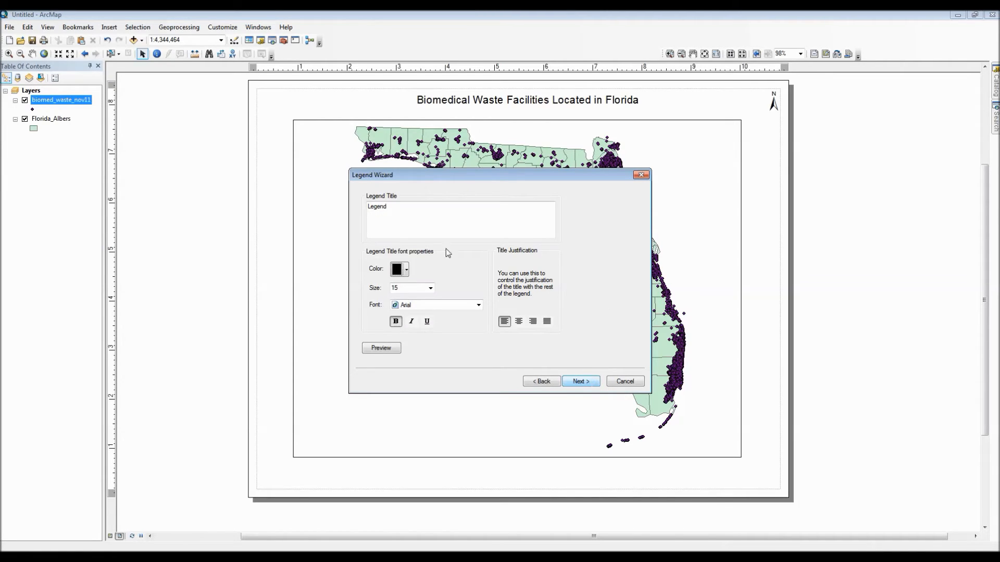
click(411, 207)
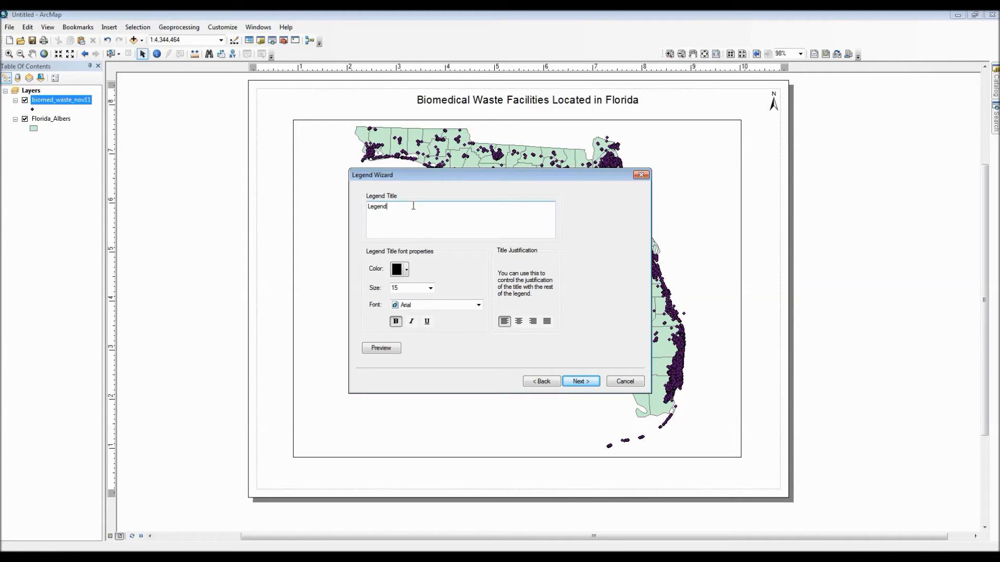
text(Key)
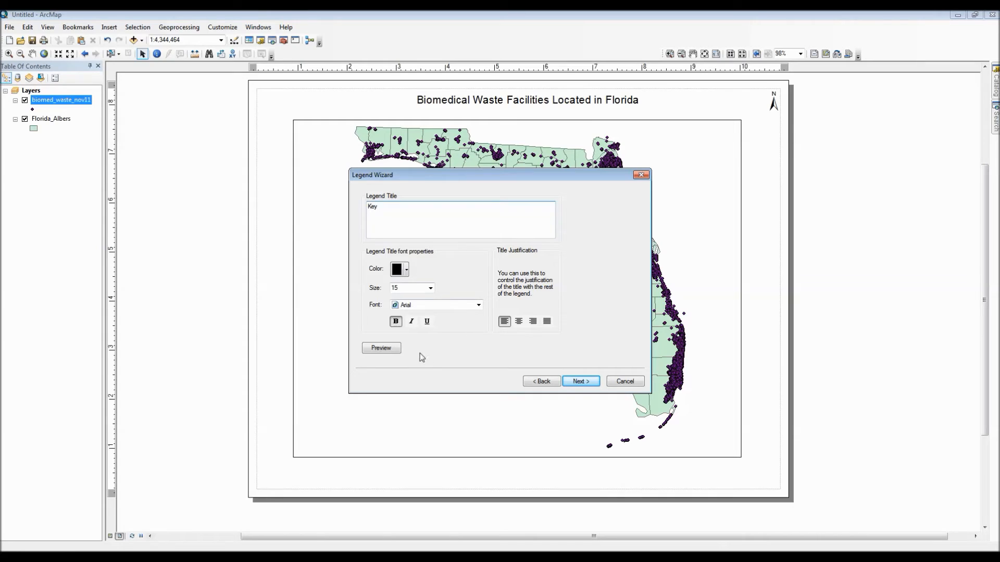
click(381, 348)
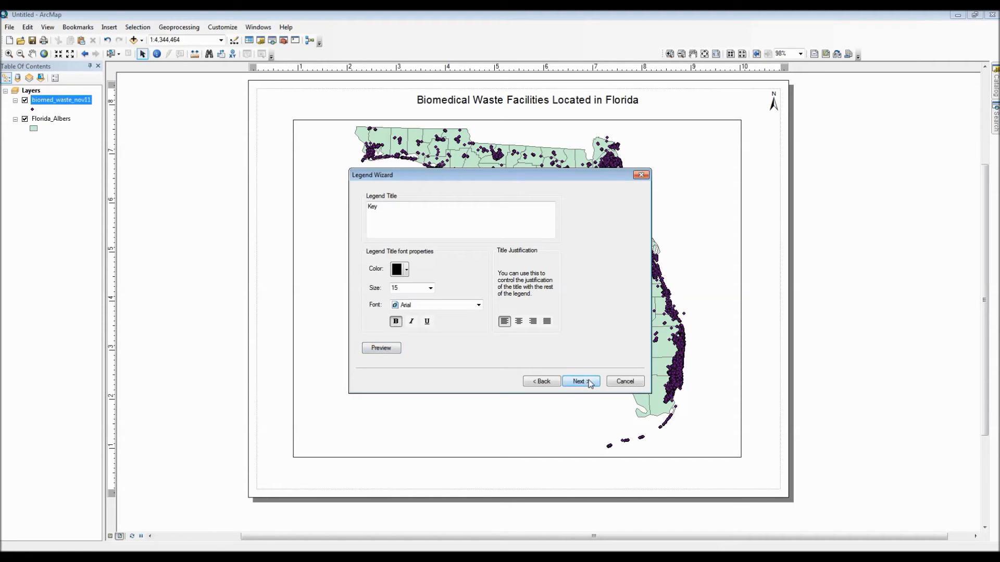
- Give the legend a thin border line and advance to the spacing page of the wizard
click(581, 381)
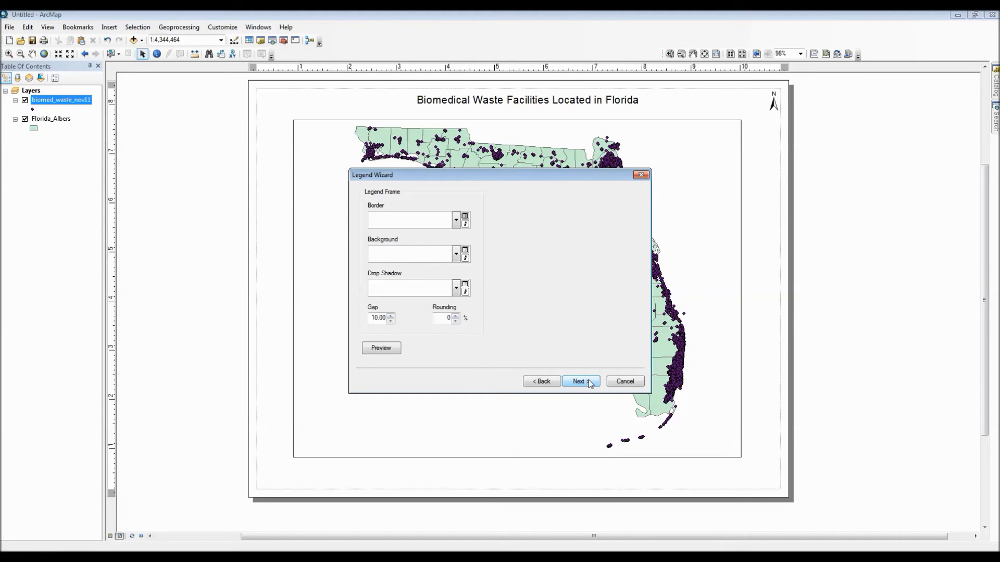
click(581, 381)
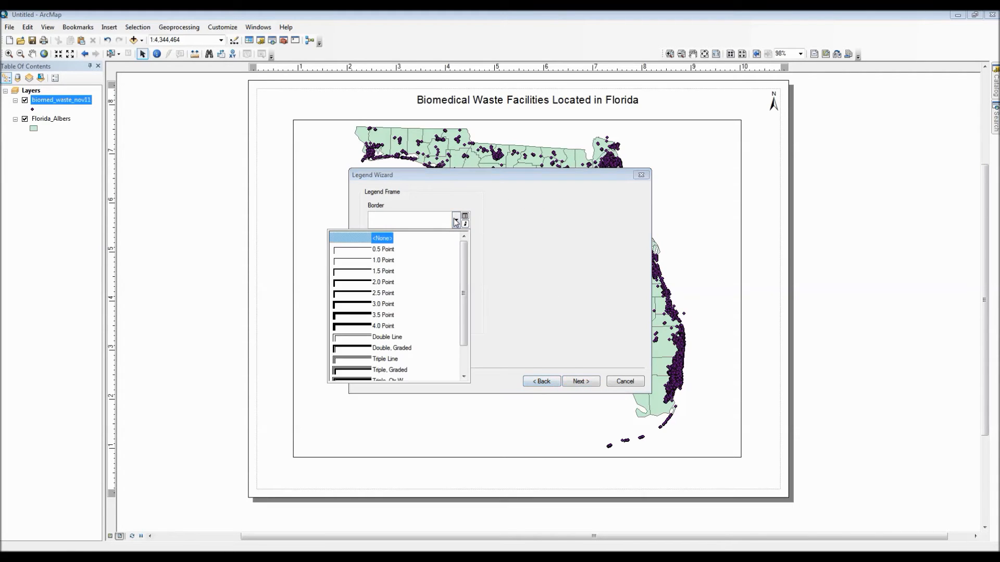
click(382, 238)
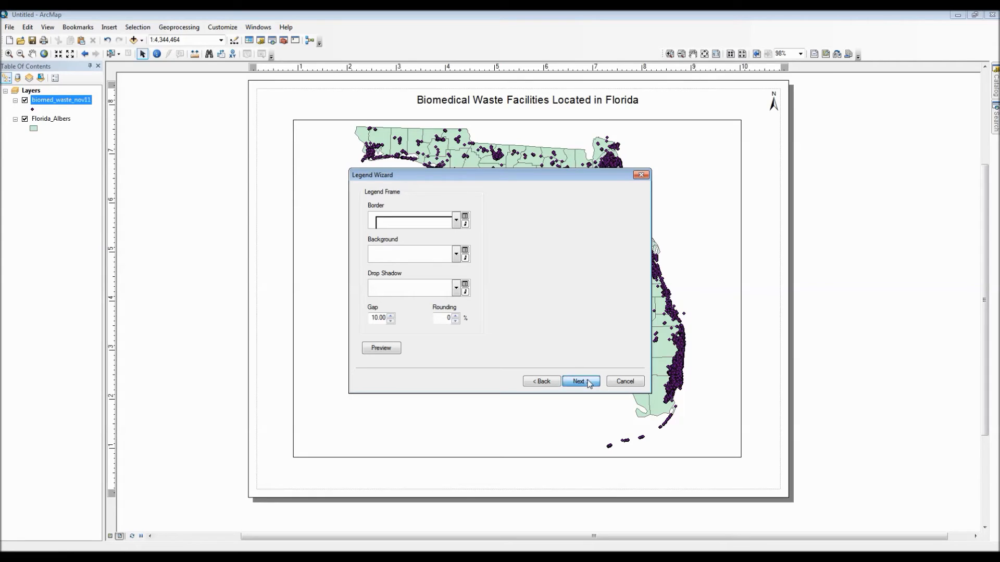
click(581, 381)
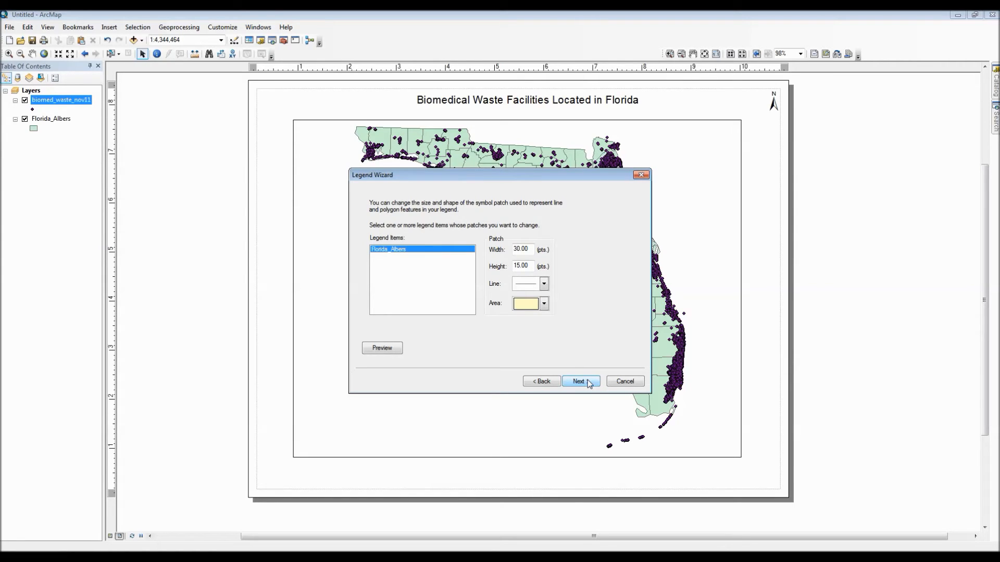
click(582, 382)
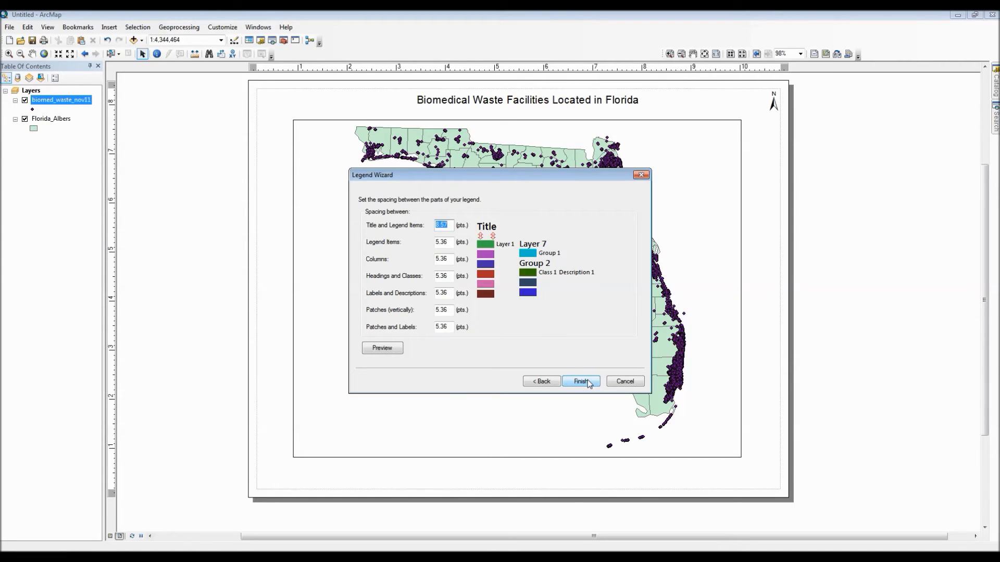
- Finish the Key legend and move it left of the peninsula below the panhandle
click(581, 381)
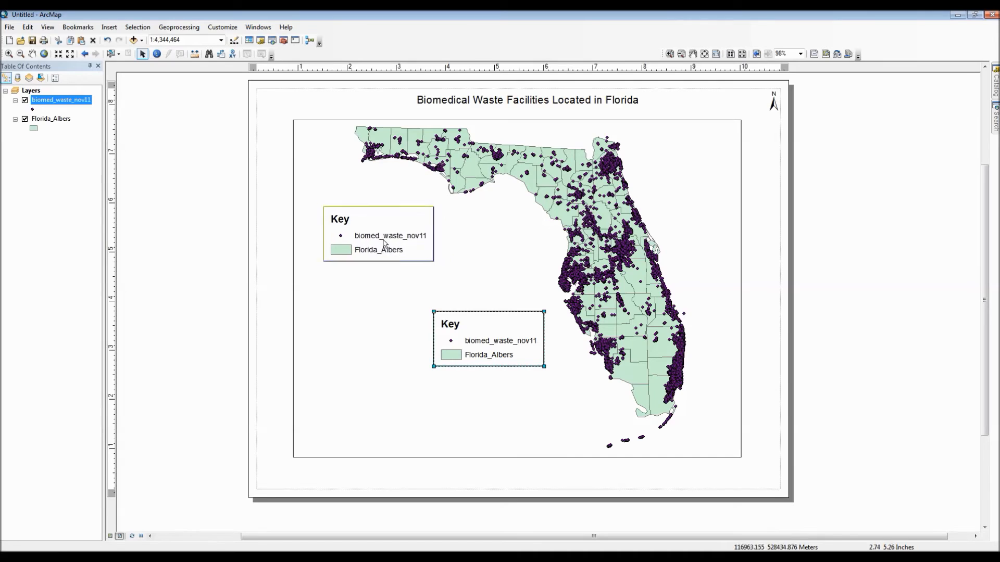
drag(487, 337, 363, 232)
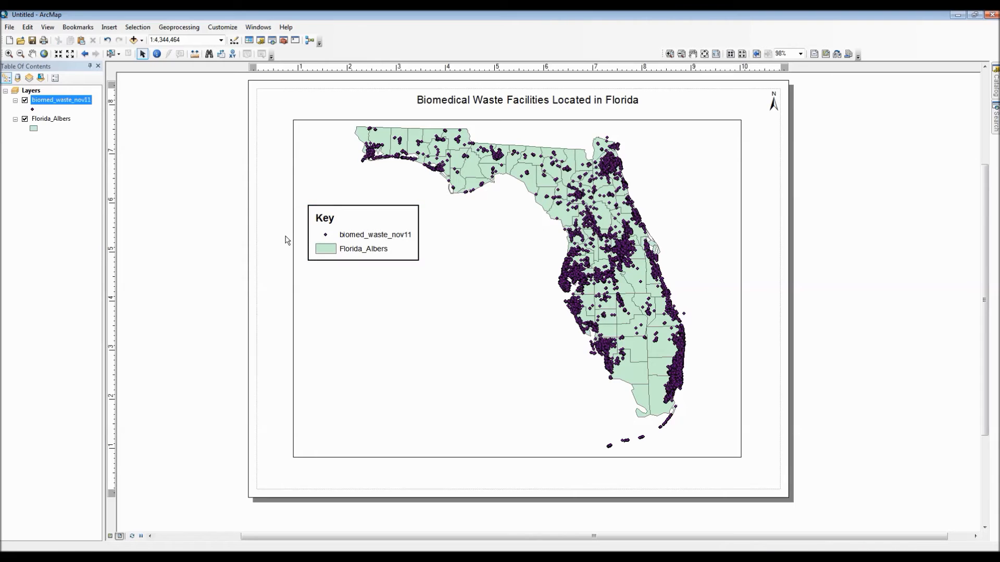
- Add a scale line style scale bar in miles to the selected data frame
click(340, 179)
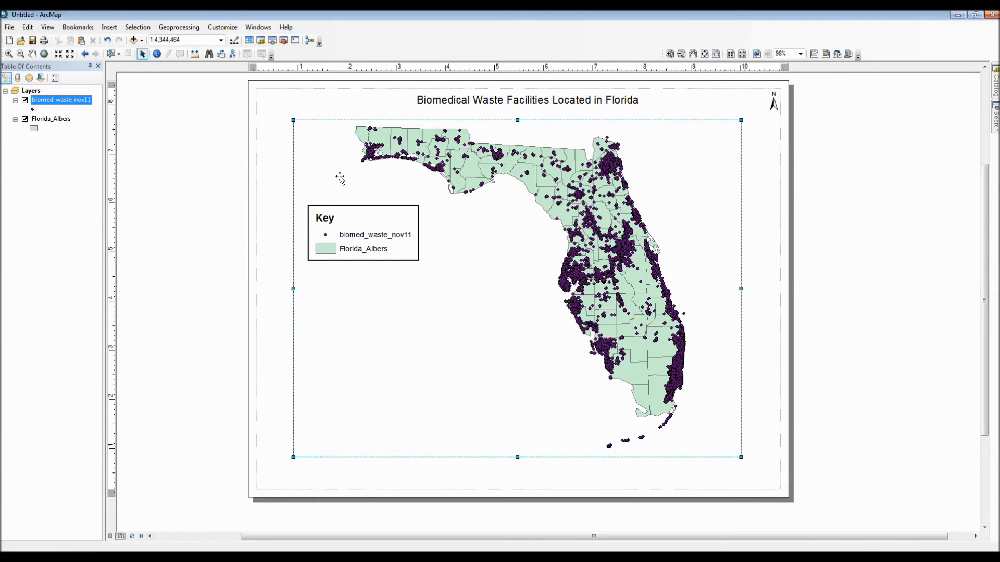
click(109, 27)
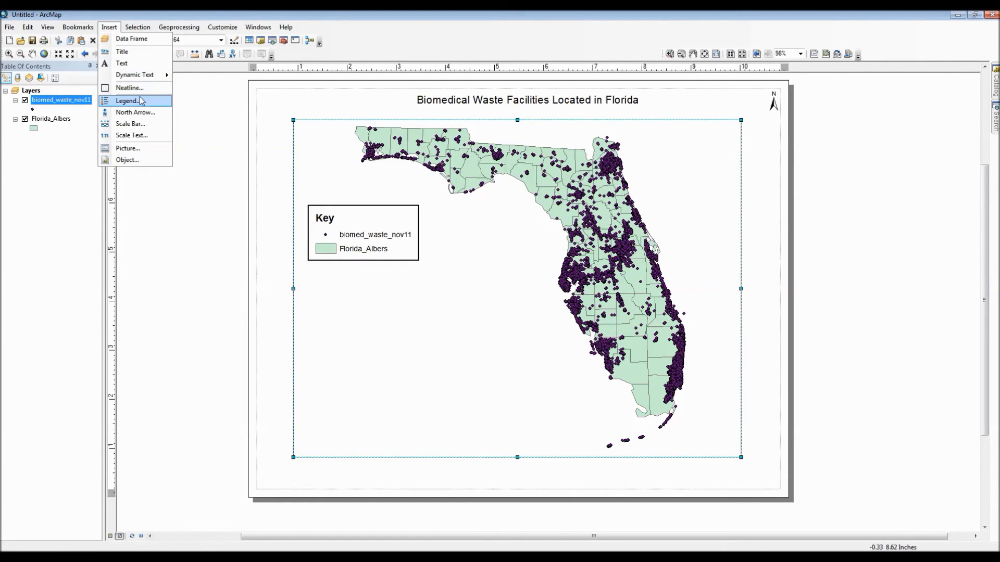
mouse_move(151, 126)
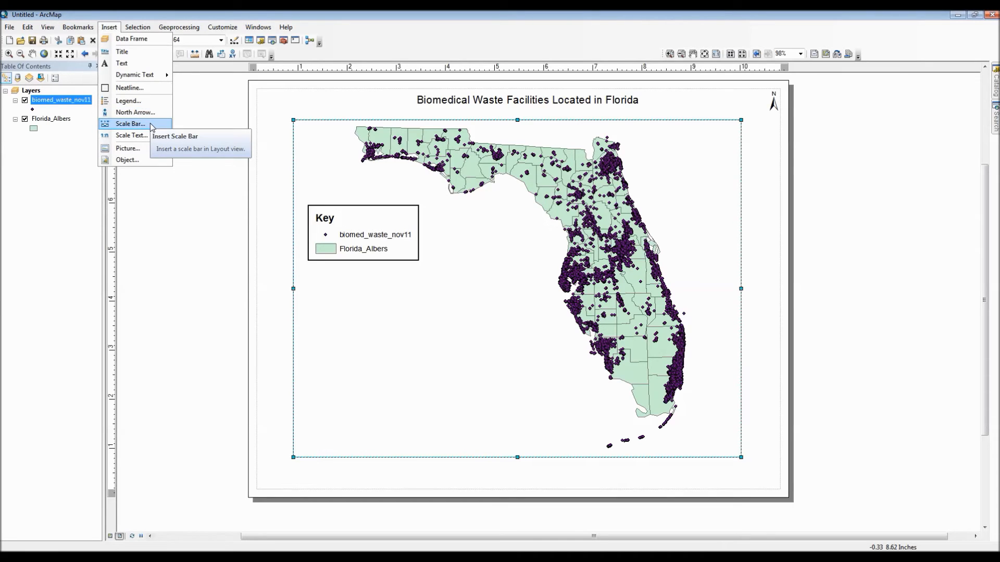
click(130, 124)
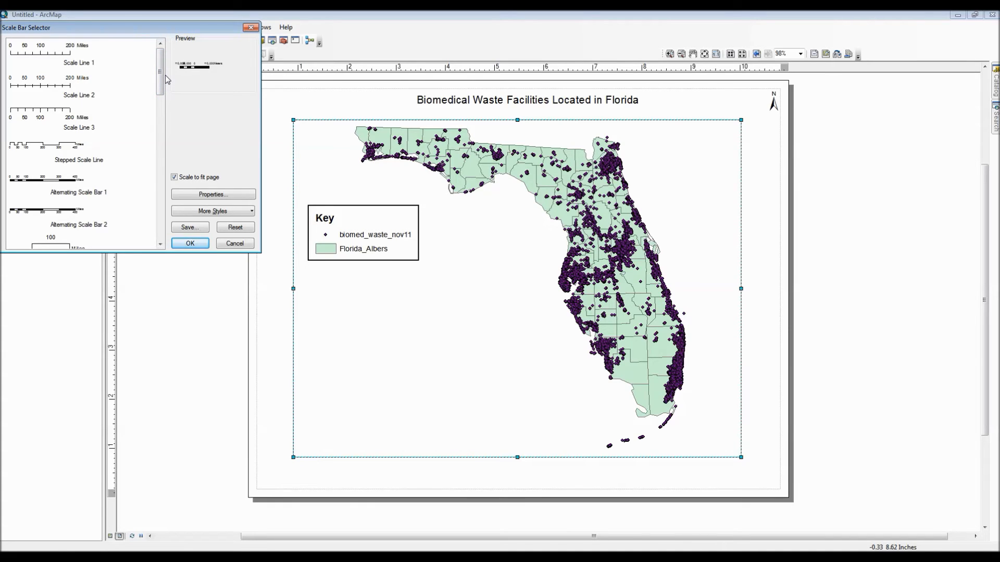
click(46, 54)
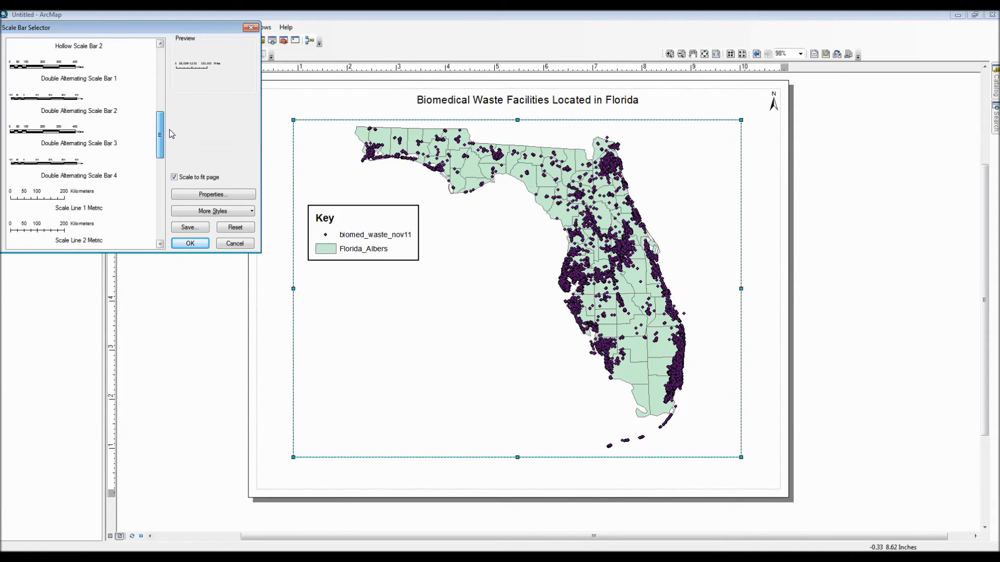
scroll(down, 3)
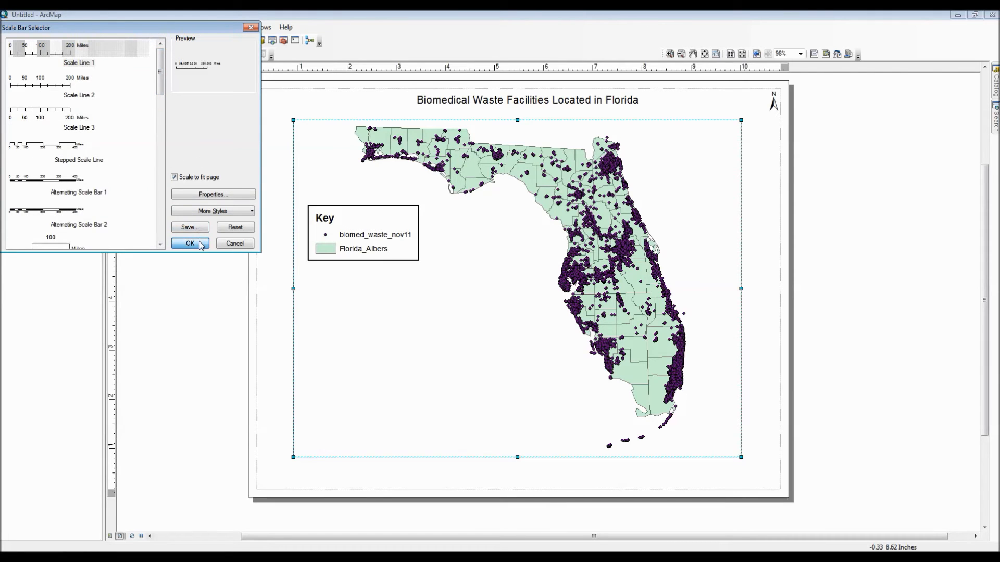
click(190, 243)
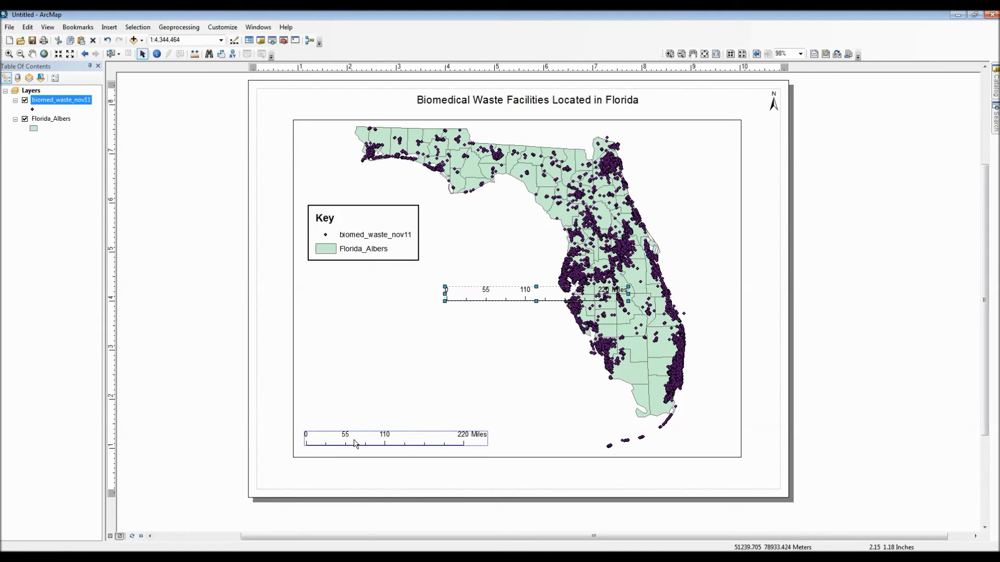
- Set the scale bar to fewer subdivisions in miles so it reads 0 to 200 evenly
right_click(356, 443)
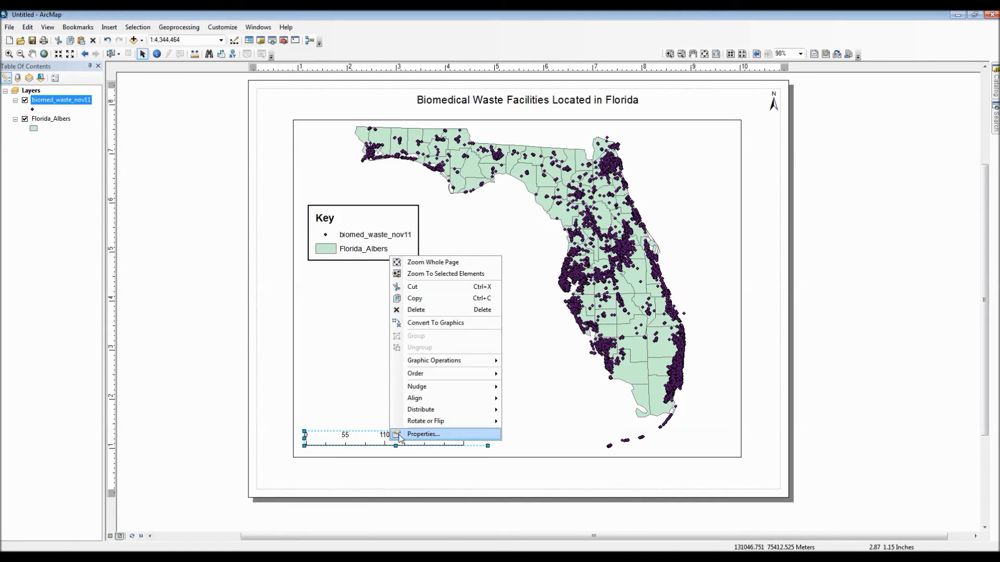
click(423, 435)
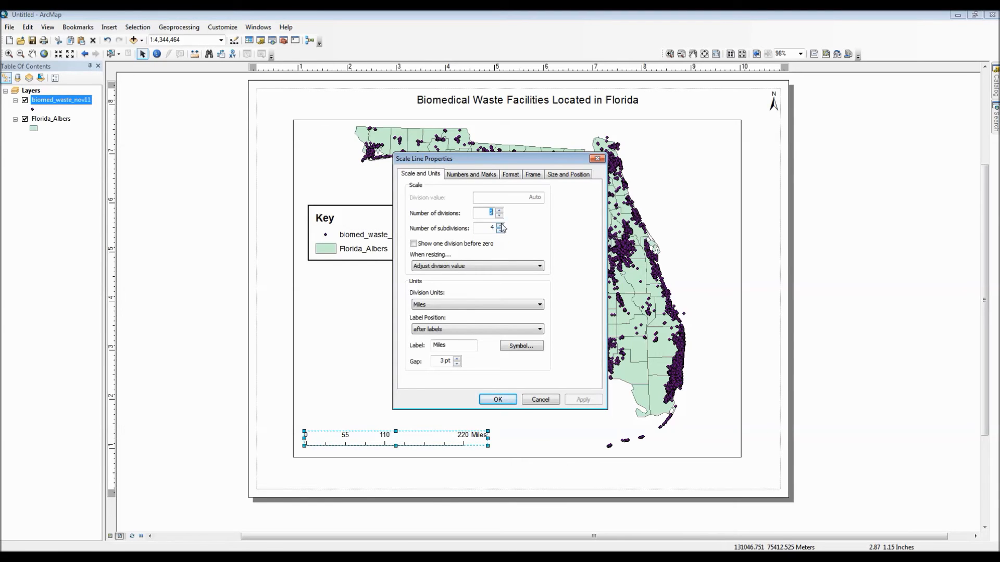
click(500, 215)
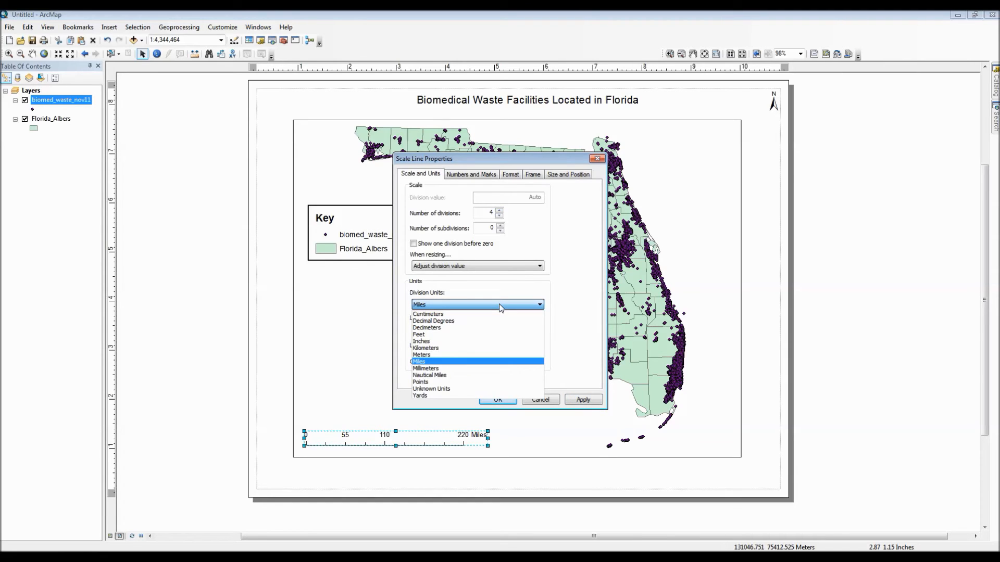
click(418, 361)
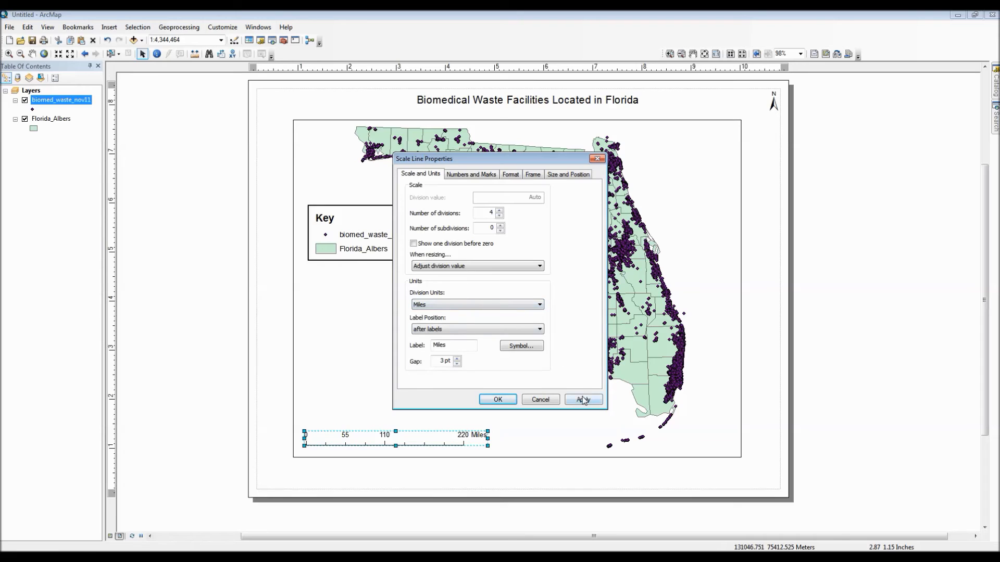
click(583, 400)
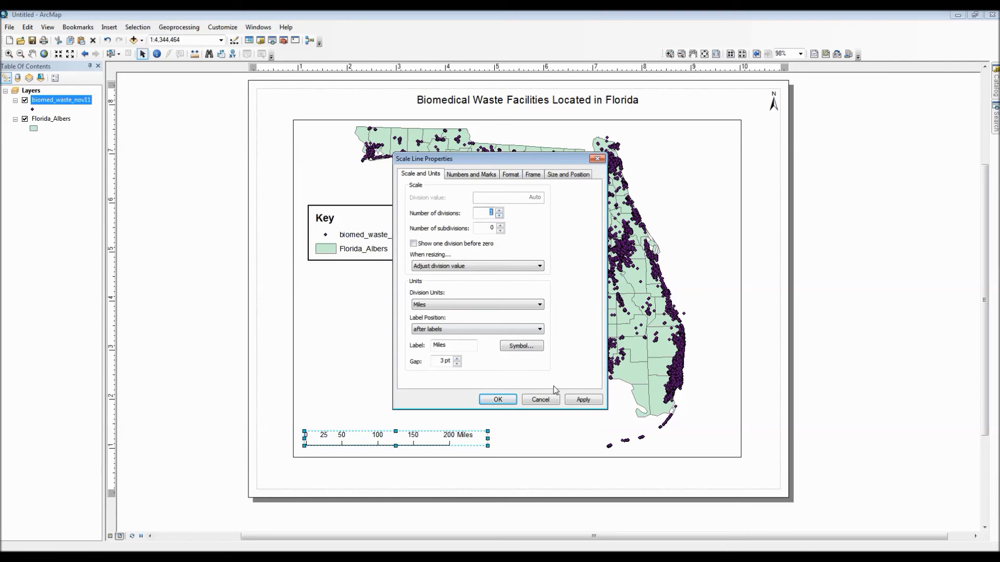
click(500, 217)
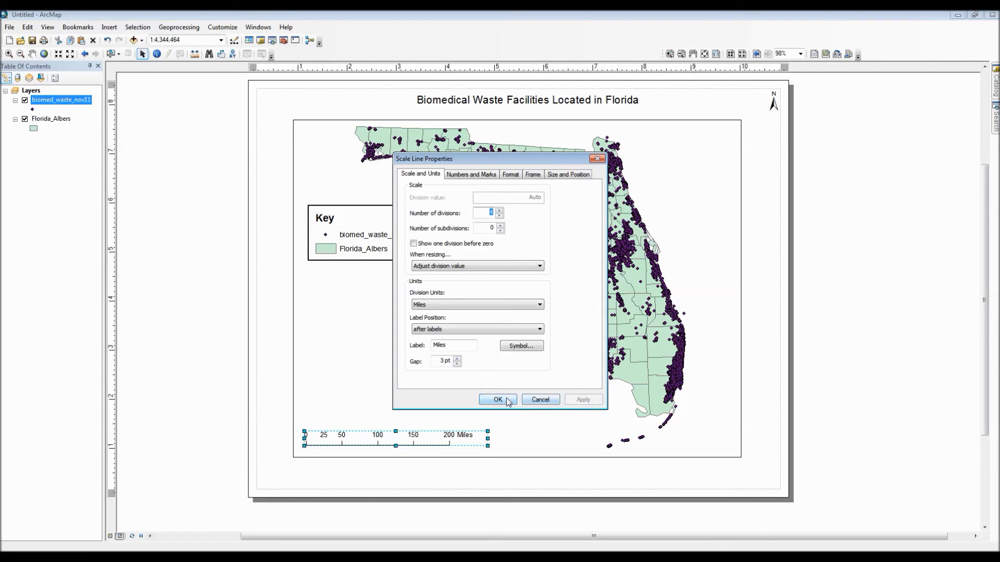
click(498, 400)
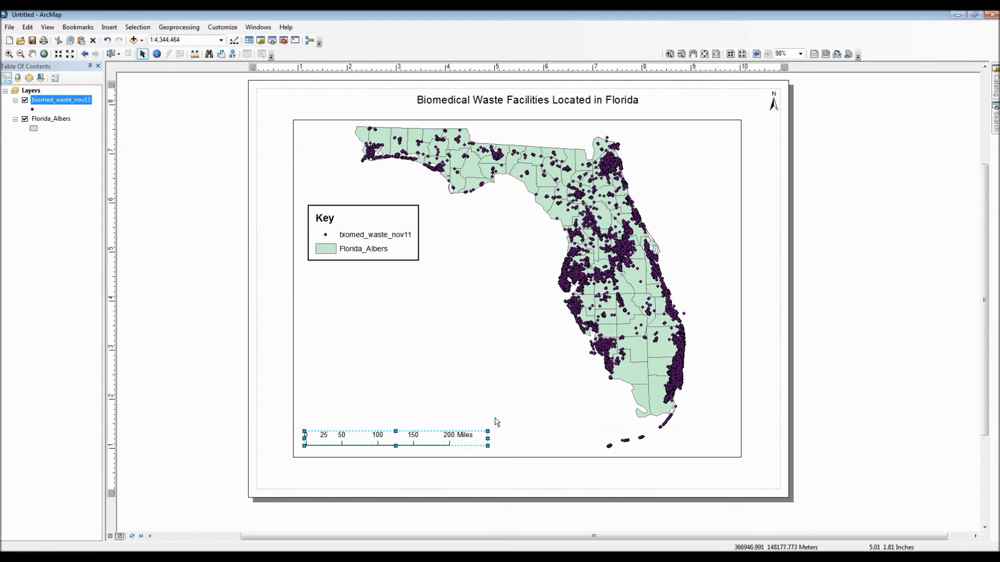
- Nudge the scale bar into place and select the Key legend above it in the lower left
drag(487, 440, 516, 439)
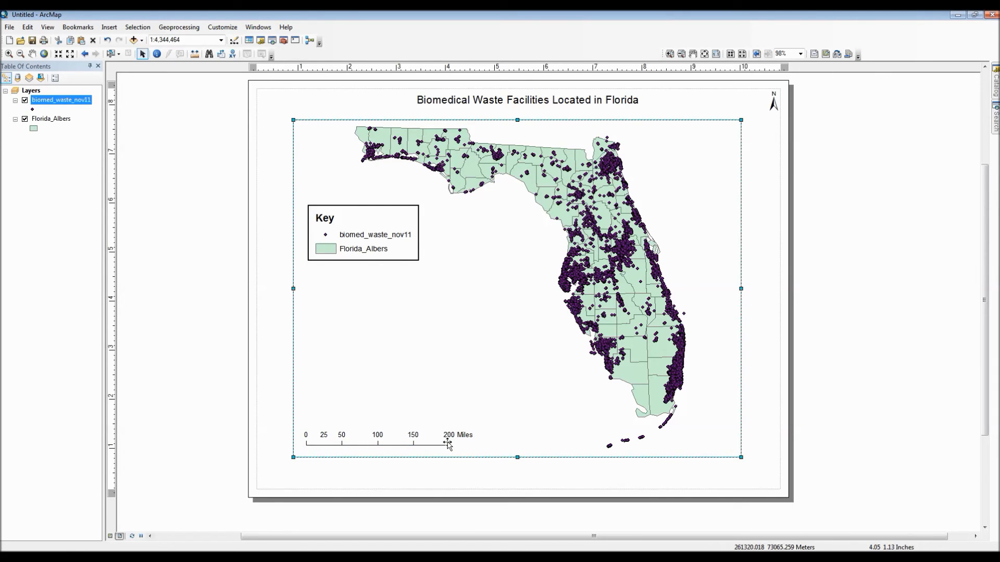
click(370, 233)
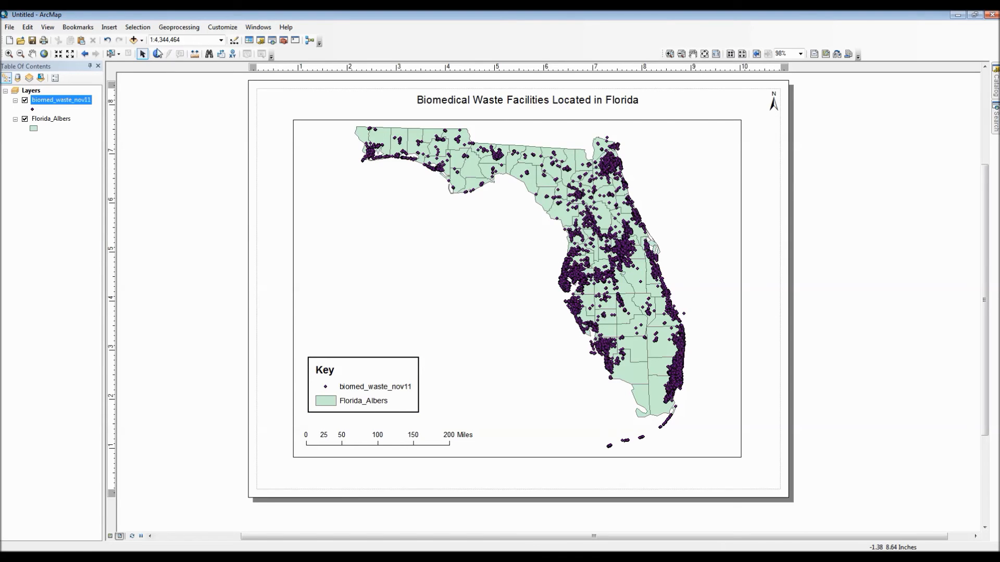
- Add a neatline around all elements with a light blue background
click(108, 27)
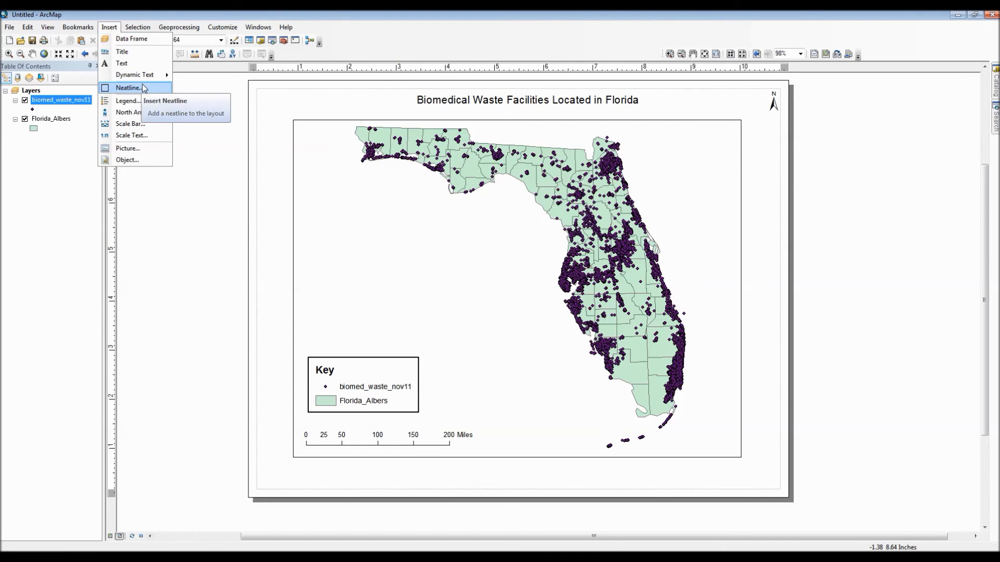
click(125, 88)
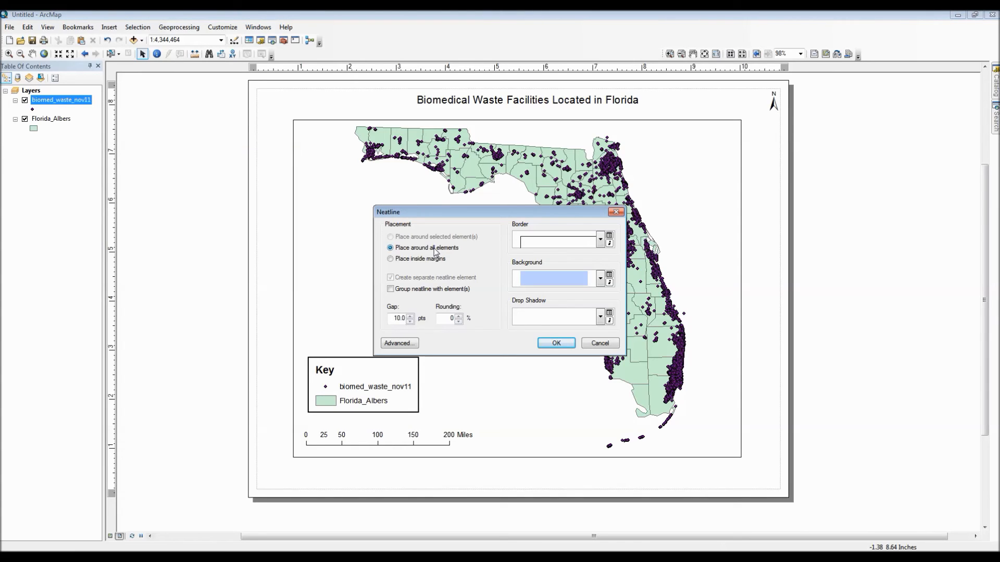
mouse_move(600, 251)
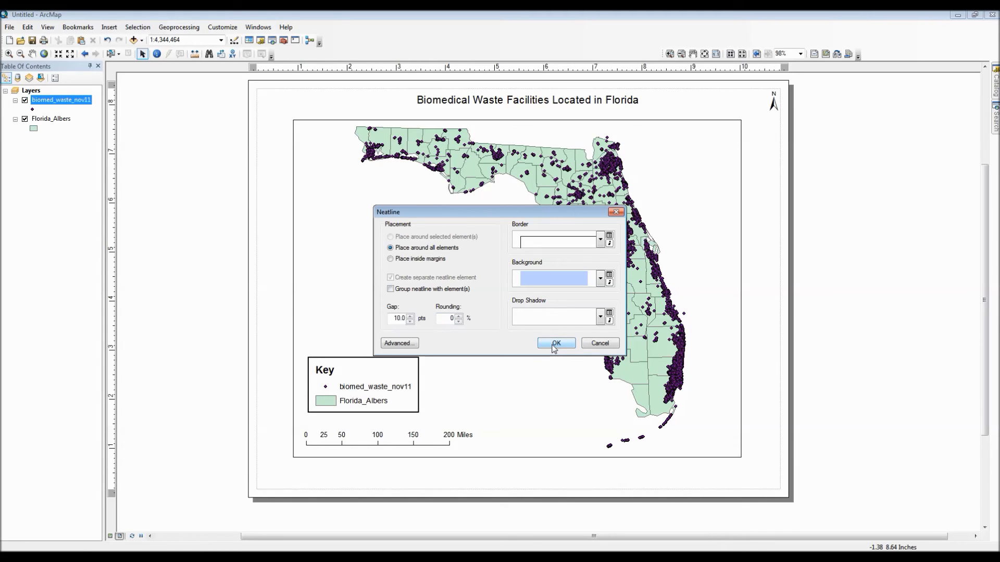
click(556, 344)
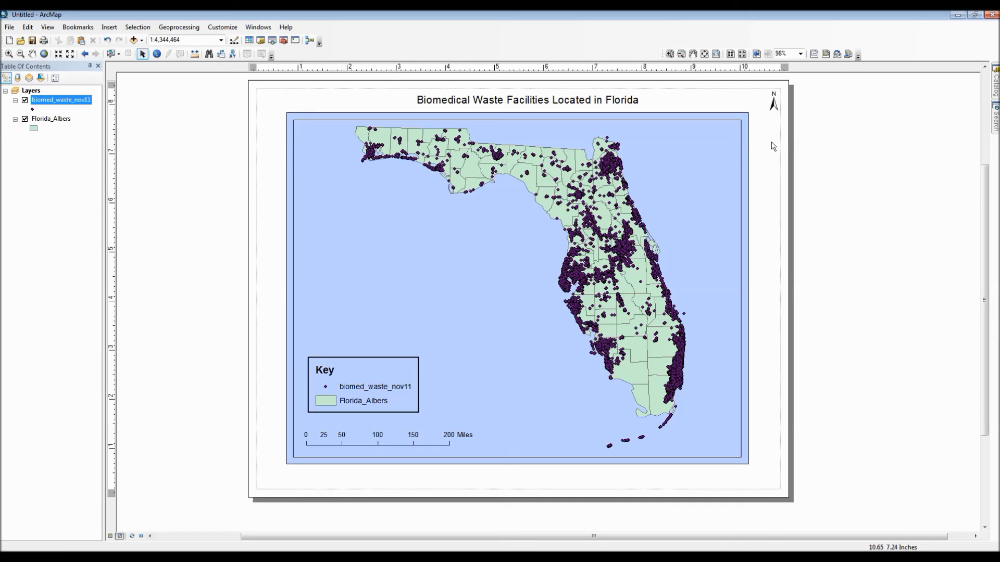
mouse_move(763, 142)
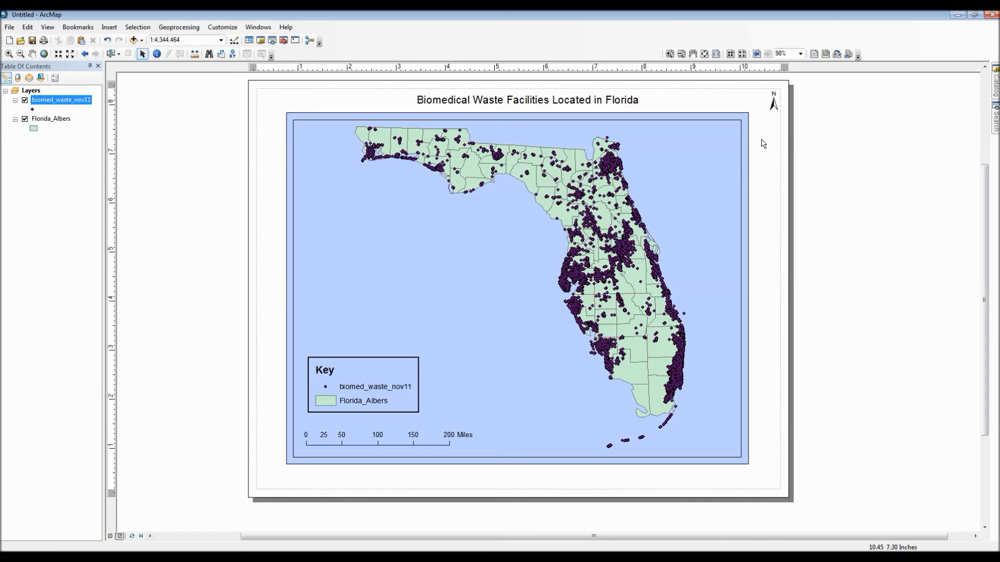
mouse_move(359, 106)
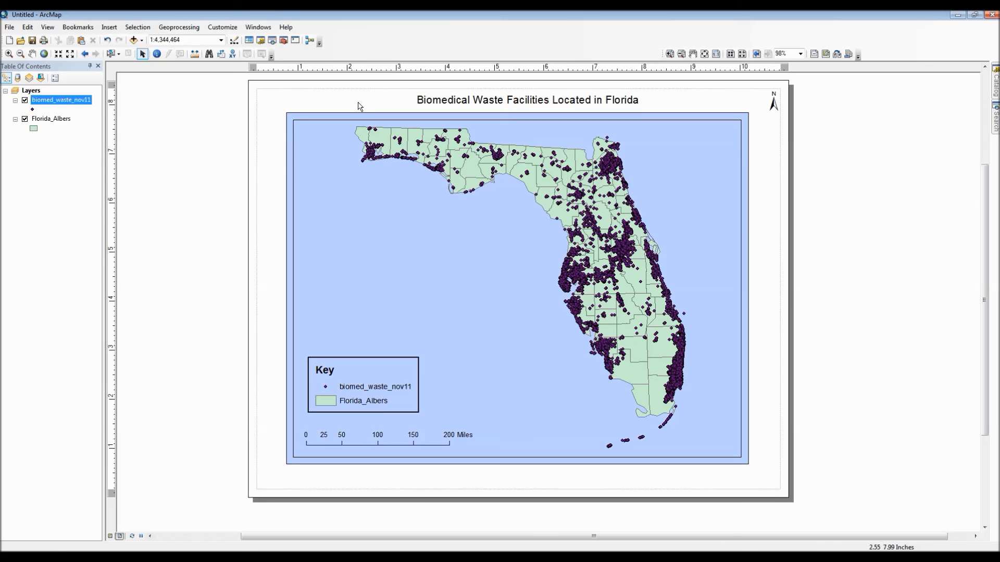
- Export the layout as a 96 dpi PNG named Biomed_96dpi
click(8, 27)
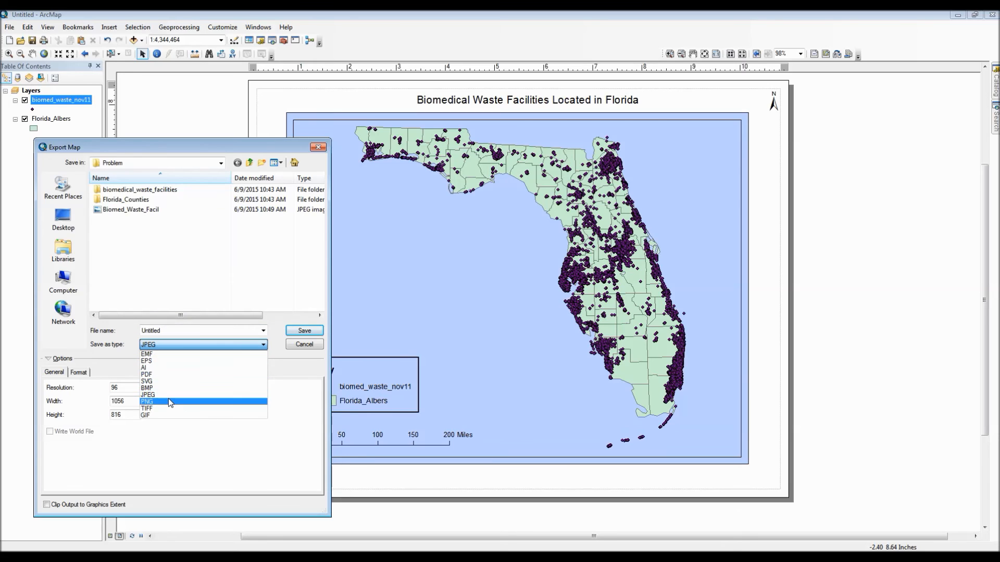
click(148, 402)
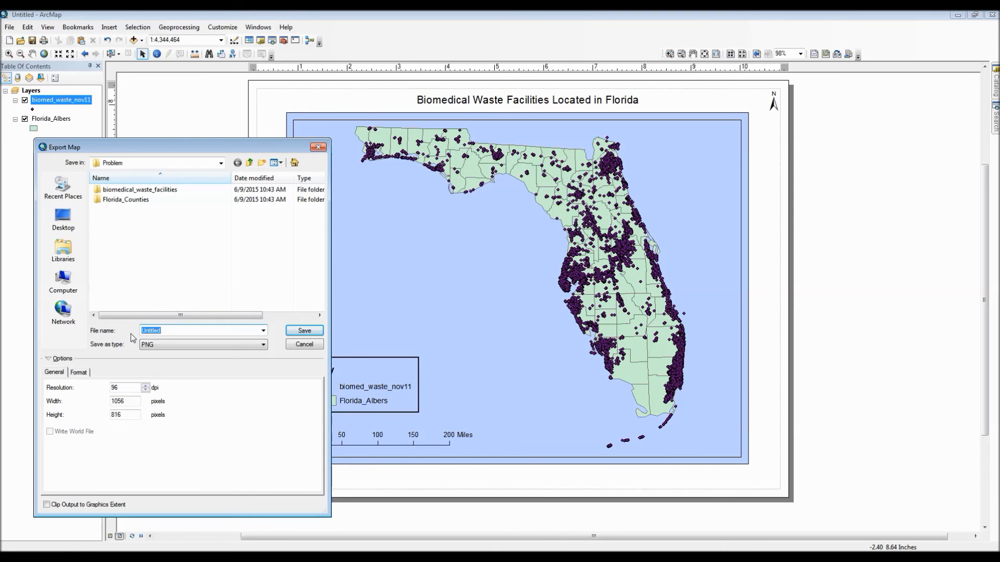
text(Biomed_96)
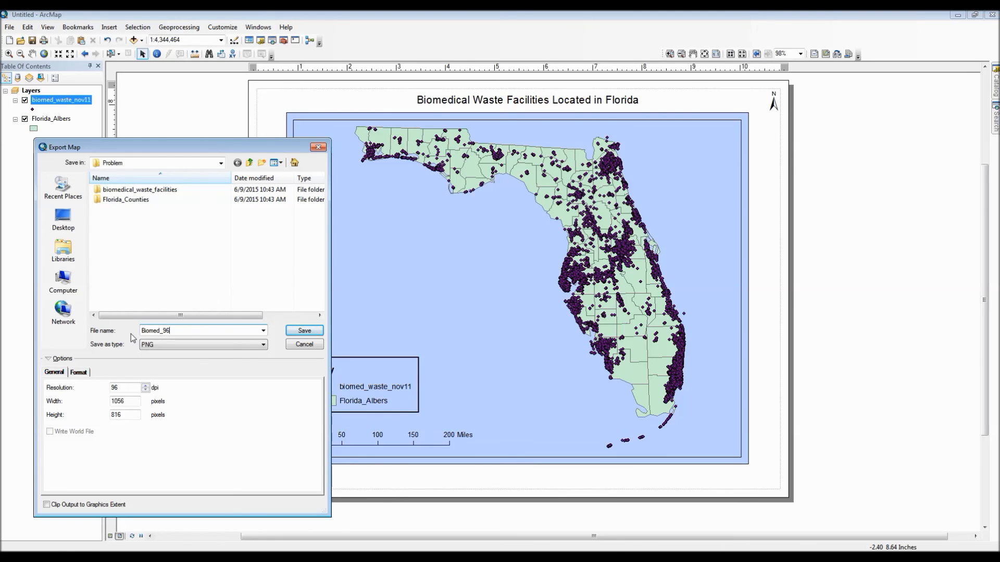
text(d)
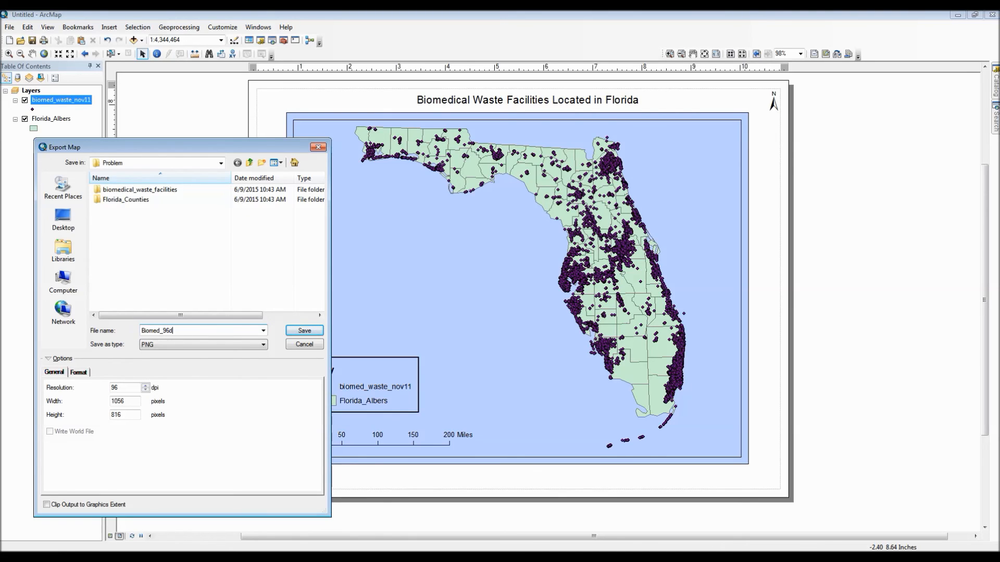
text(pi)
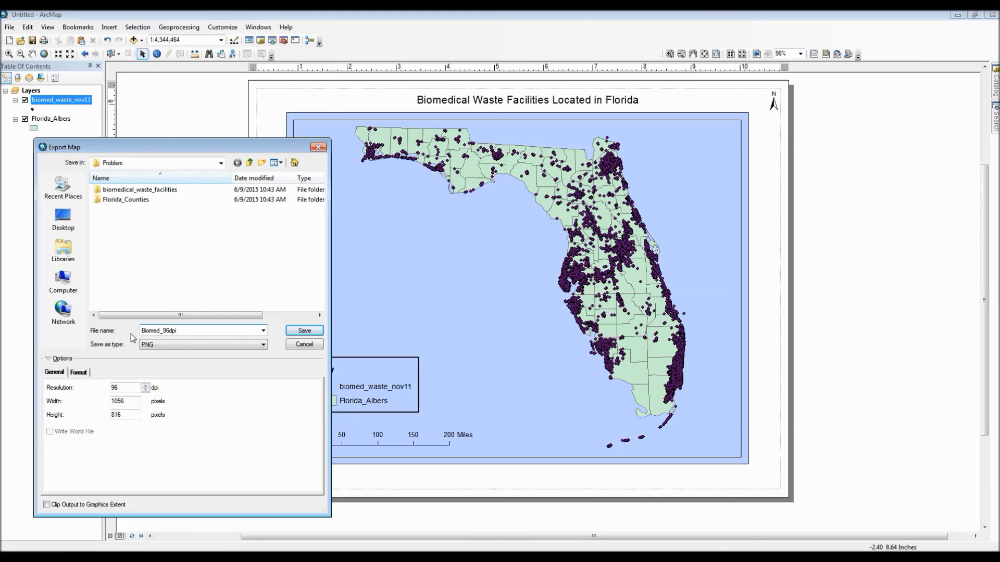
click(304, 330)
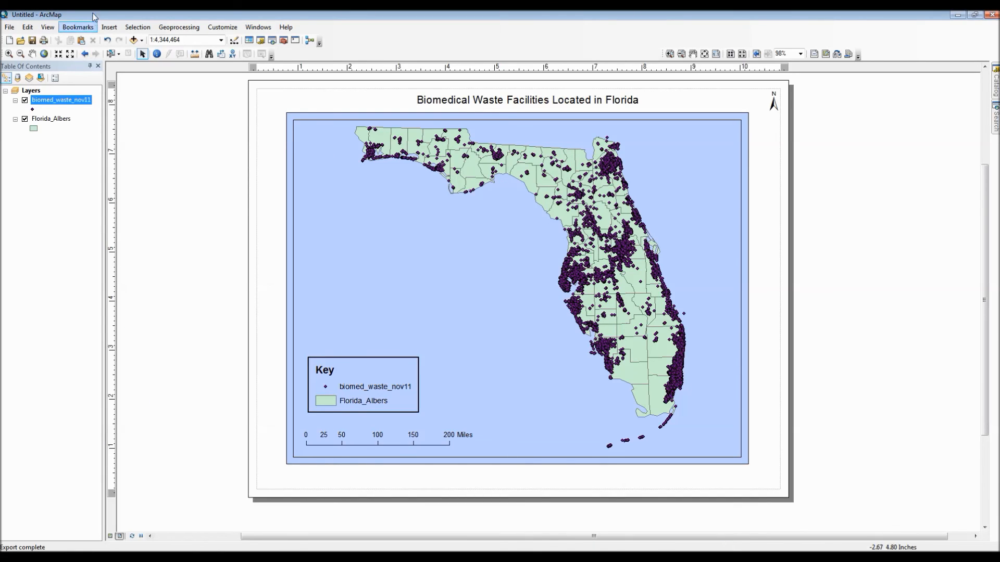
- Export the layout as a second PNG named Biomed_300dpi at 300 dpi resolution into the Problem folder
click(8, 27)
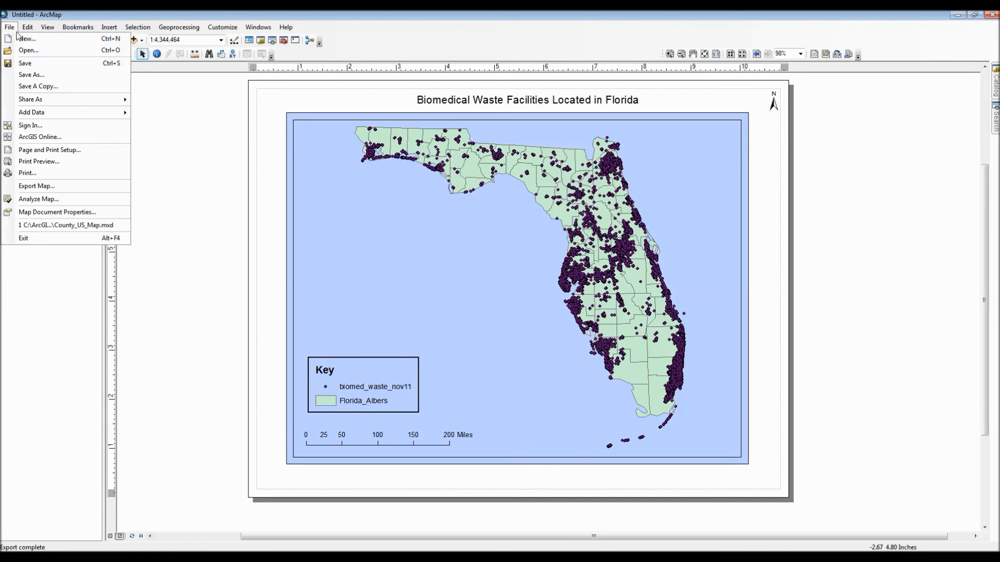
mouse_move(57, 188)
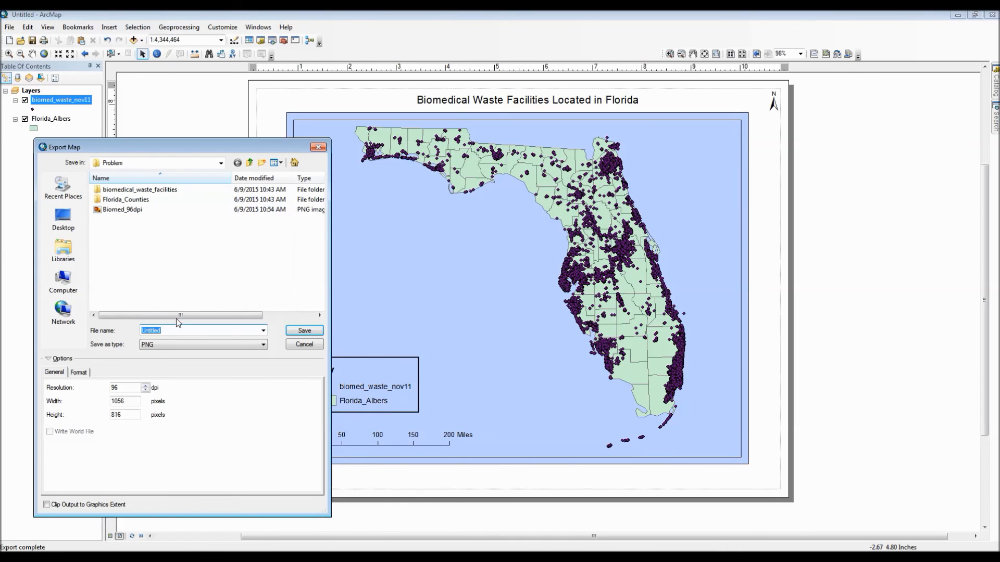
text(Biomed_300)
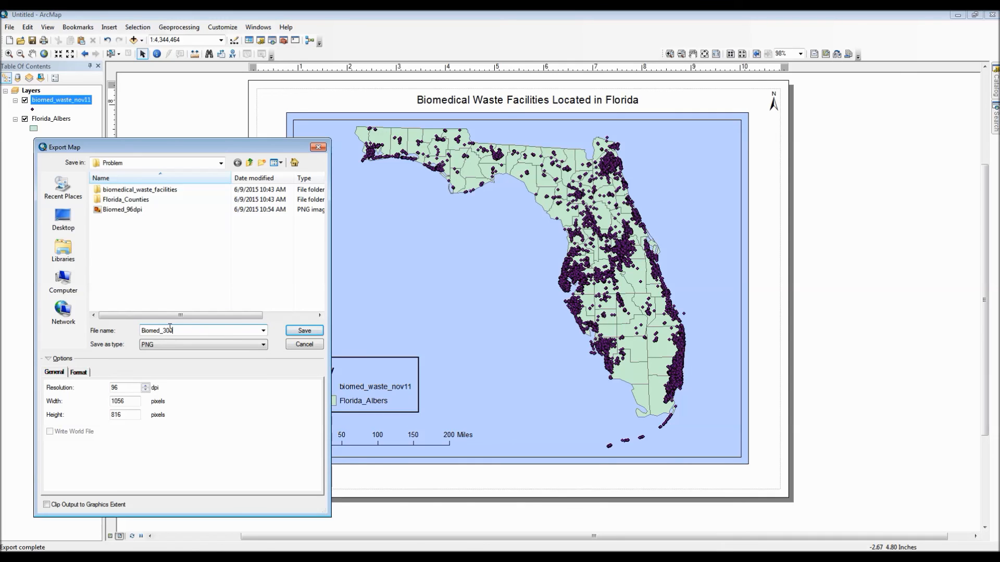
text(dpi)
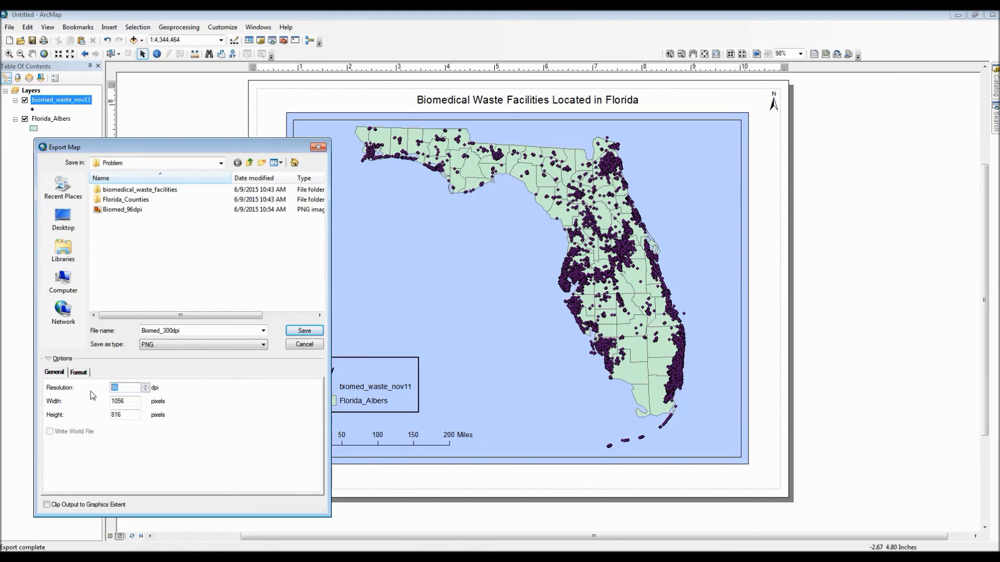
text(300)
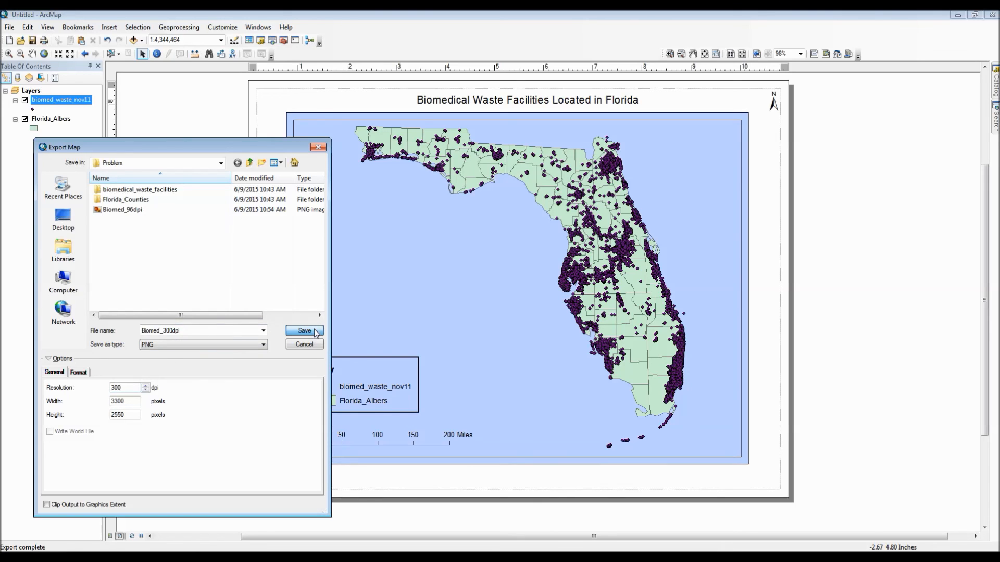
click(304, 331)
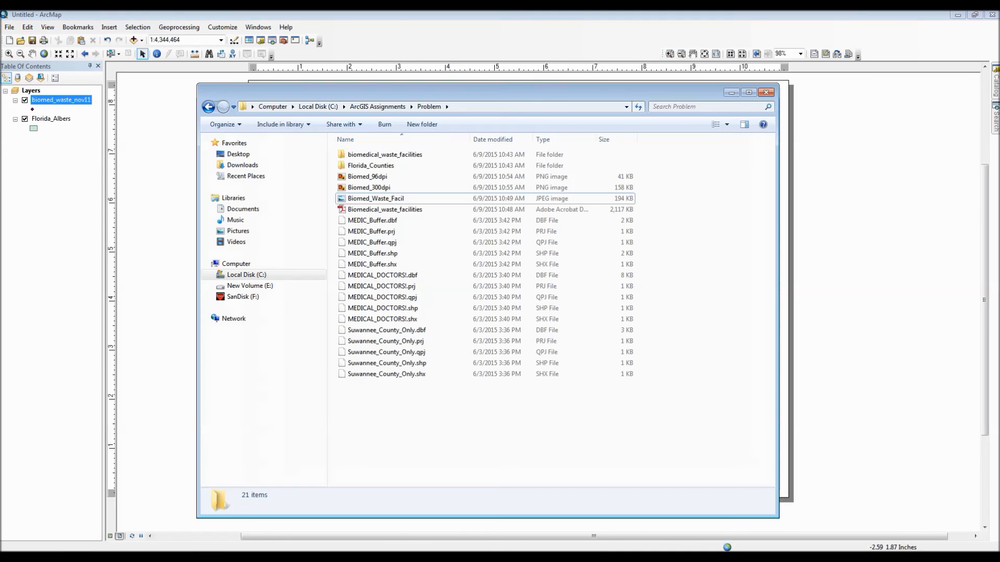
click(375, 198)
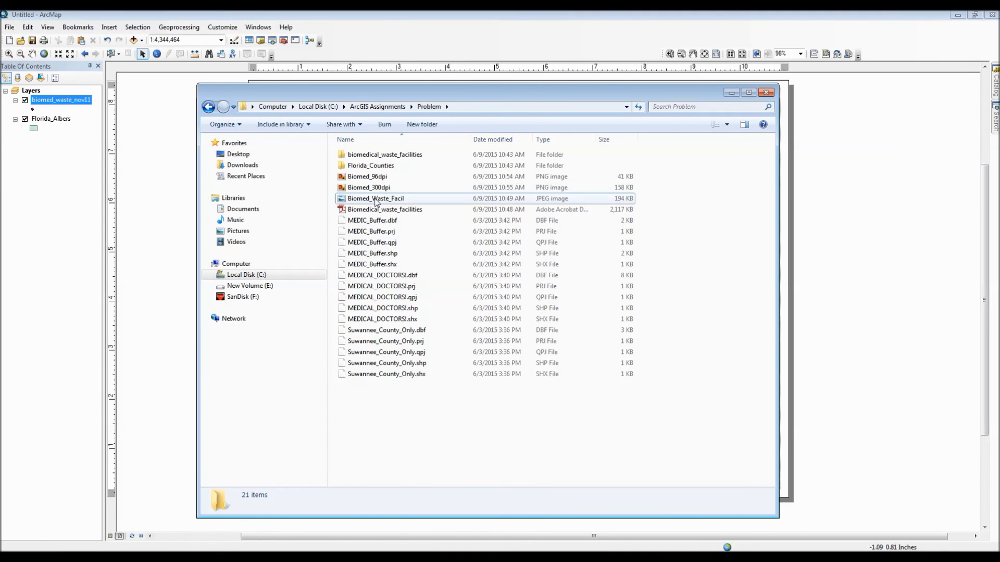
click(367, 177)
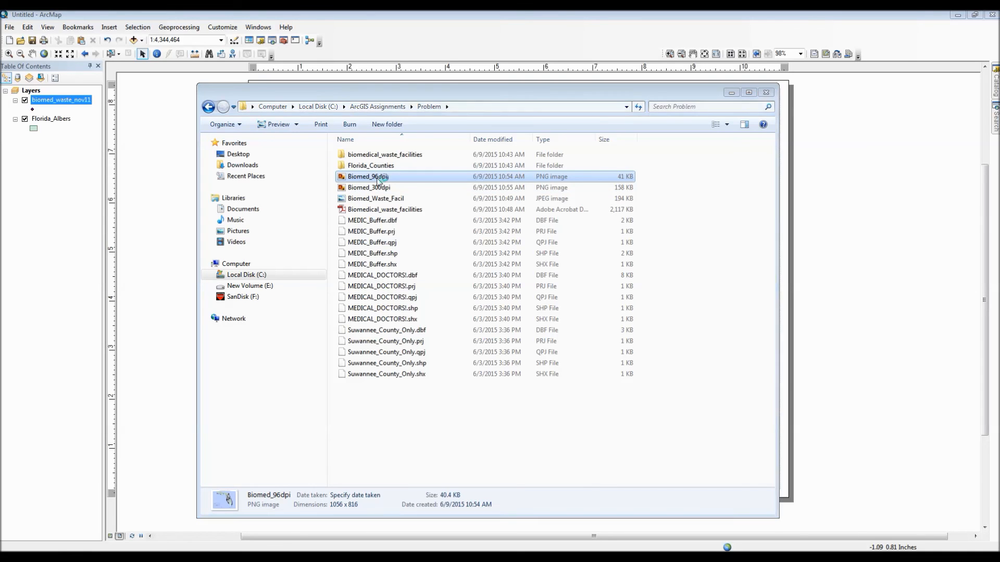
double_click(367, 176)
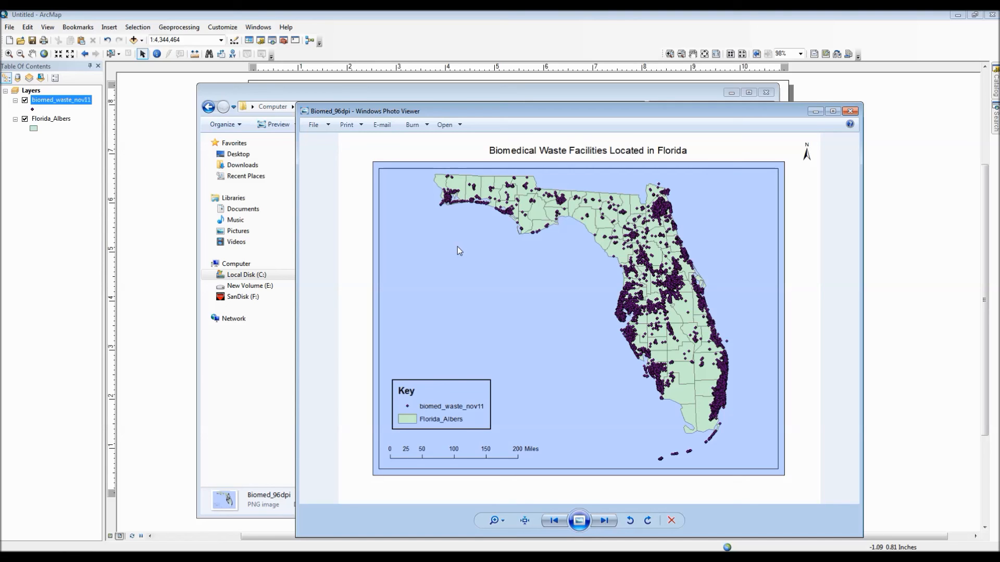
mouse_move(767, 137)
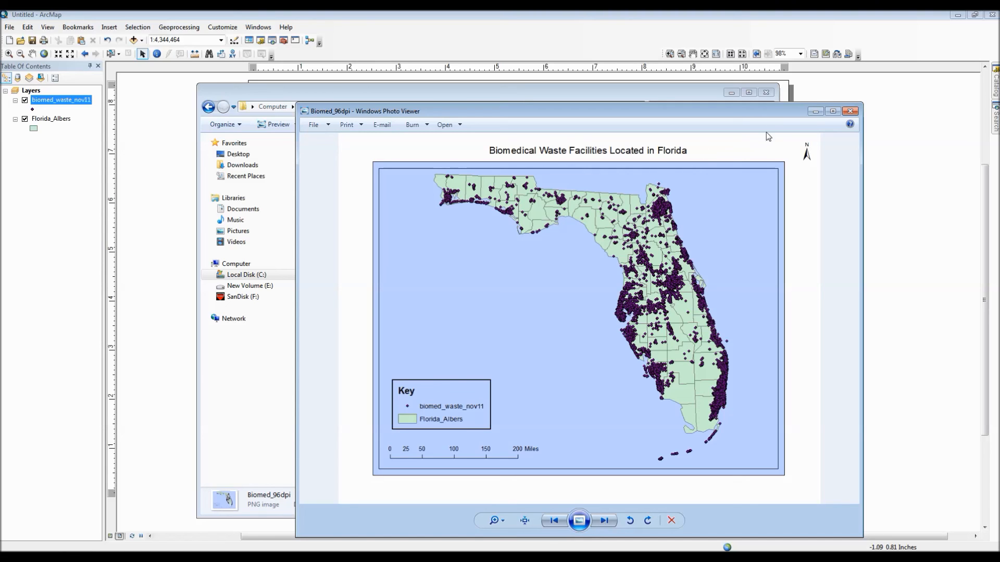
click(849, 111)
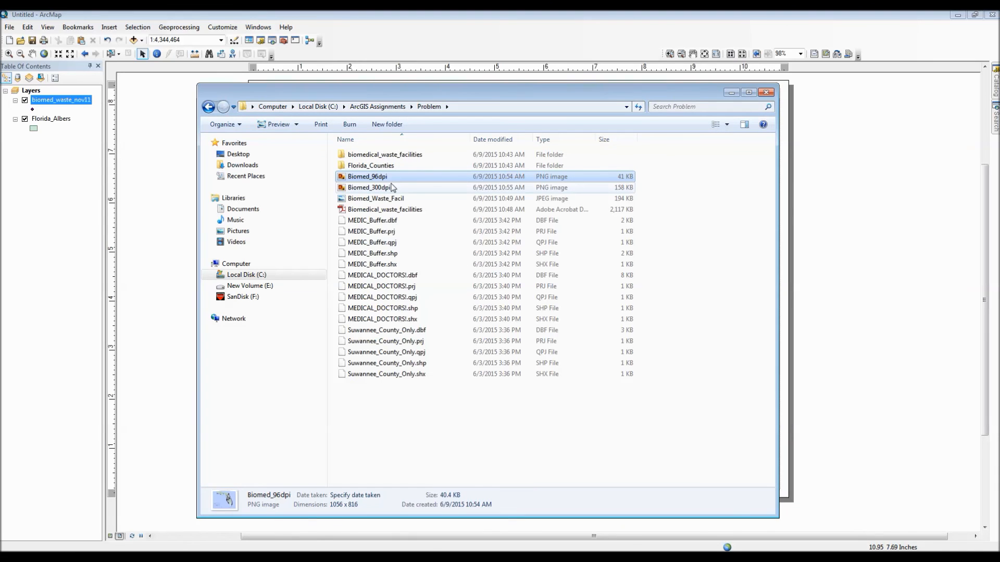
click(369, 187)
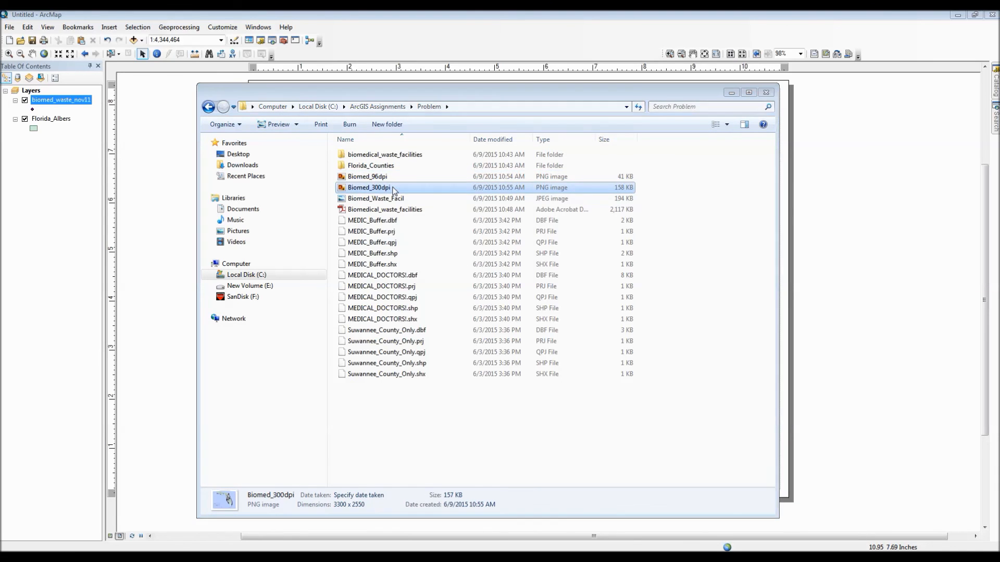
double_click(368, 188)
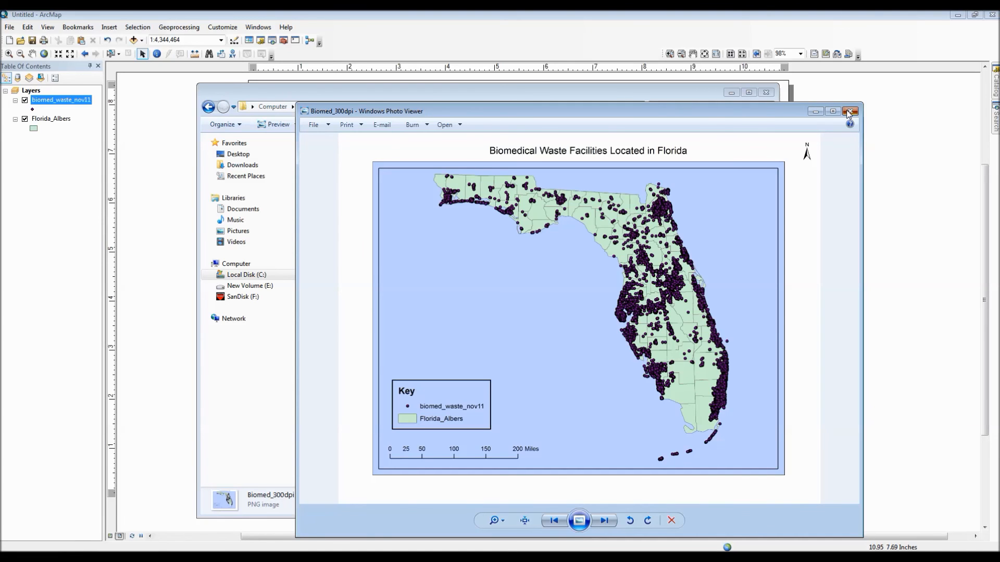
click(848, 111)
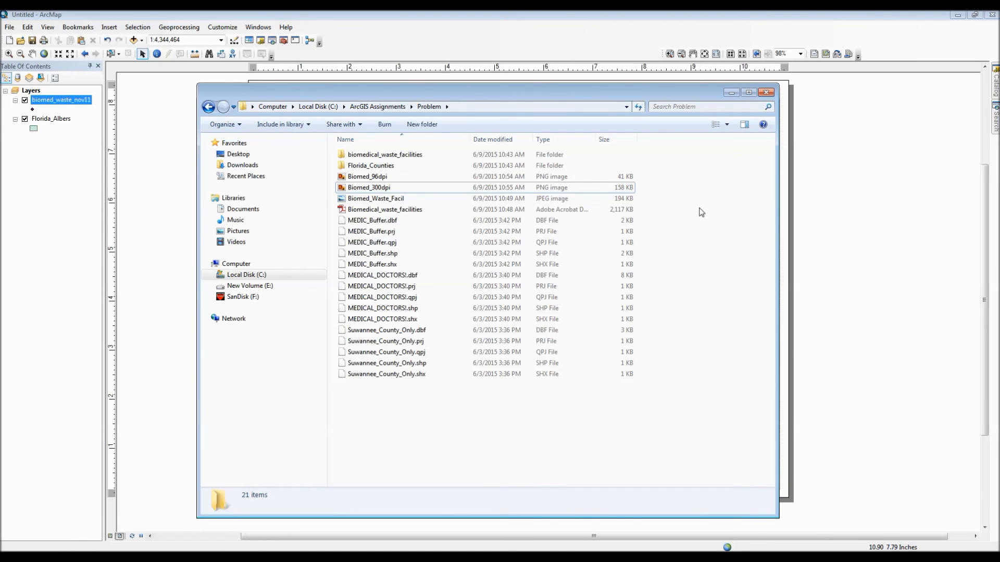